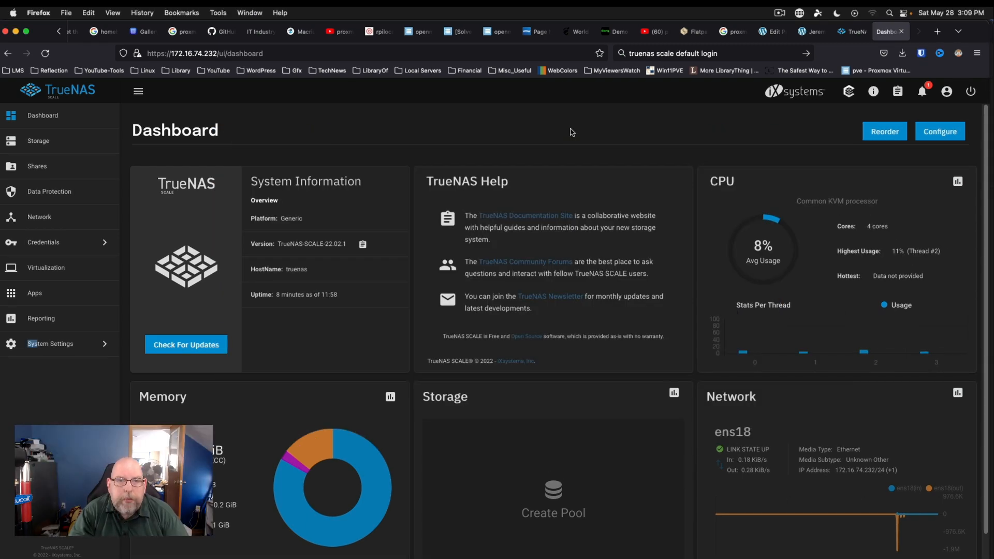
Name the new pool tnpool and move all four 60 GiB disks into Data VDevs.
key("cmd+plus")
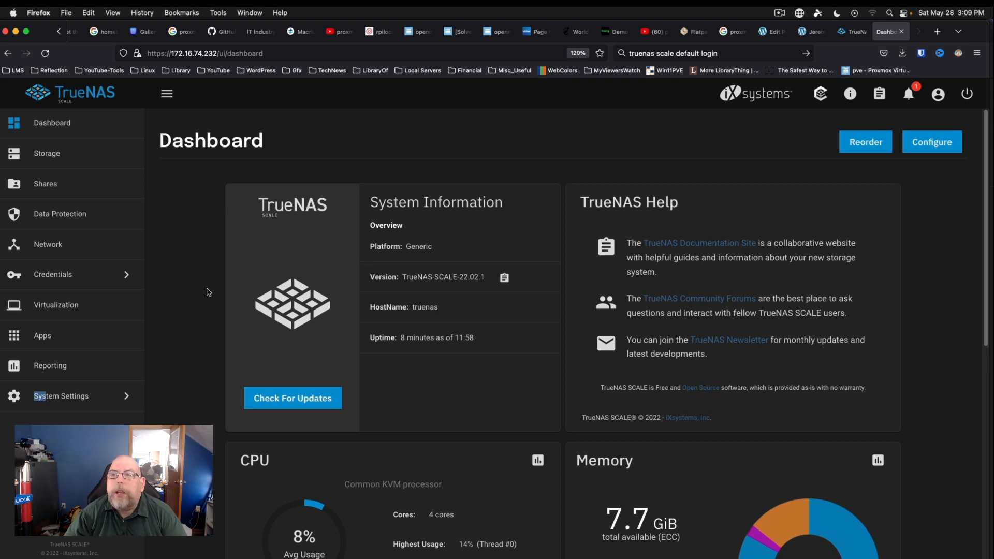
mouse_move(437, 154)
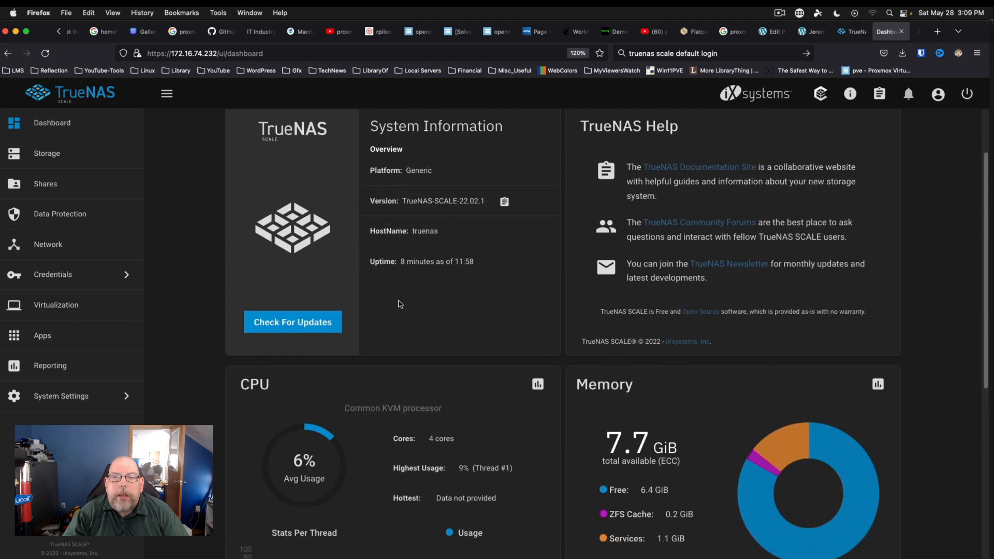
mouse_move(455, 352)
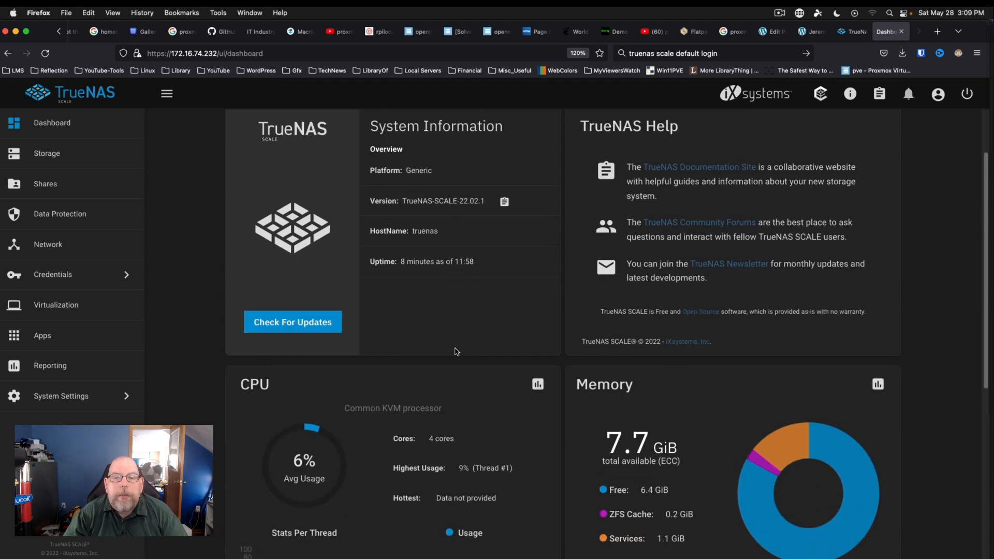
scroll("down", 3)
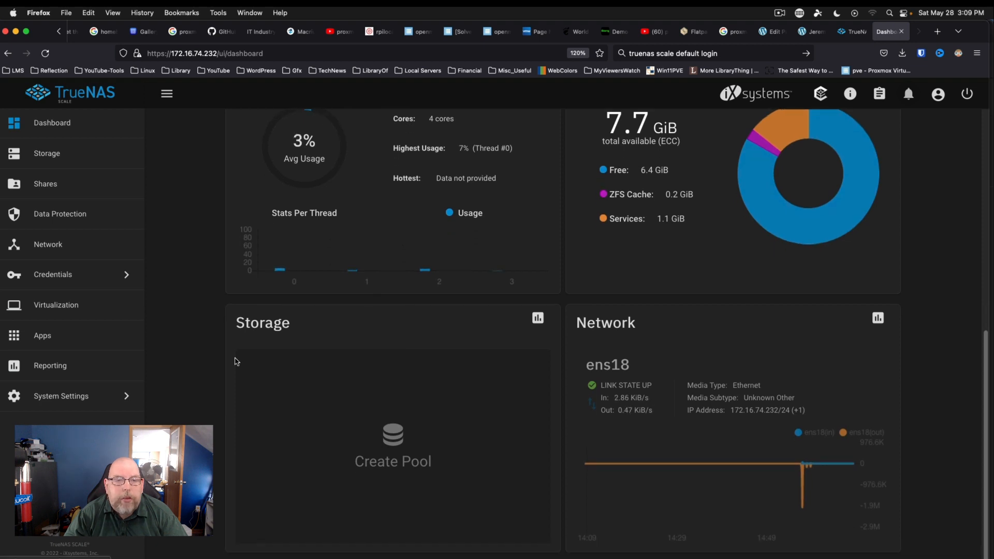
mouse_move(421, 437)
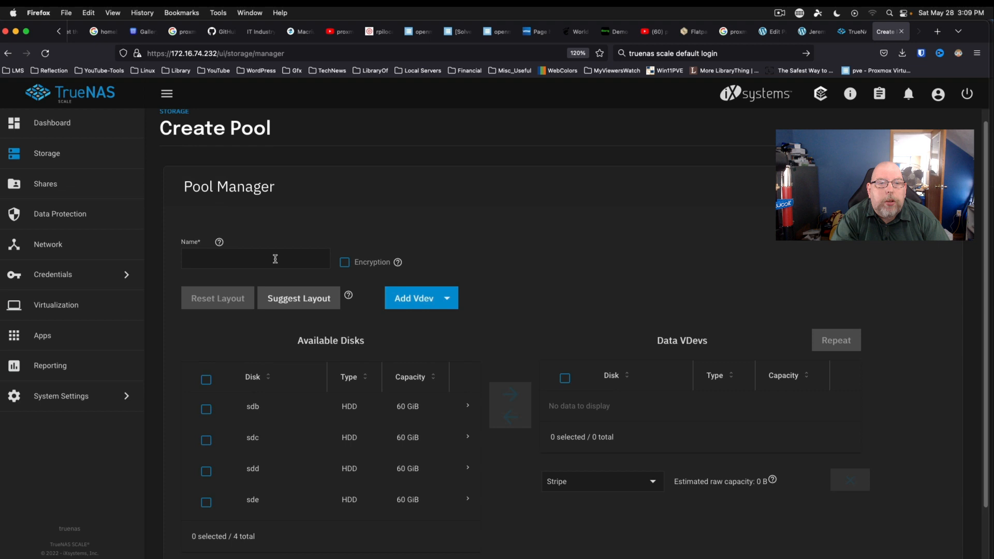
type("tn")
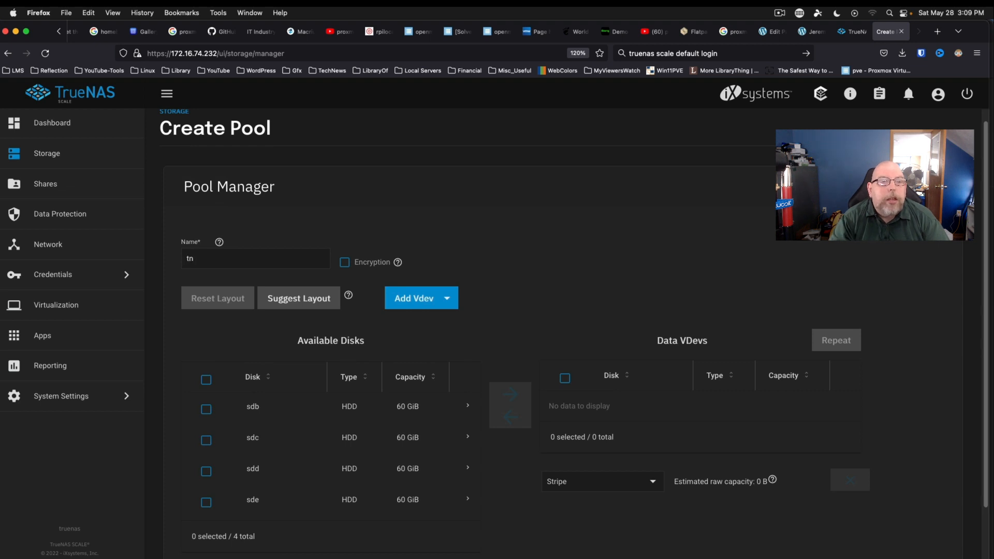
type("pool")
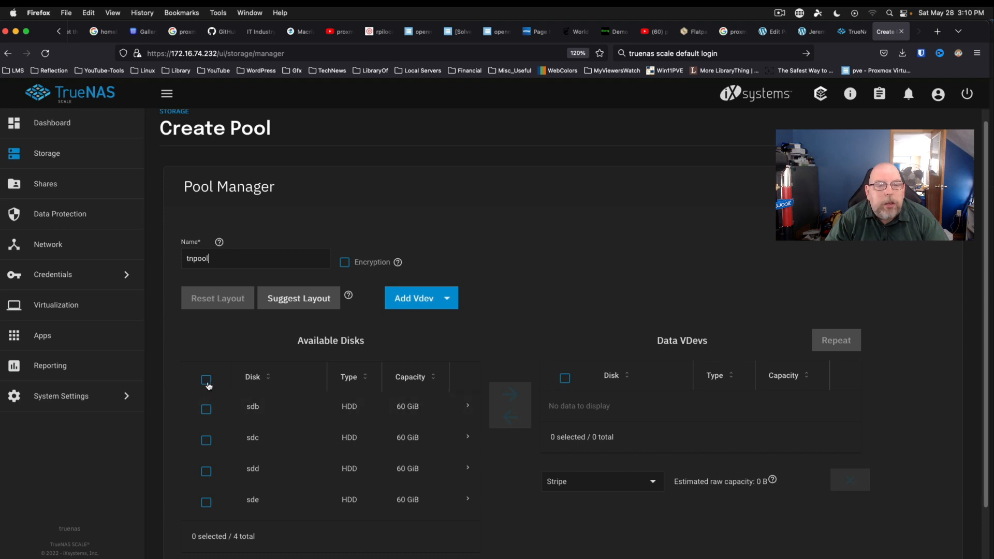
left_click(206, 380)
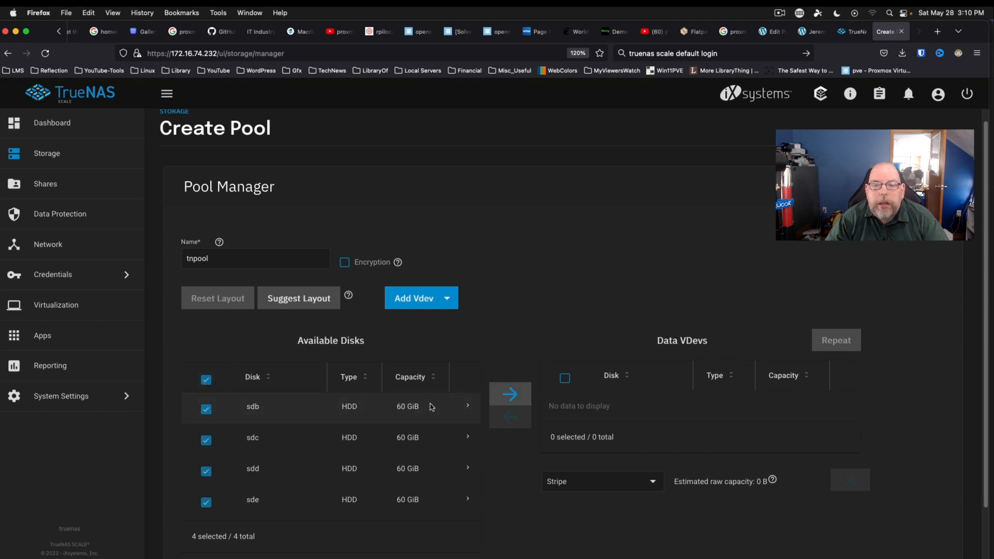
left_click(509, 393)
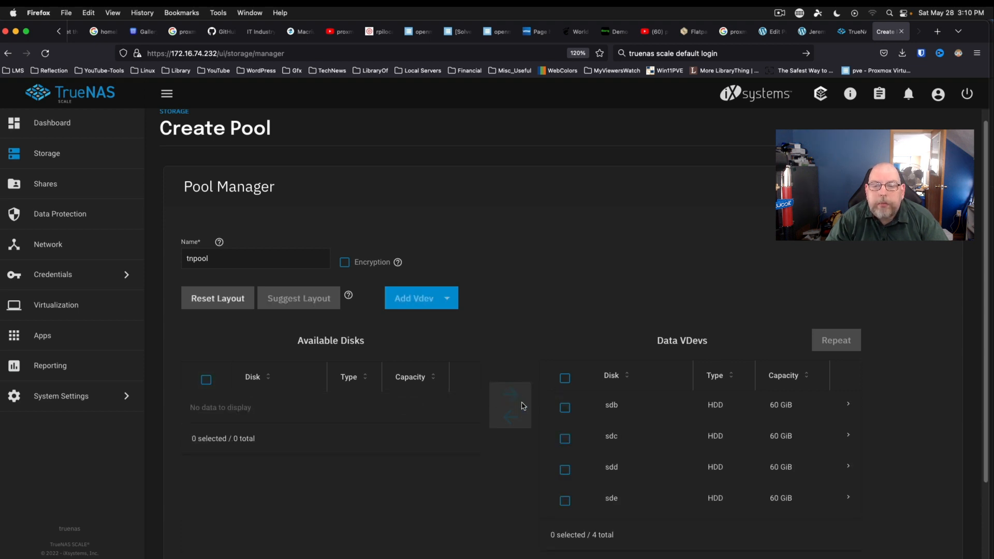
scroll("down", 3)
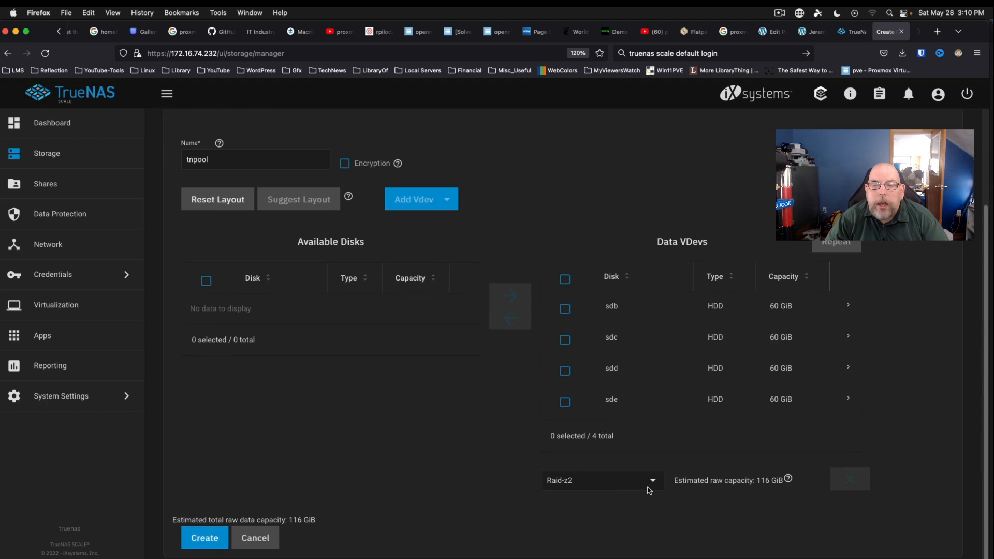
mouse_move(551, 492)
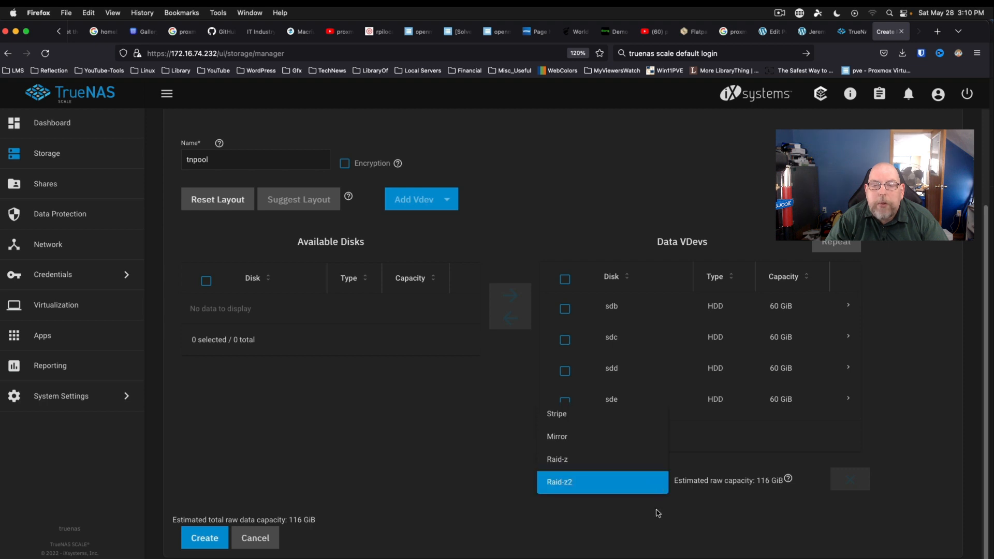
Keep the Raid-z2 layout, confirm disk erasure, and create the tnpool pool.
left_click(559, 482)
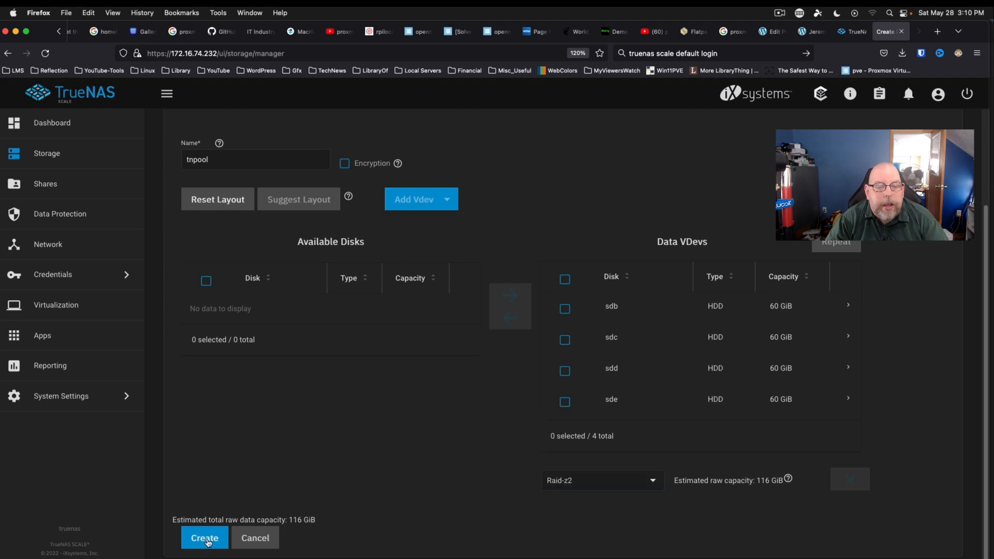
left_click(204, 537)
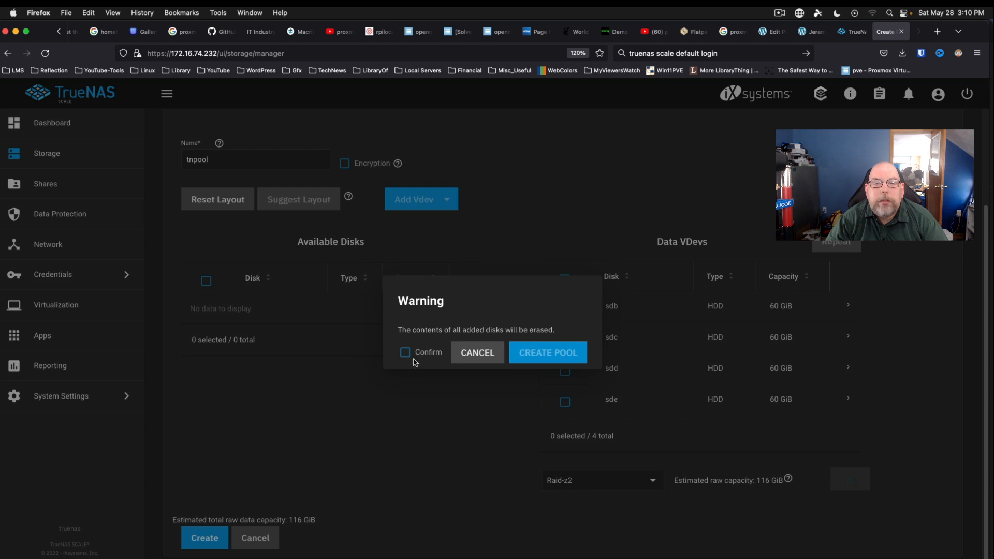
left_click(405, 353)
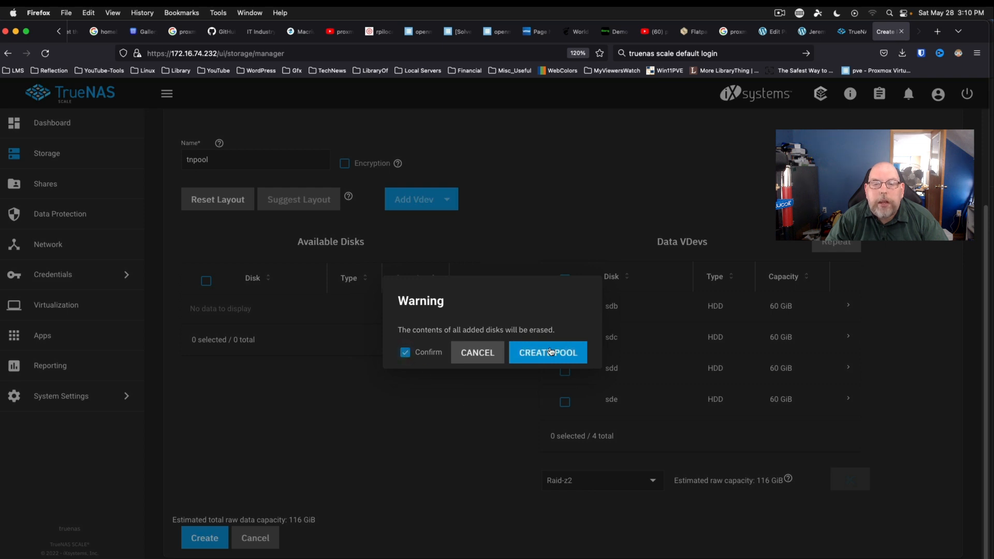
left_click(547, 353)
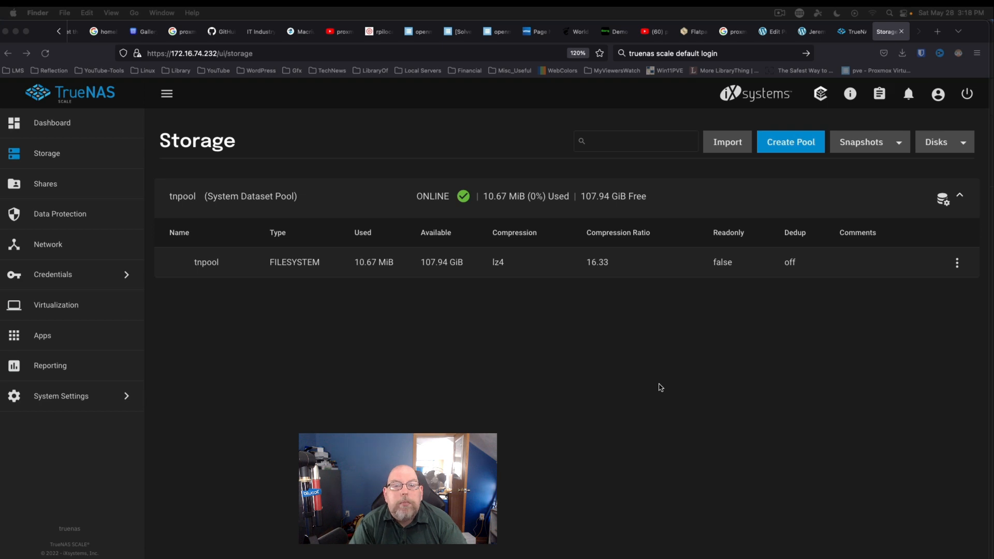
mouse_move(533, 353)
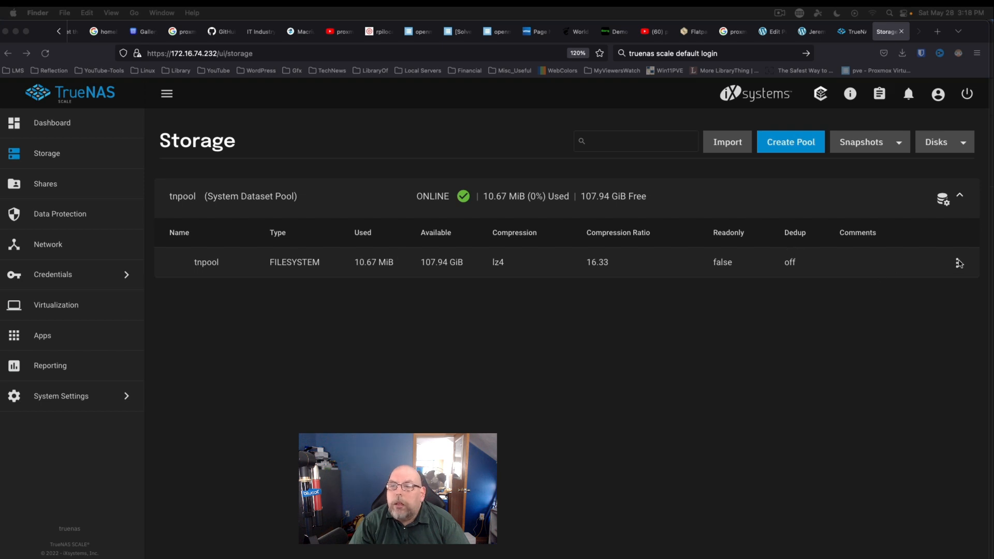
Show the tnpool dataset's Dataset Actions menu, dismiss it, then show it again.
left_click(958, 262)
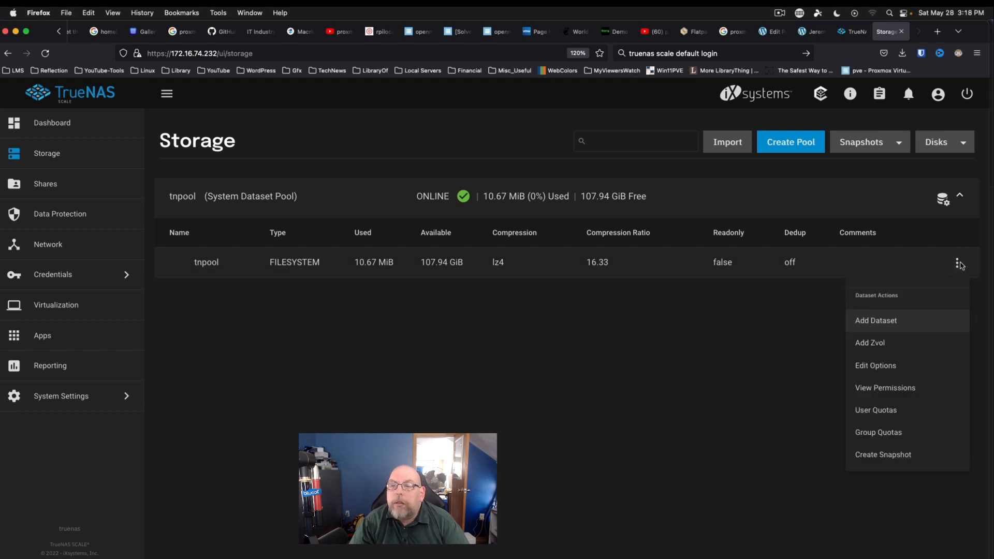
mouse_move(870, 342)
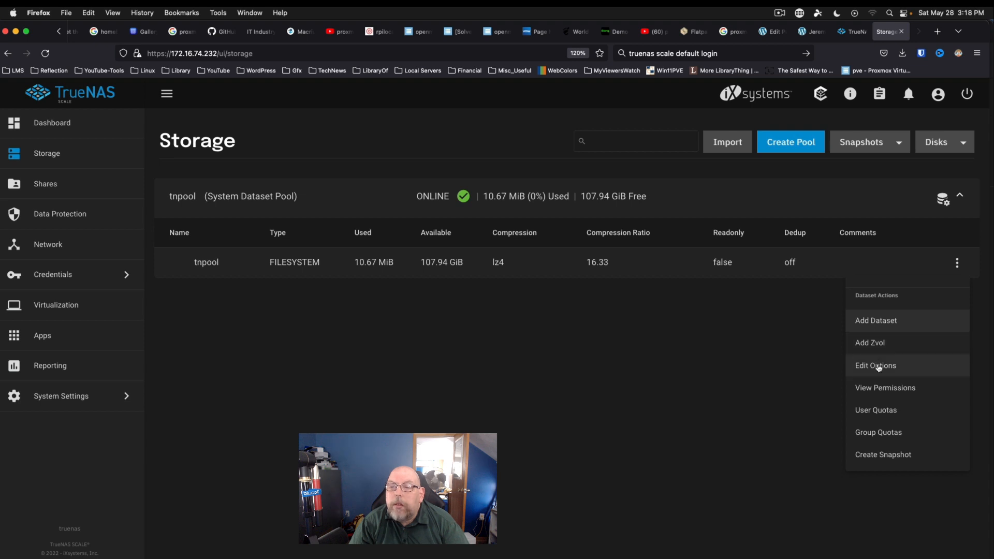
mouse_move(926, 410)
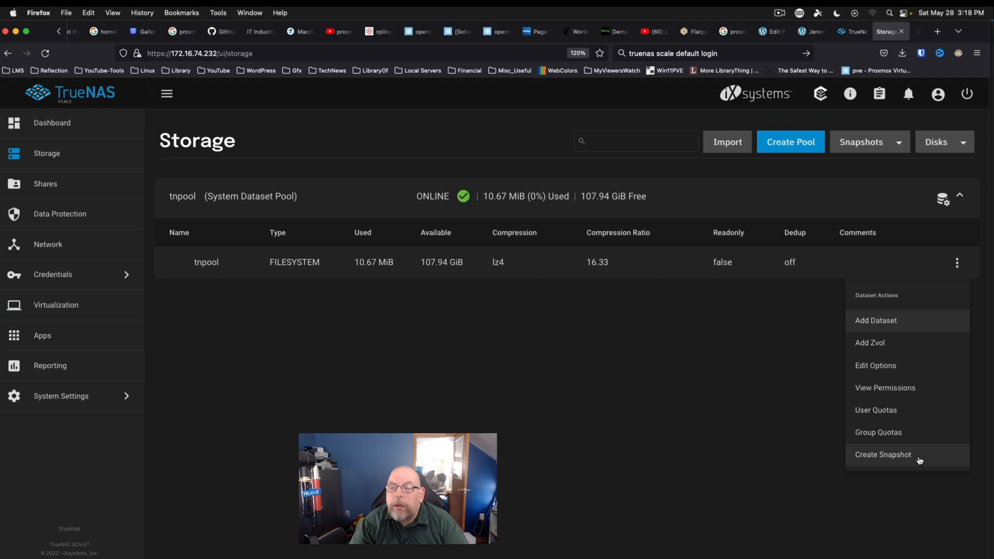
left_click(199, 370)
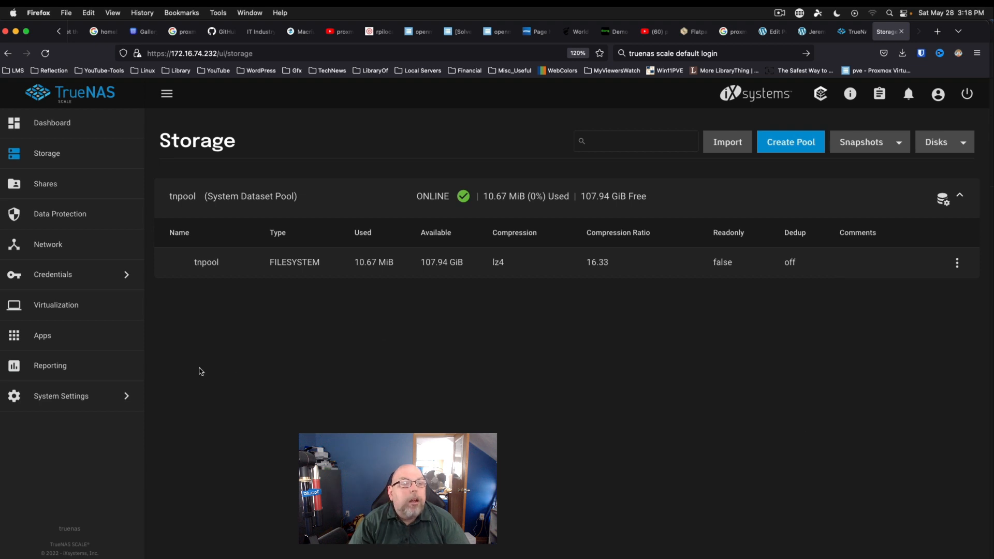
mouse_move(630, 296)
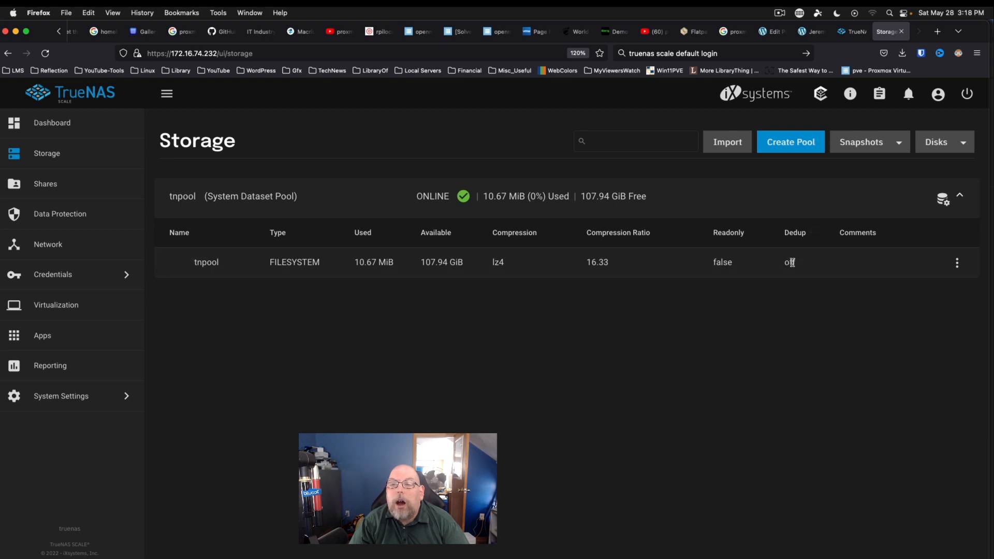
mouse_move(725, 273)
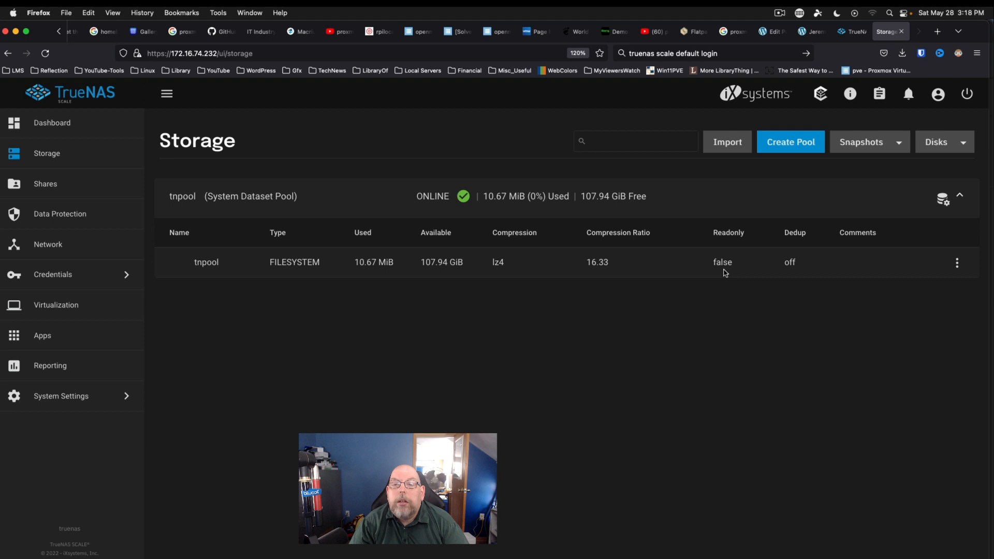
mouse_move(508, 276)
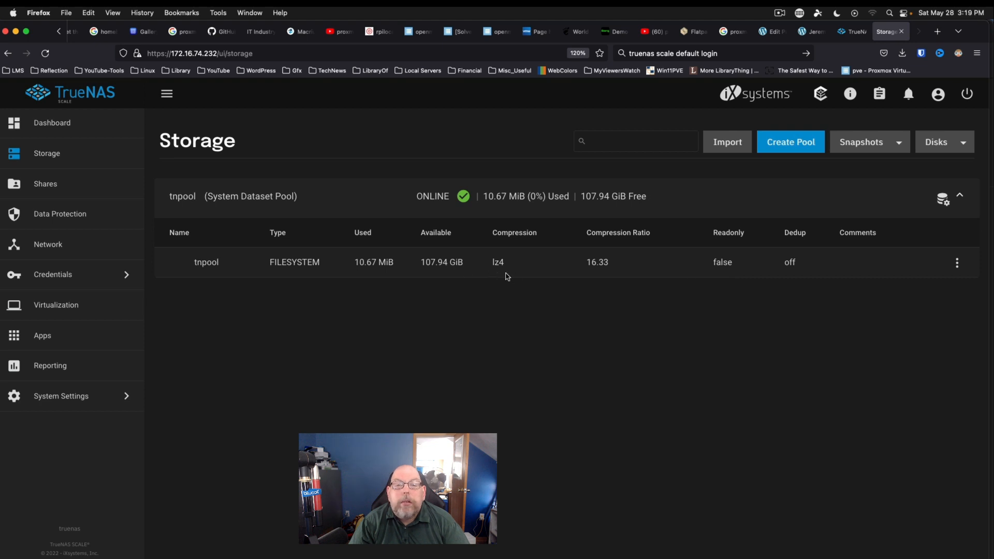
mouse_move(961, 266)
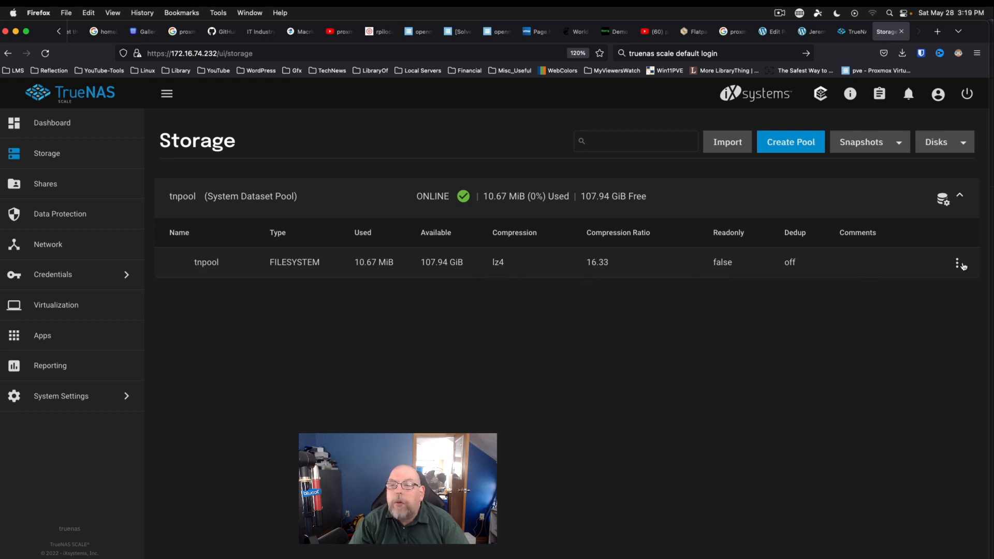
left_click(957, 262)
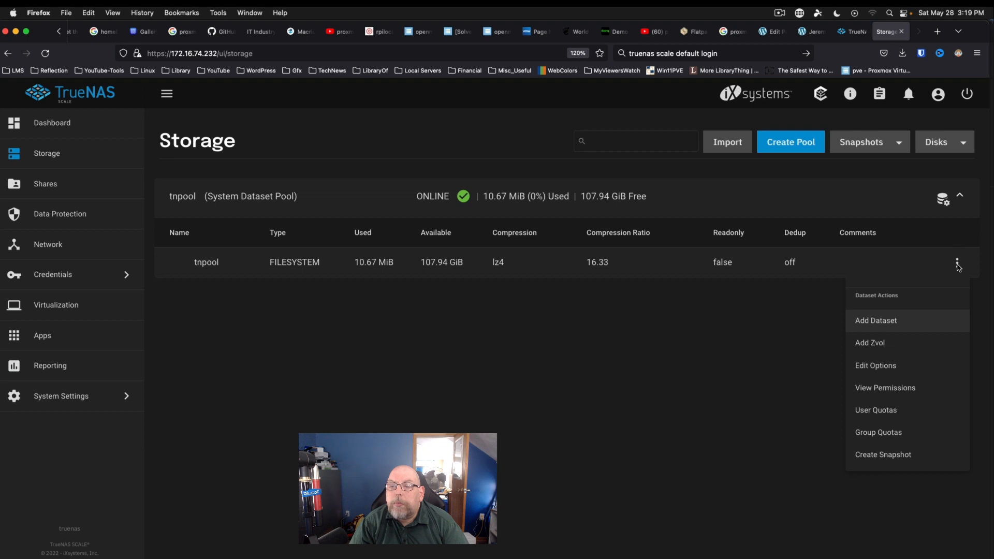
Edit tnpool, try deduplication 'on', switch it back to 'off', and save.
left_click(875, 364)
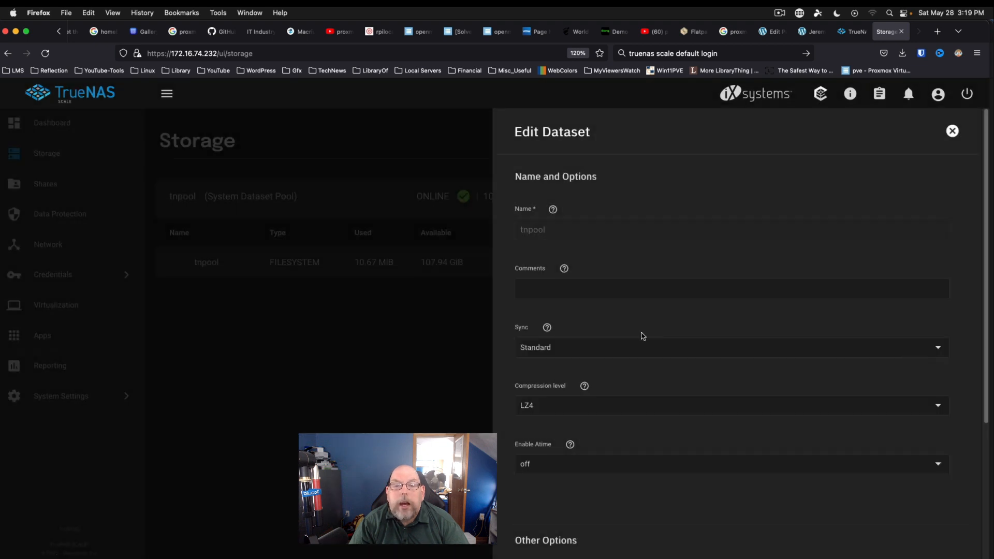
mouse_move(646, 419)
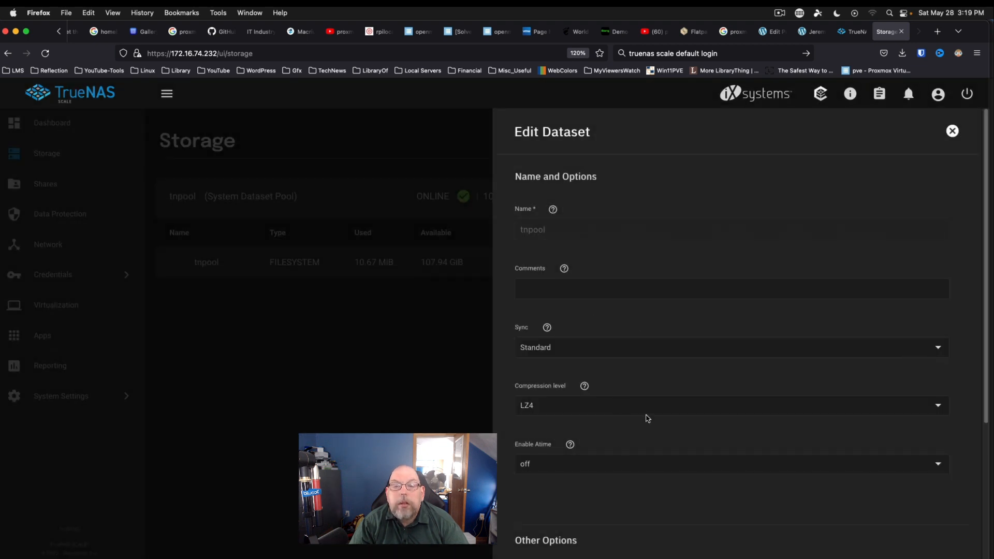
scroll("down", 3)
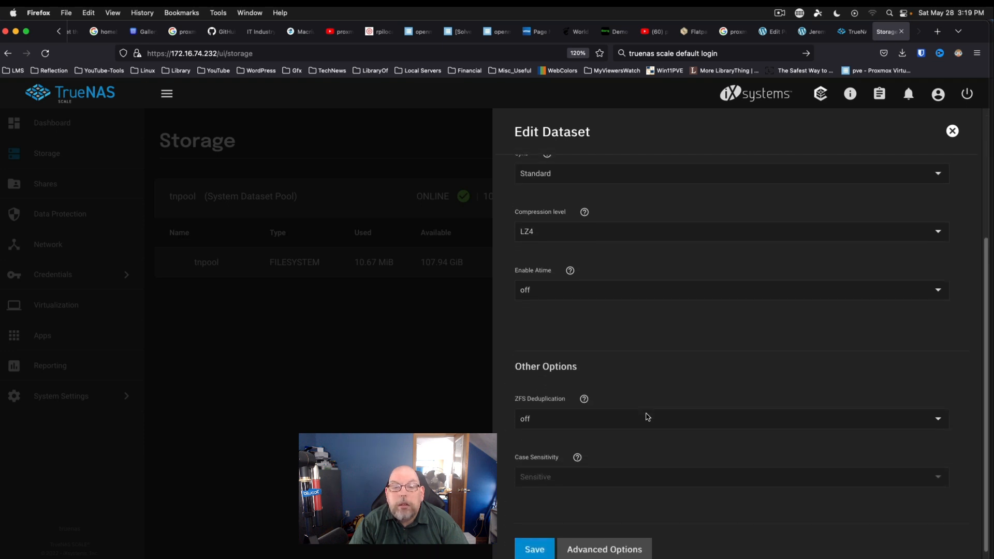
scroll("down", 3)
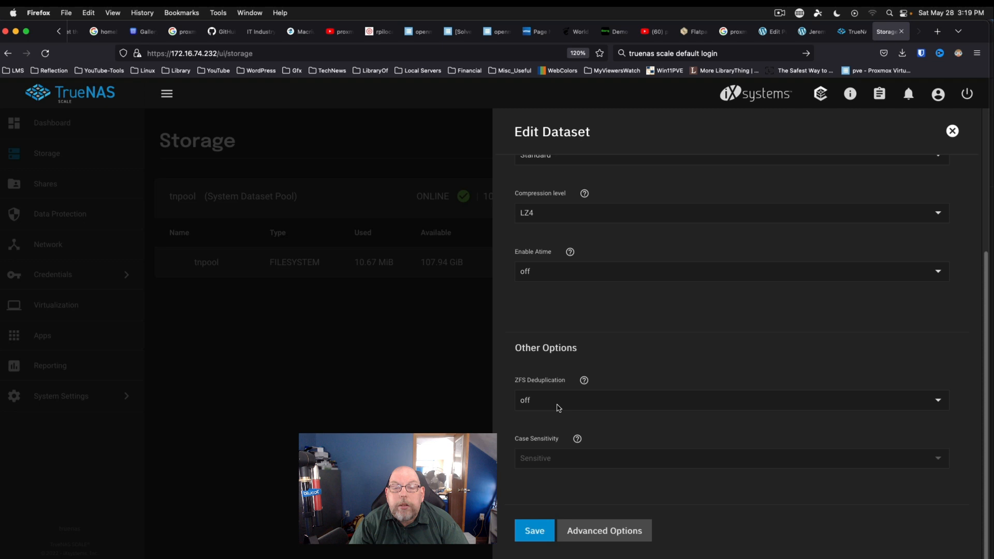
left_click(729, 400)
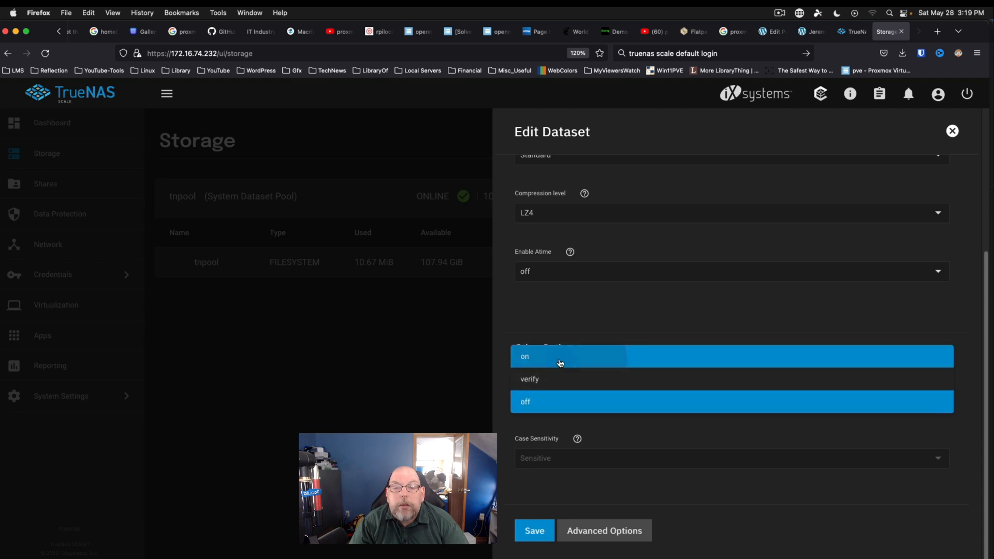
left_click(525, 356)
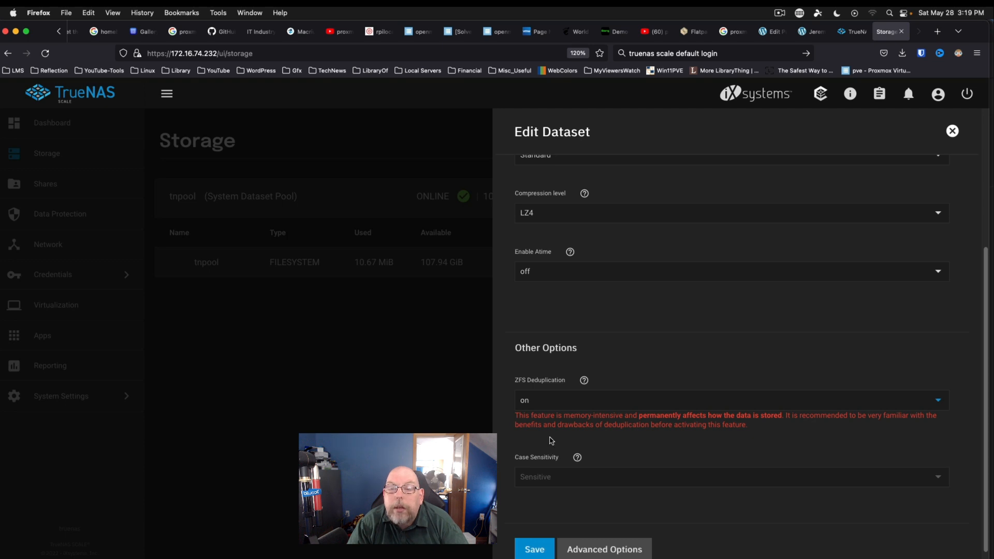
mouse_move(548, 405)
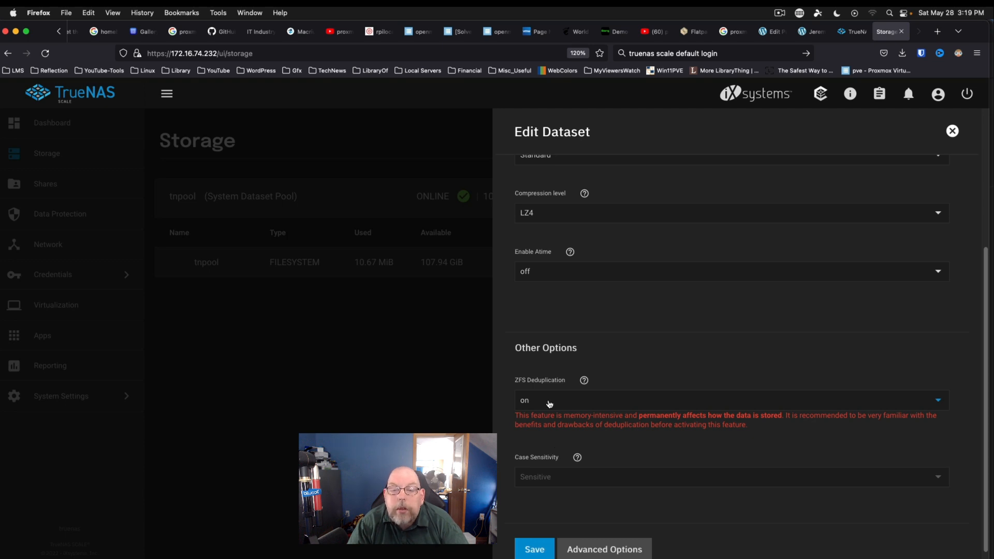
left_click(729, 400)
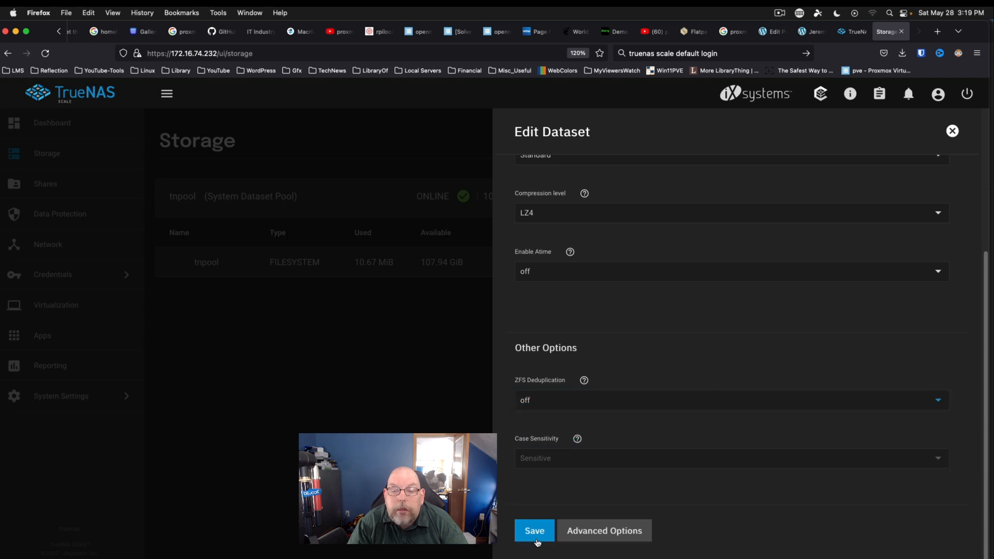
left_click(534, 531)
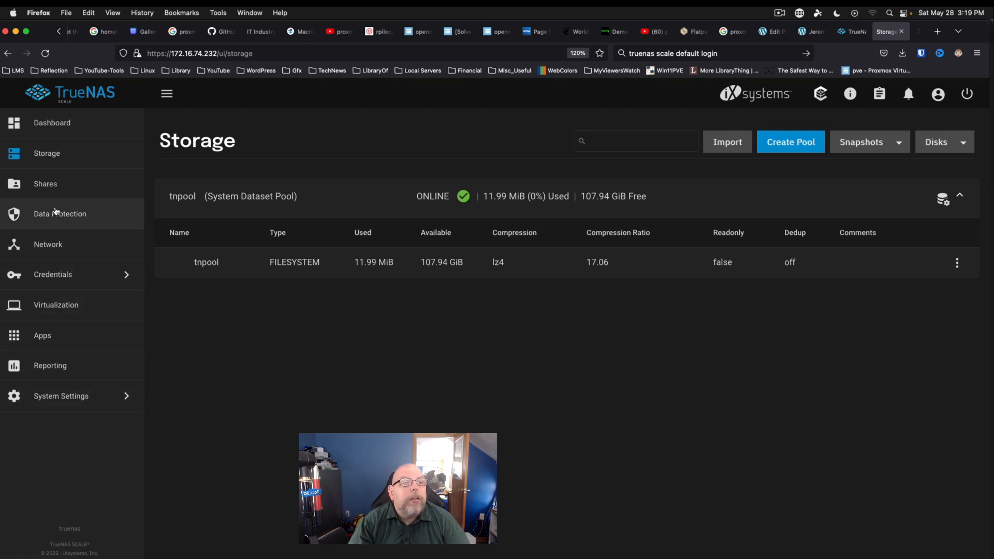
mouse_move(144, 293)
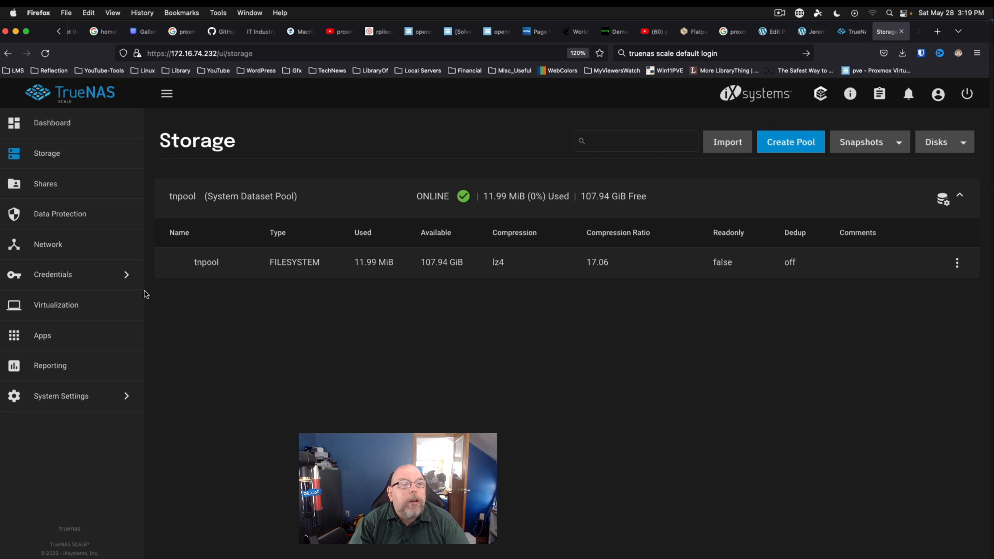
Start adding a Windows (SMB) share from the Sharing page.
left_click(45, 183)
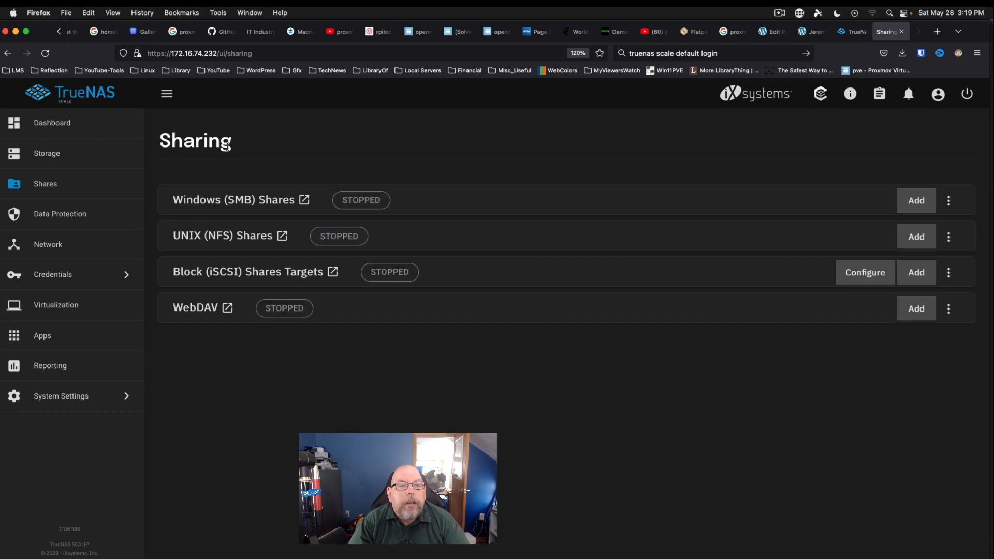
mouse_move(291, 221)
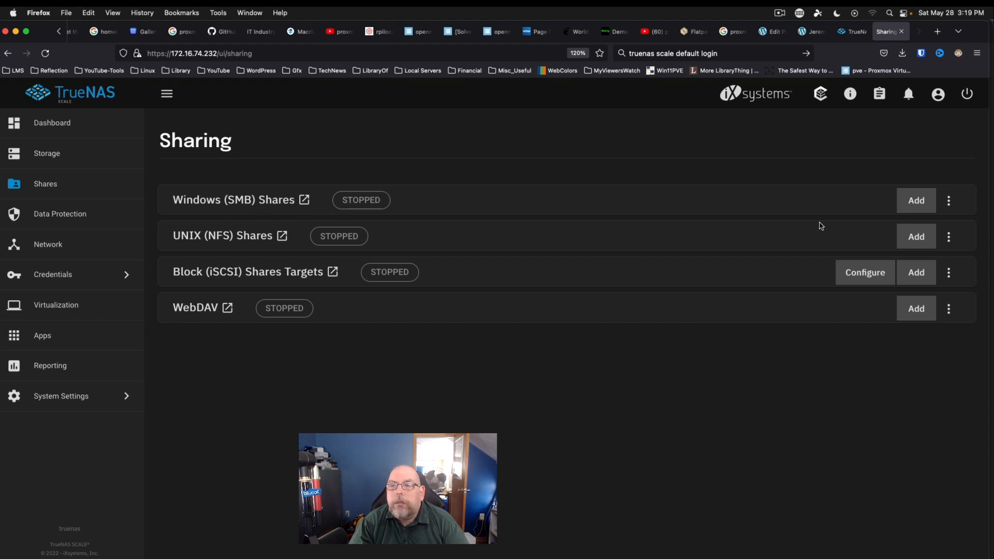
left_click(916, 200)
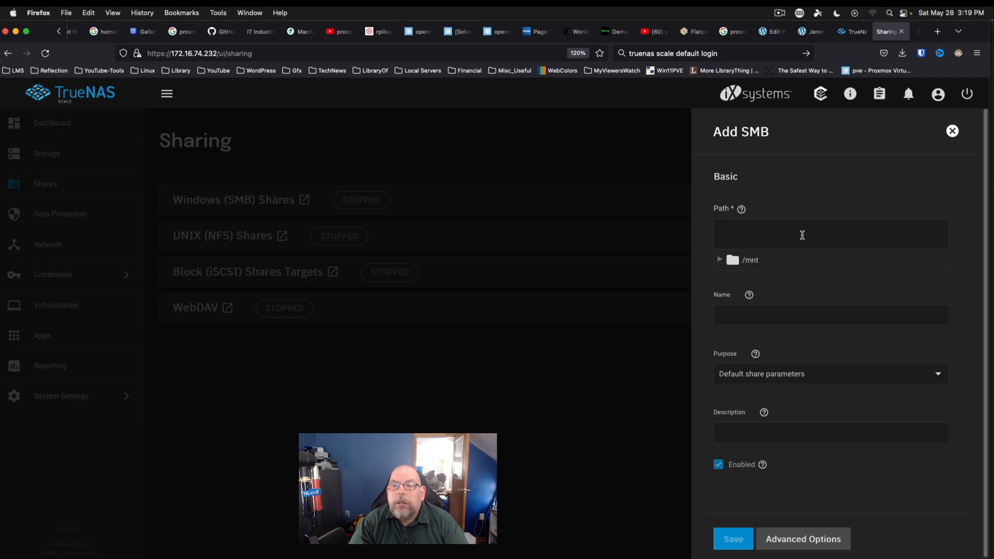
Name the share winshare on /mnt/tnpool, describe it 'Windows SMB Share', and save.
left_click(830, 235)
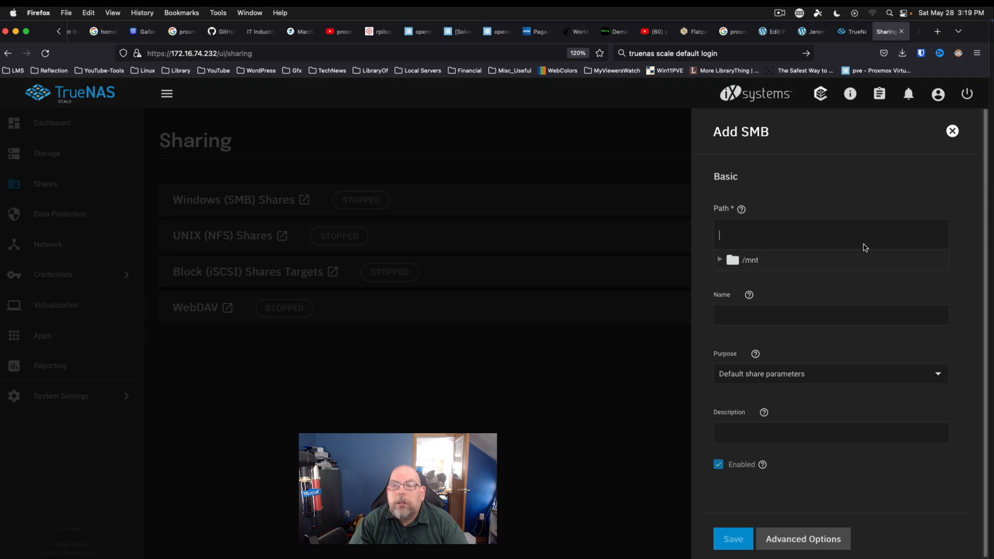
type("w")
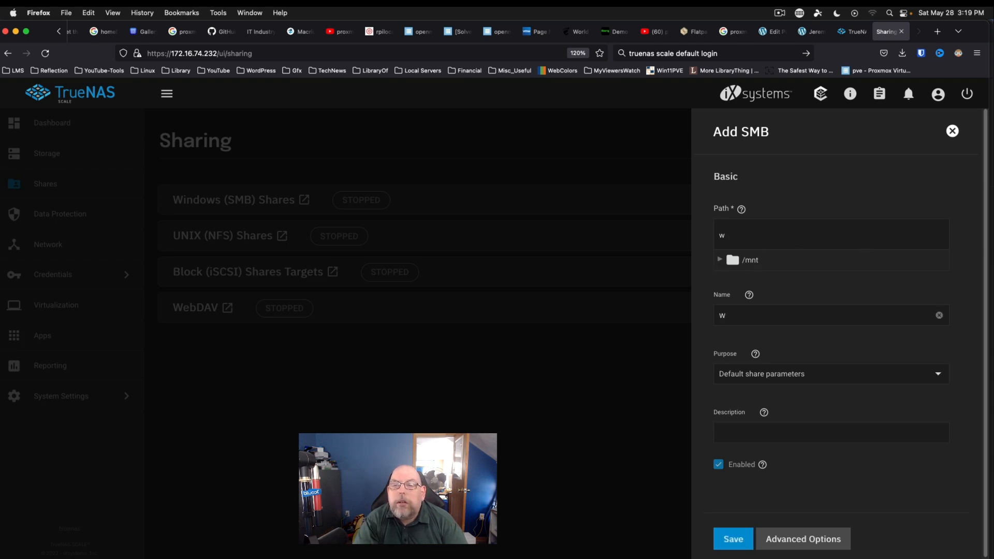
type("inshare")
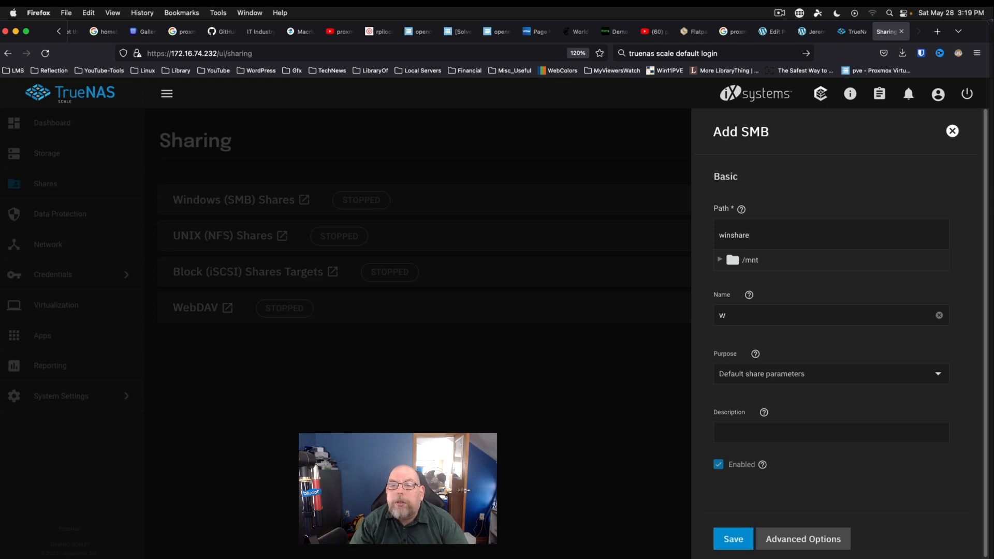
left_click(808, 315)
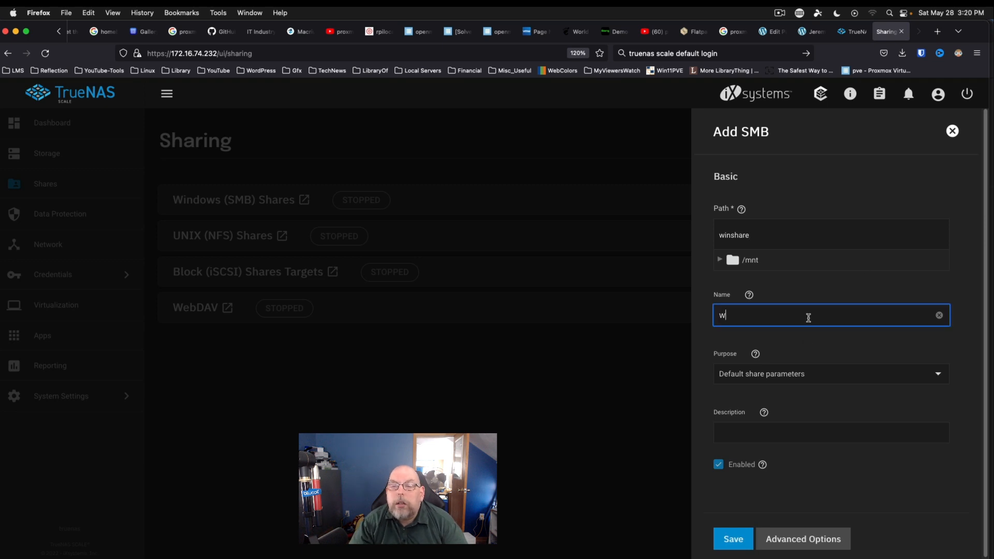
type("inshare")
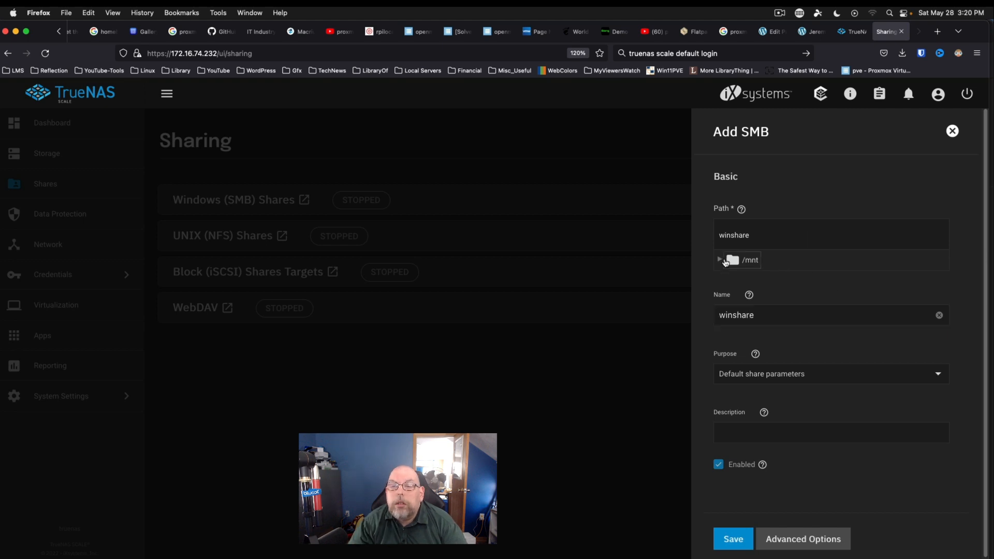
left_click(720, 260)
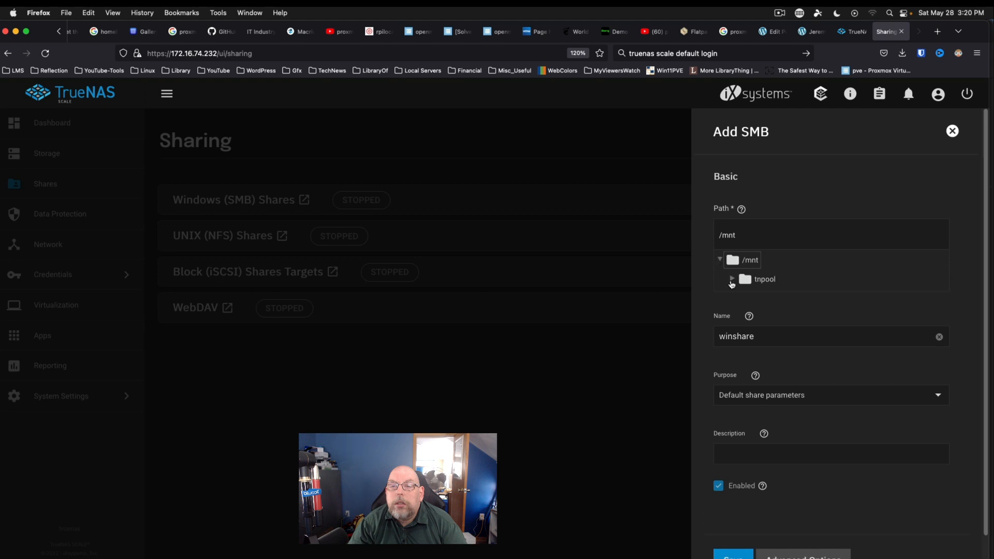
left_click(764, 279)
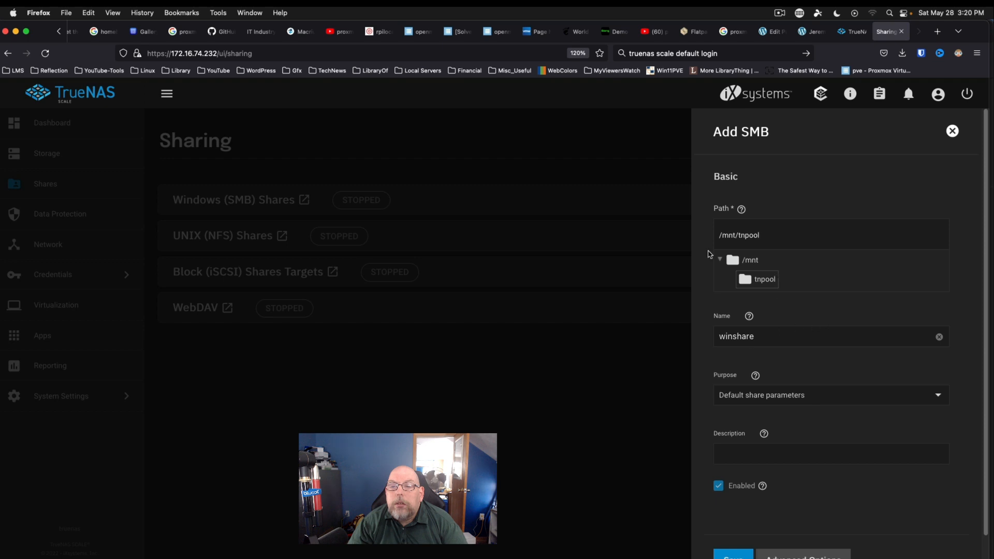
mouse_move(756, 356)
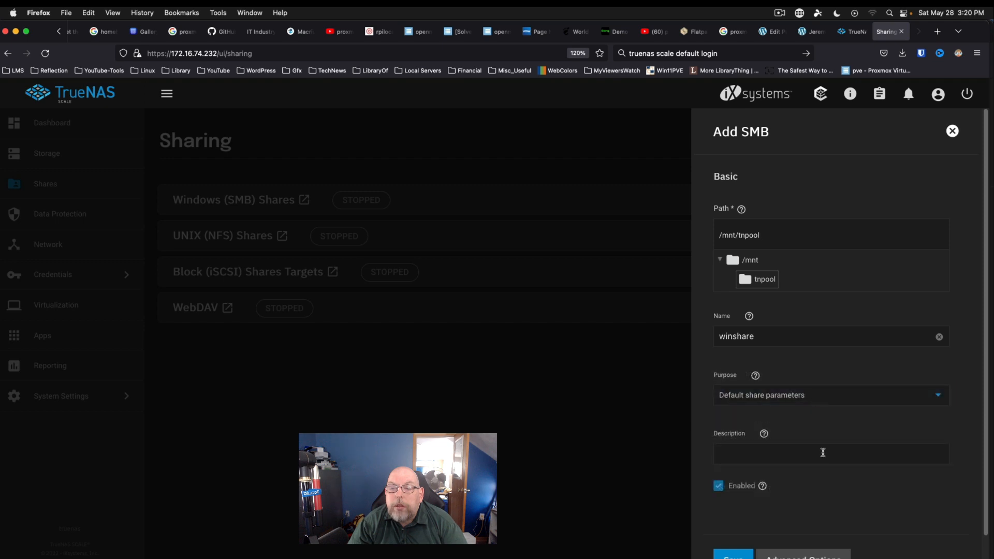
type("Windows SMB Share")
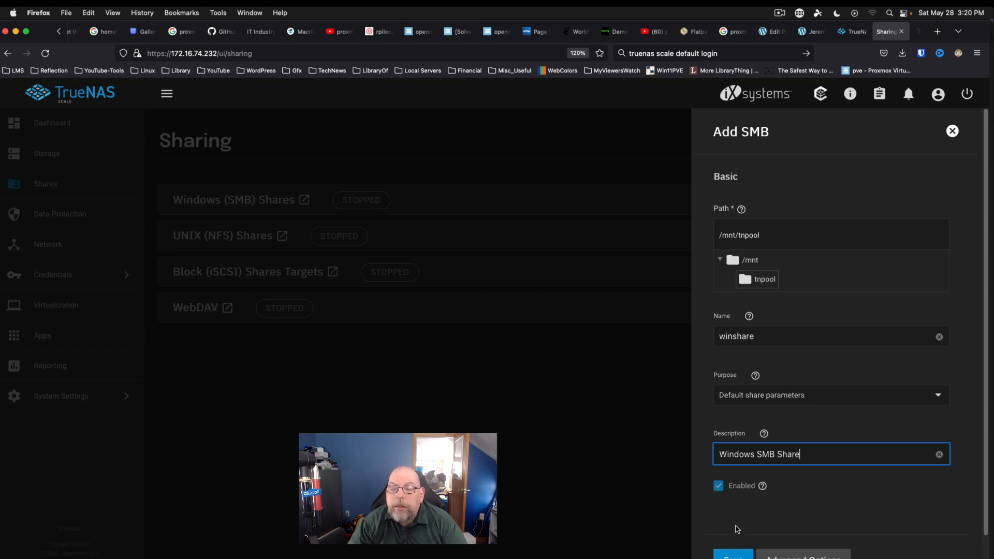
left_click(732, 556)
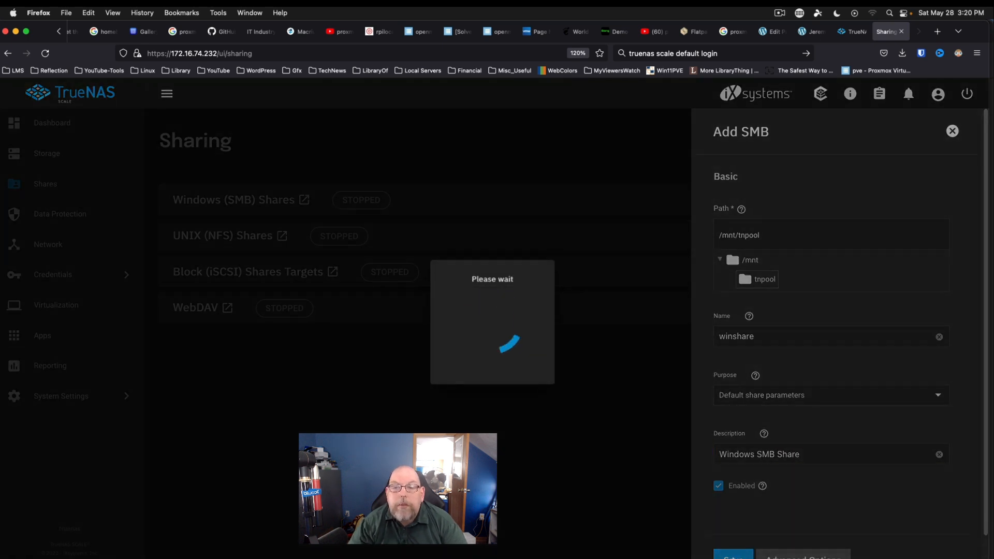
Save the share, enable the stopped SMB service, and close the service notice.
left_click(733, 556)
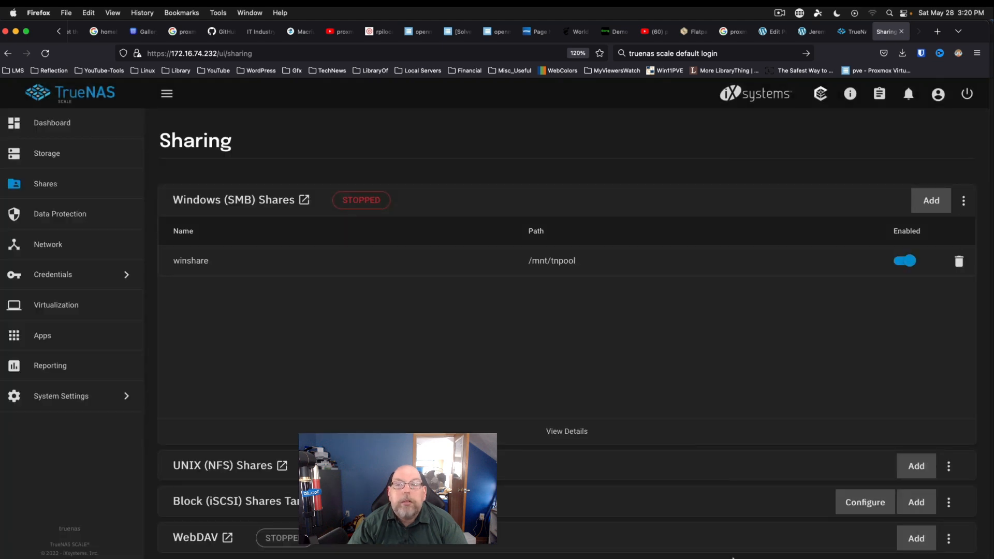
mouse_move(399, 343)
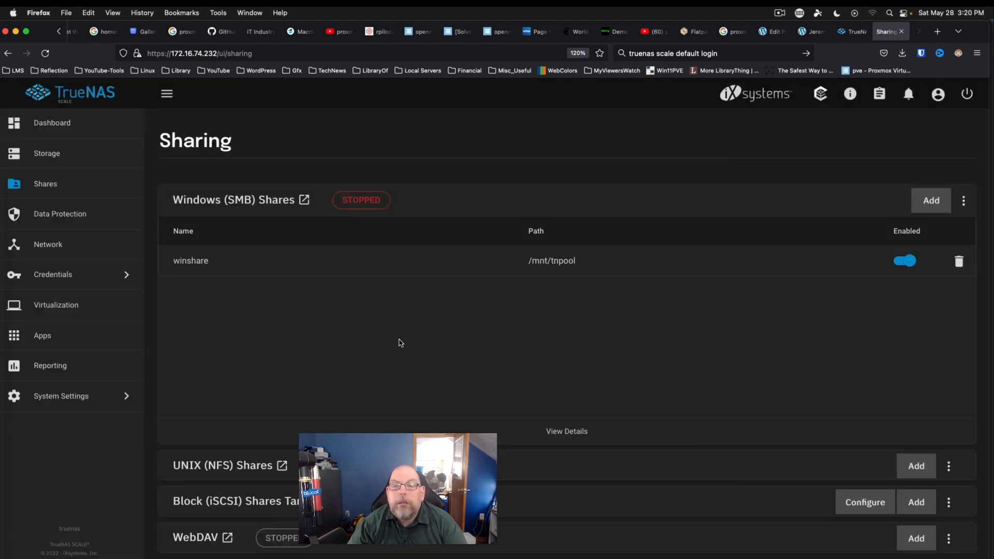
left_click(904, 260)
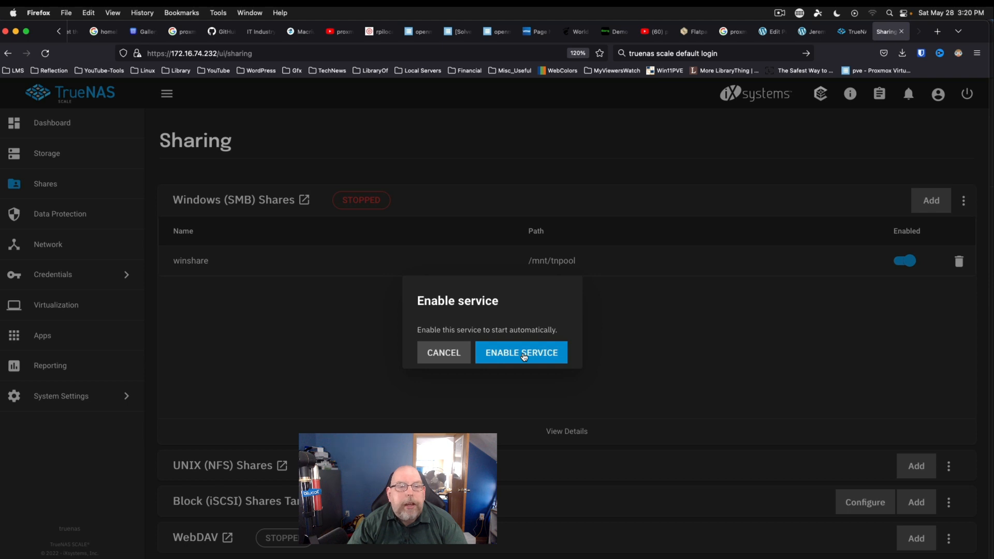
left_click(522, 352)
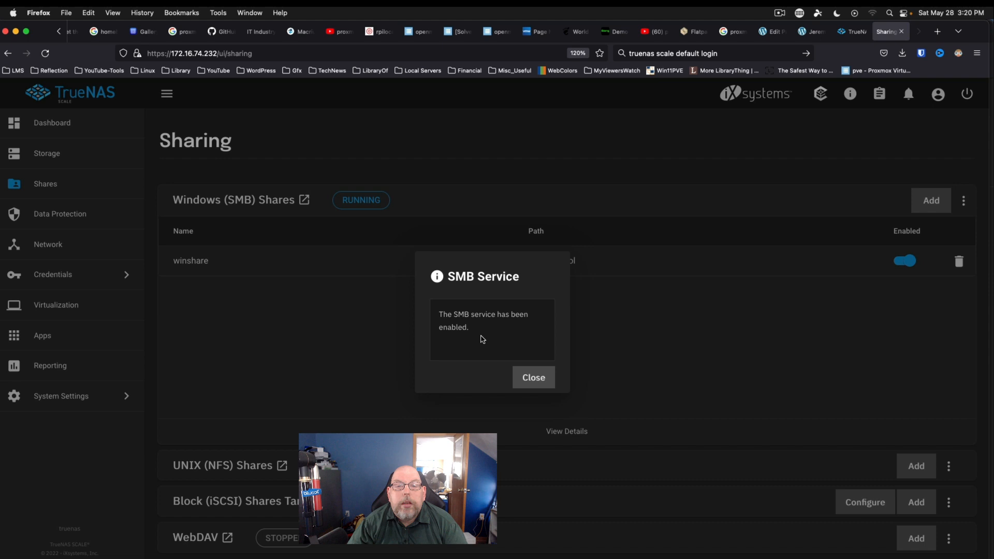
mouse_move(504, 348)
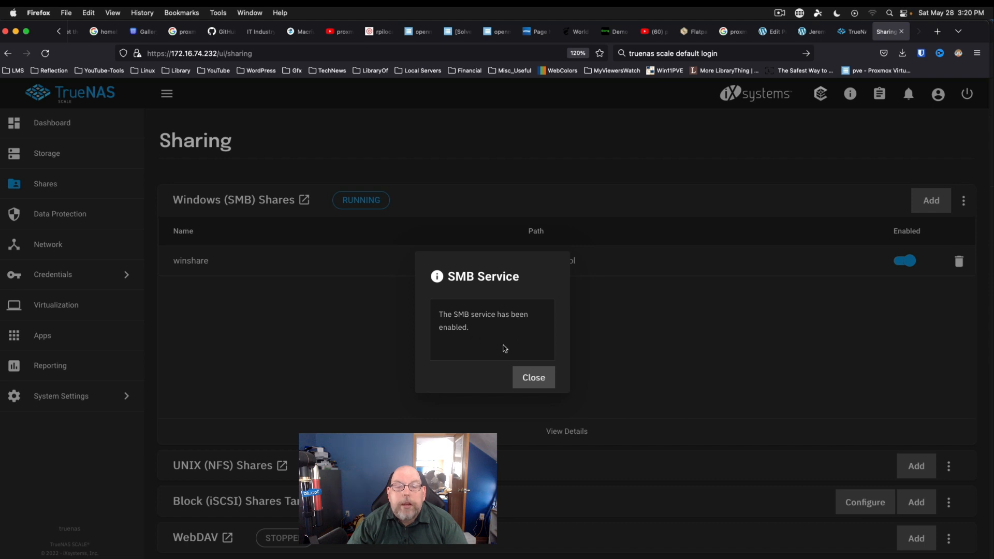
left_click(532, 377)
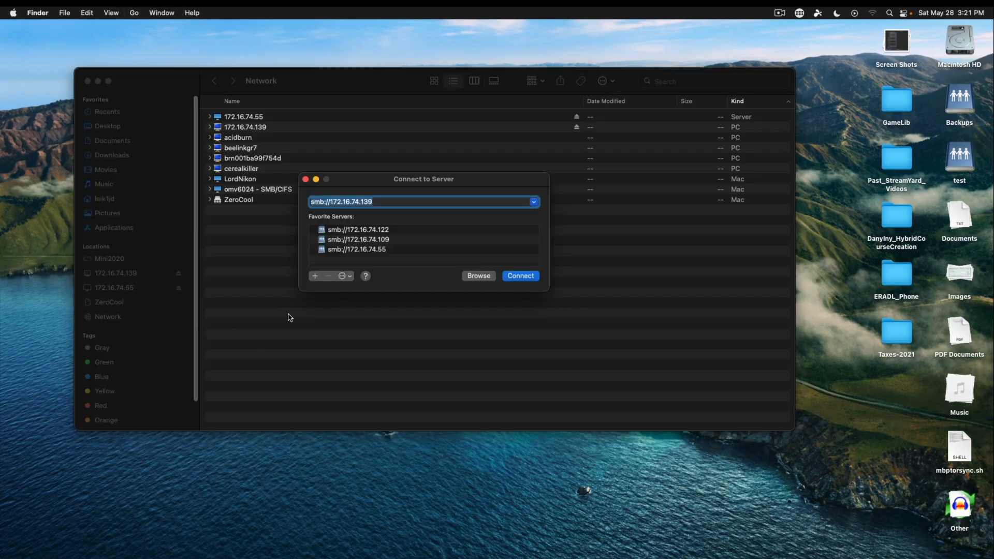
Connect Finder to smb://172.16.74.232 and sign in as user root.
key("backspace")
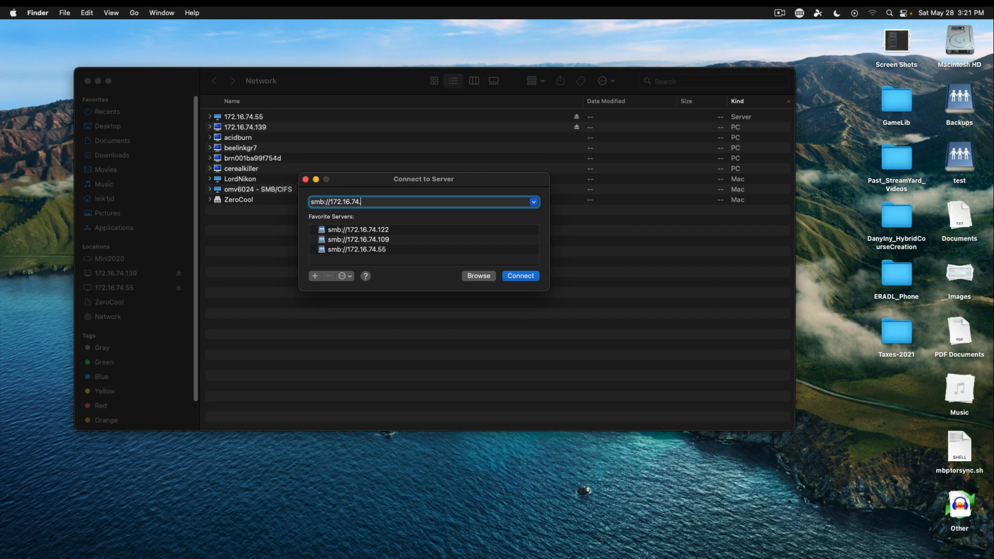
type("232")
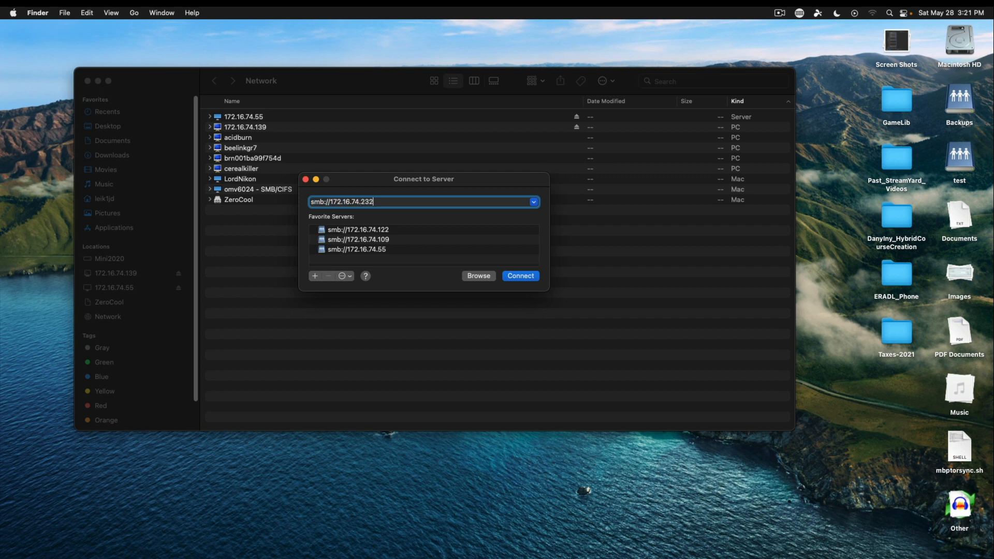
left_click(519, 274)
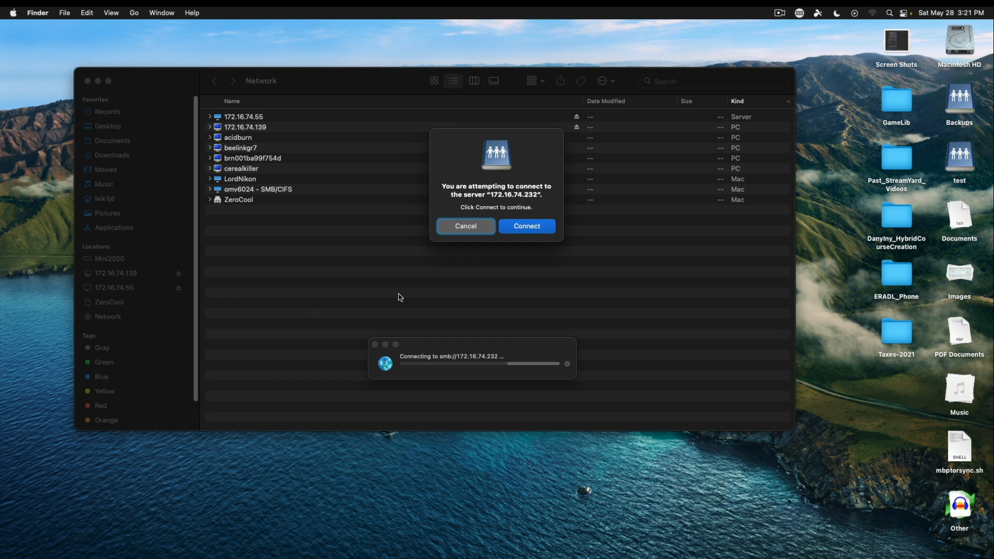
left_click(526, 226)
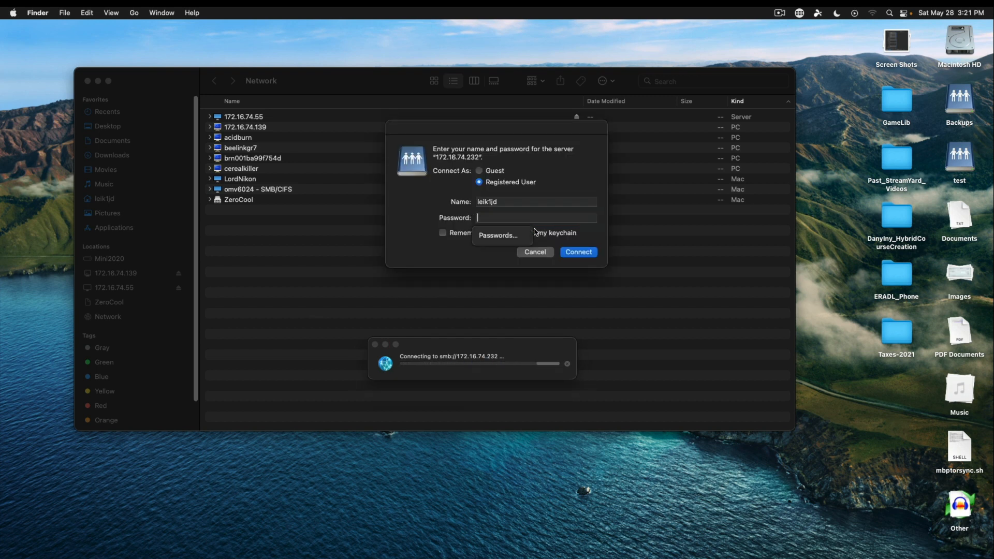
type("root")
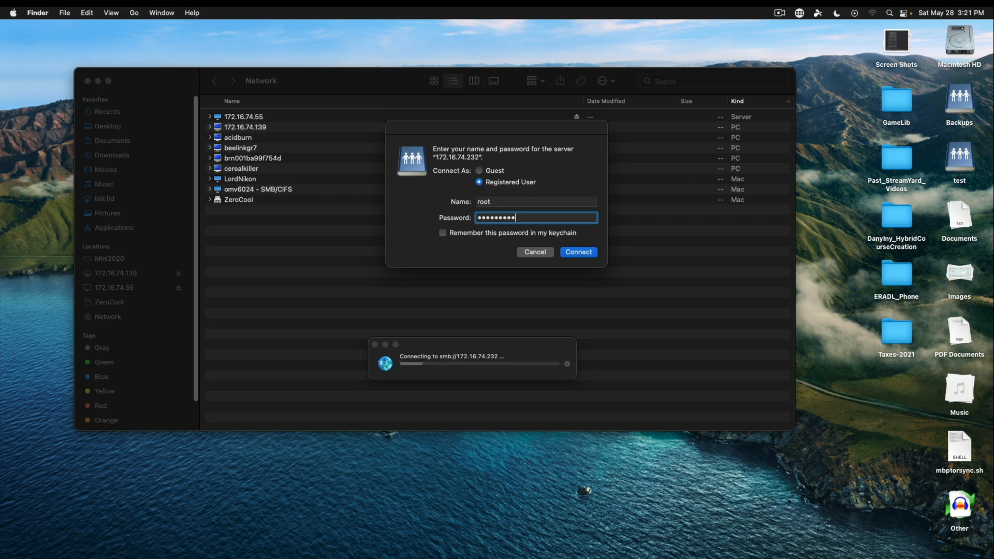
left_click(536, 217)
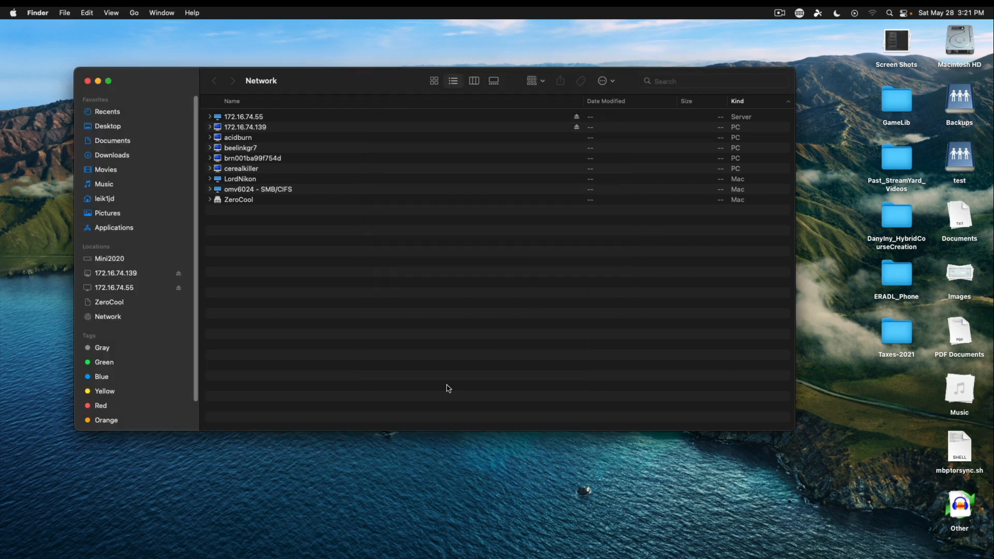
mouse_move(471, 273)
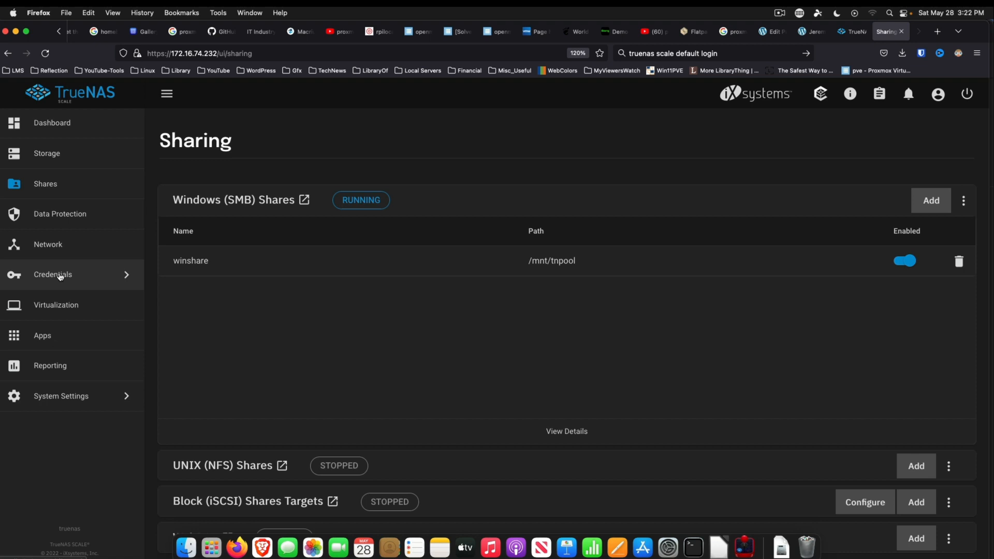
Add local user leik1jd with Samba authentication and expand its row in Users.
left_click(54, 274)
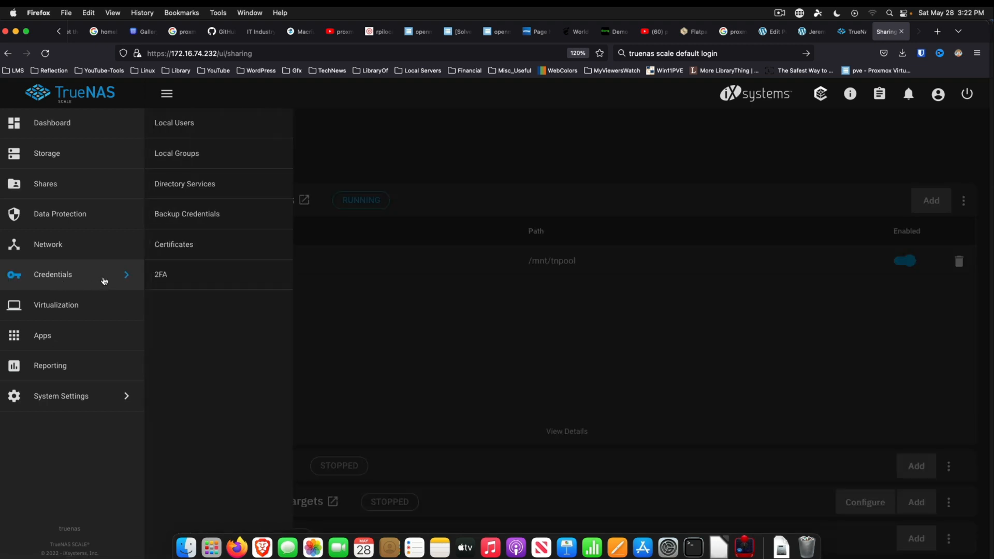
mouse_move(133, 272)
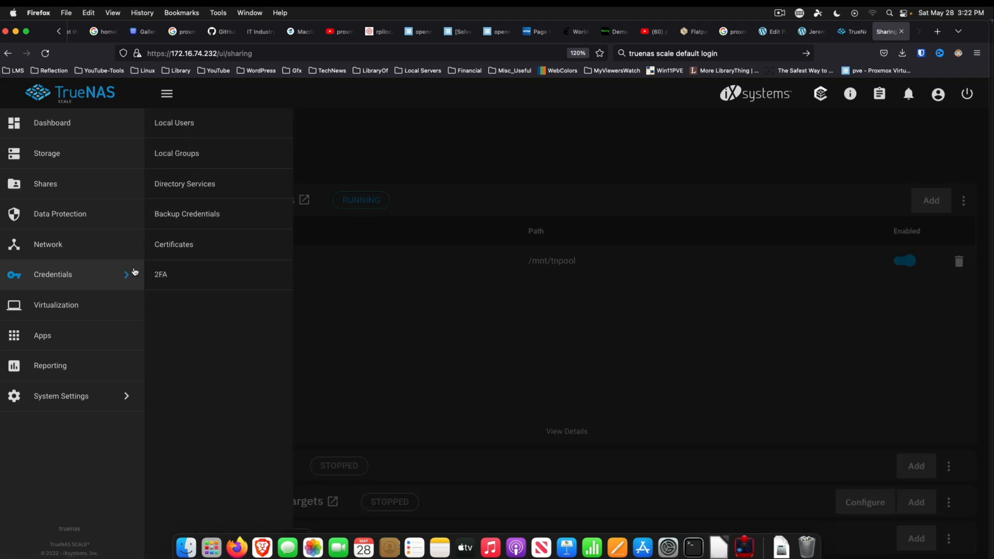
left_click(174, 122)
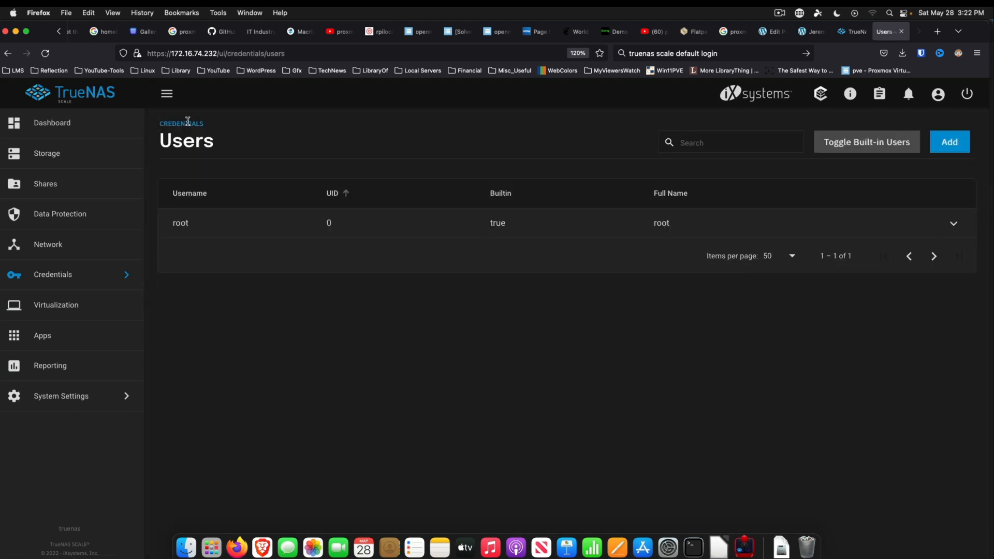
left_click(949, 141)
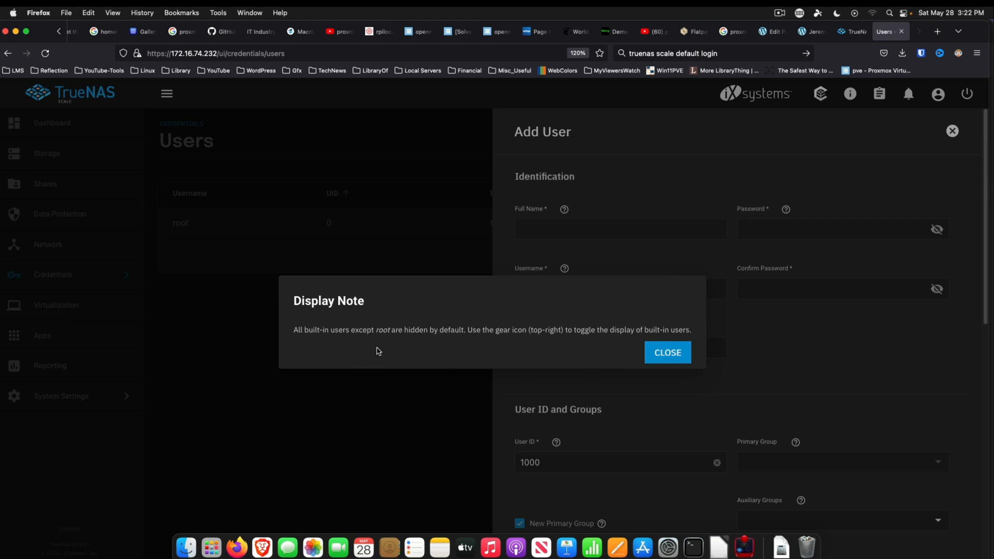
left_click(666, 353)
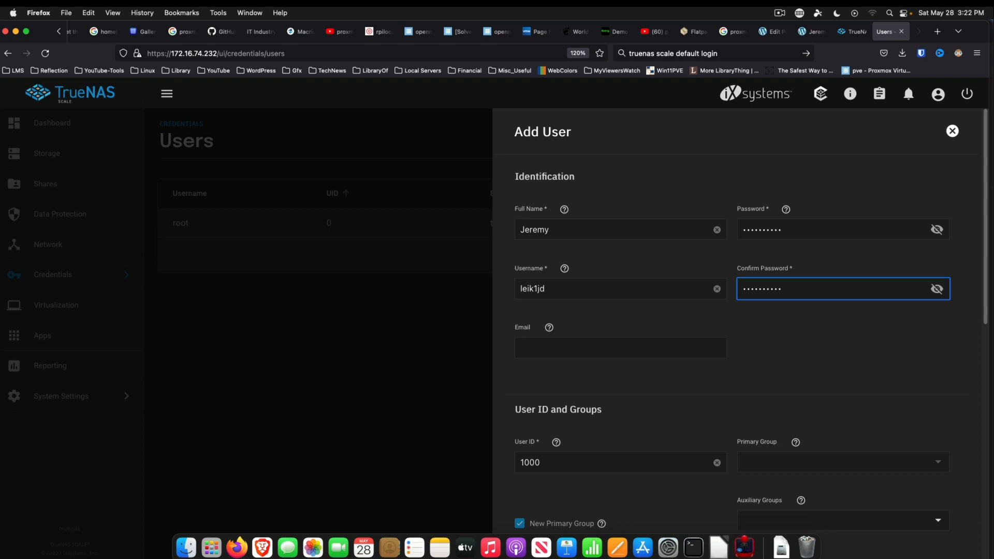
scroll("down", 3)
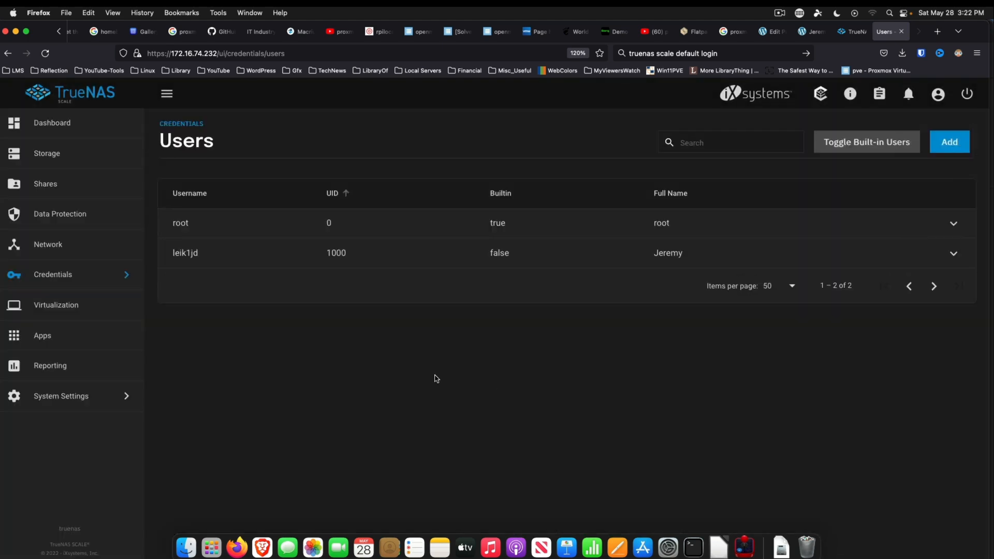
left_click(953, 253)
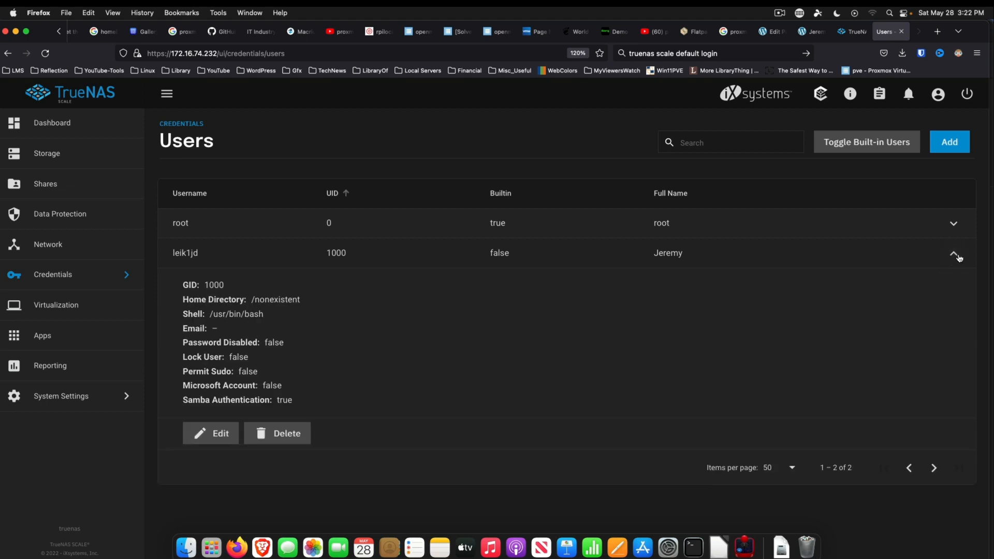
mouse_move(133, 322)
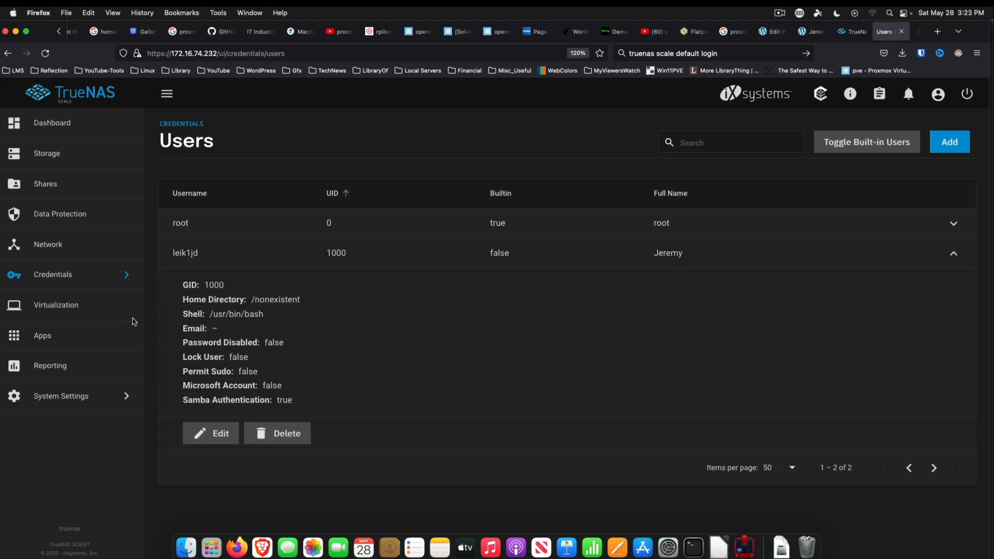
mouse_move(54, 193)
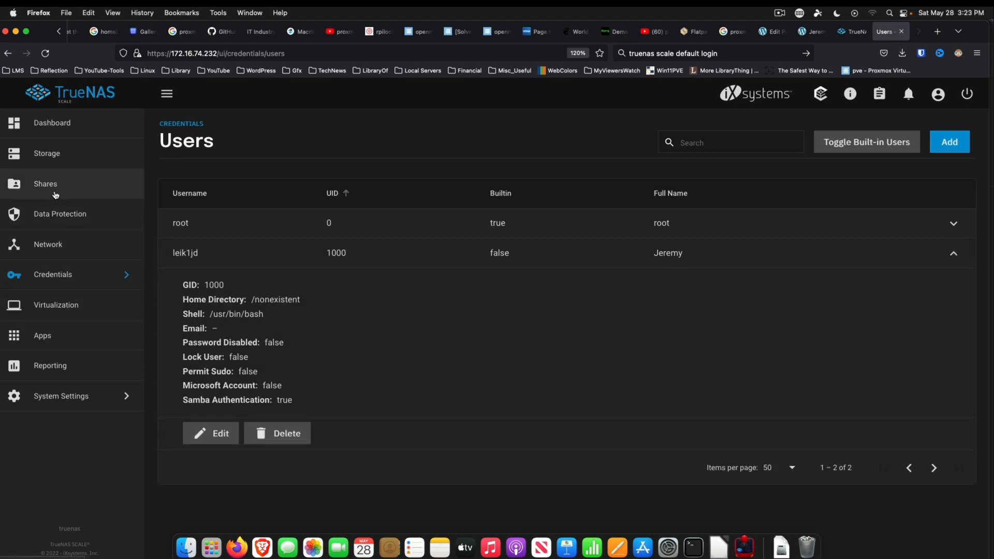
Edit winshare, keep the Default share parameters purpose, scroll the options, close without saving.
left_click(45, 184)
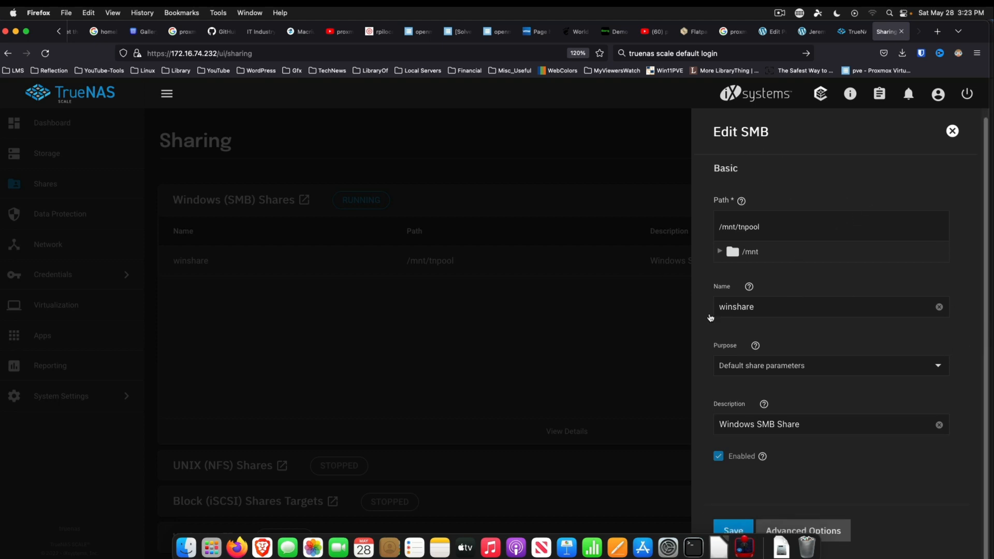
mouse_move(839, 374)
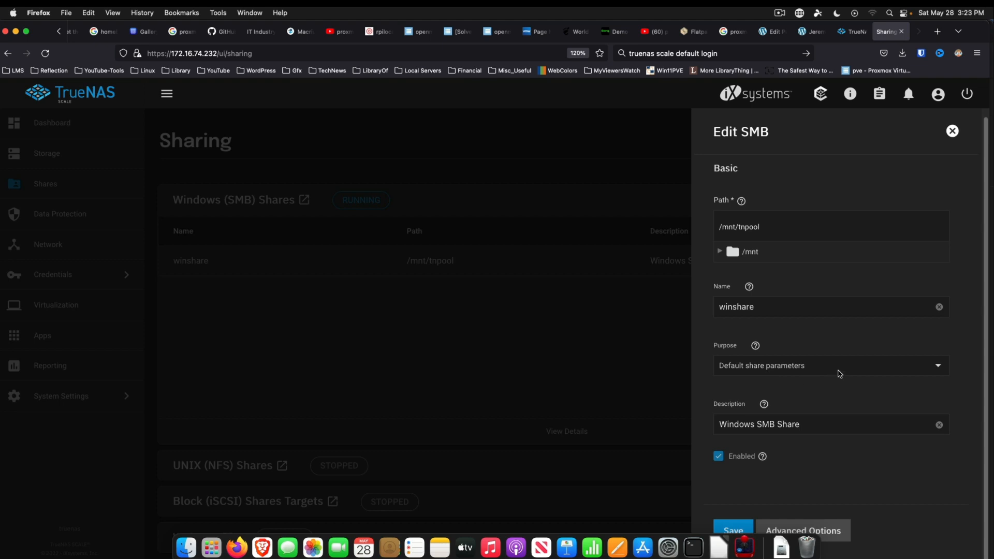
left_click(830, 365)
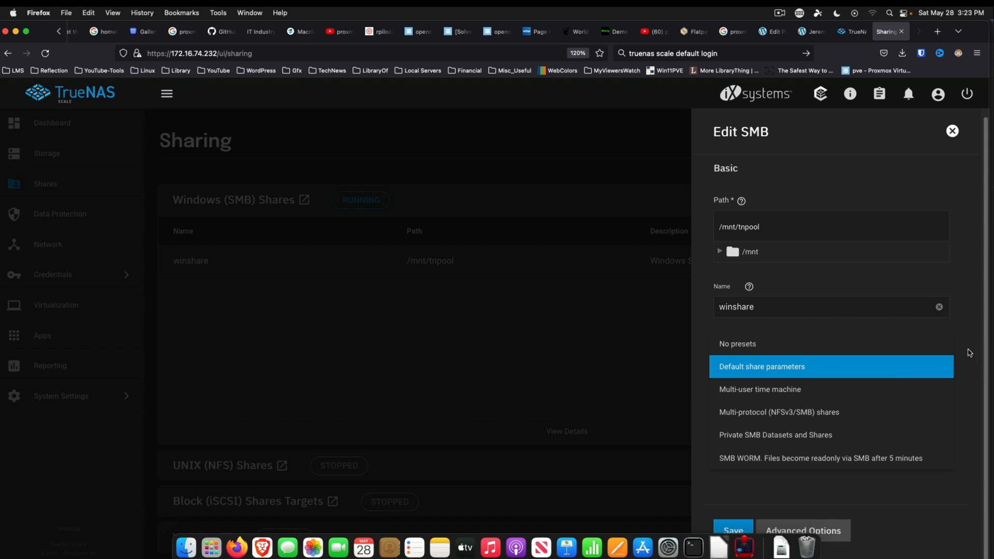
left_click(761, 366)
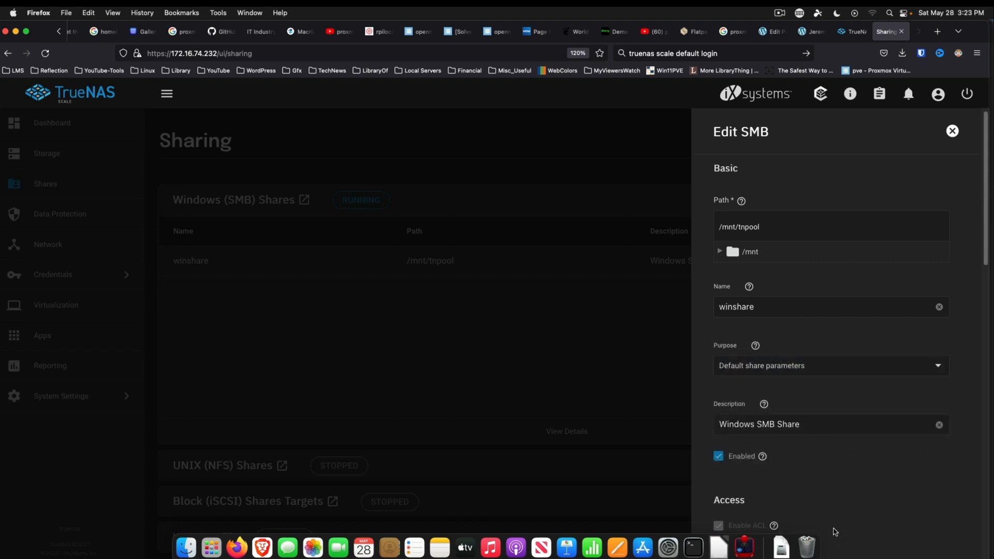
scroll("down", 3)
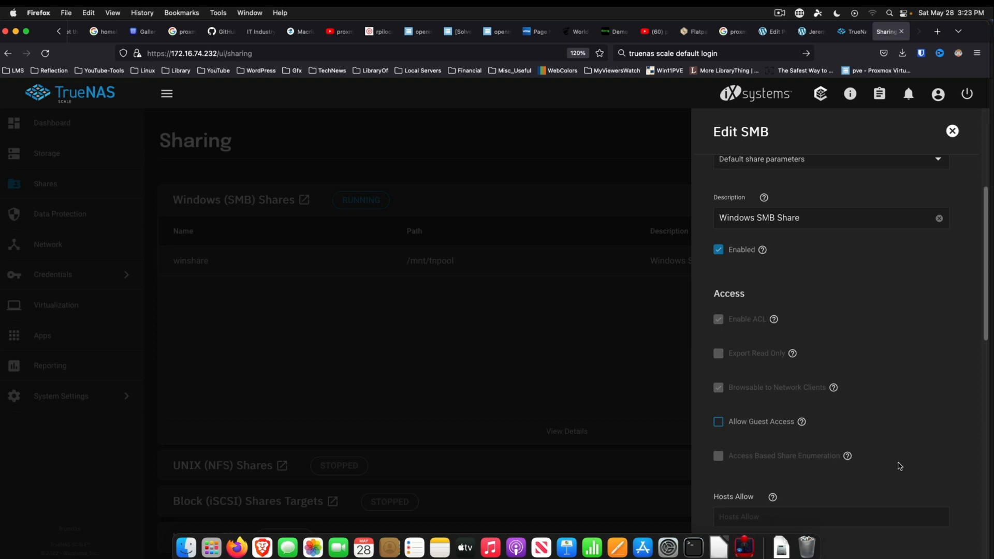
scroll("down", 3)
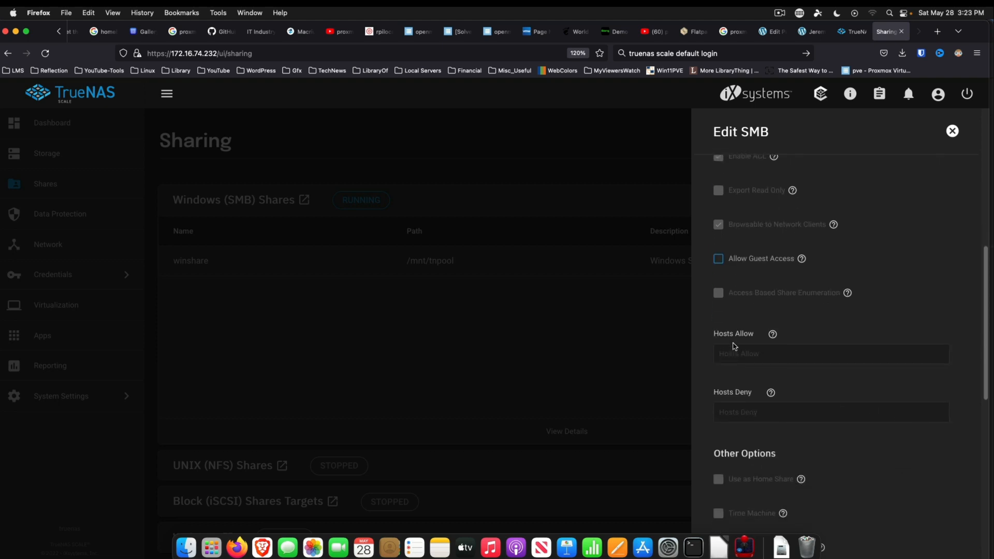
scroll("down", 3)
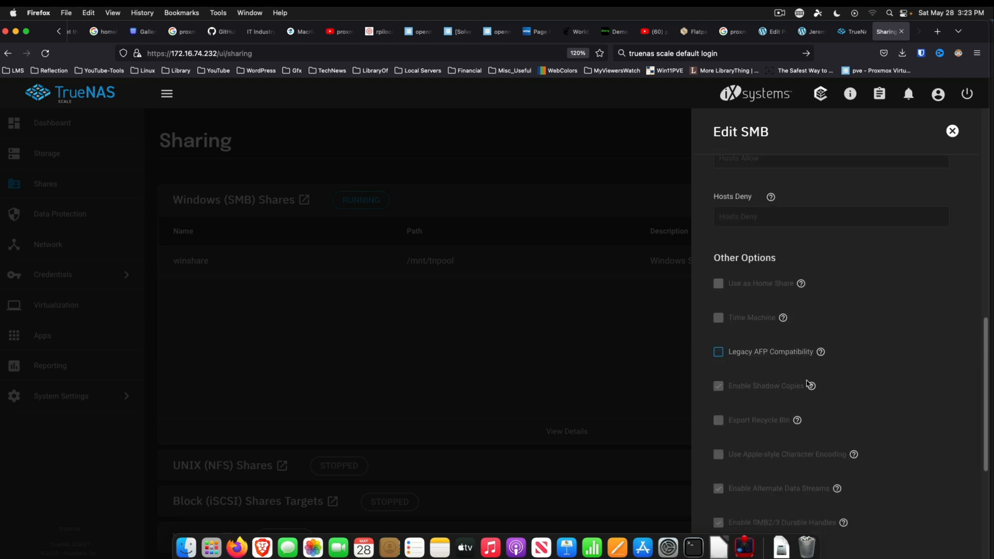
scroll("down", 3)
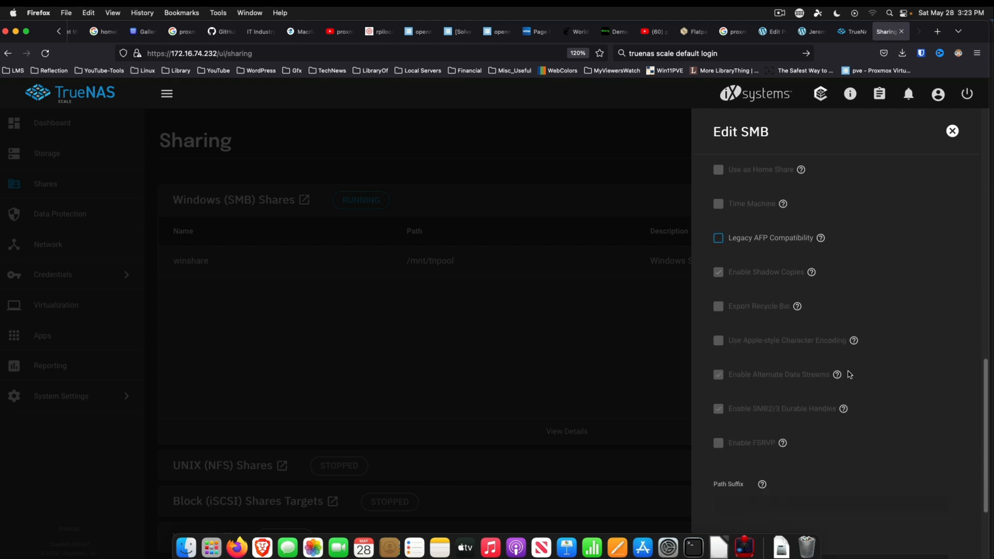
scroll("down", 3)
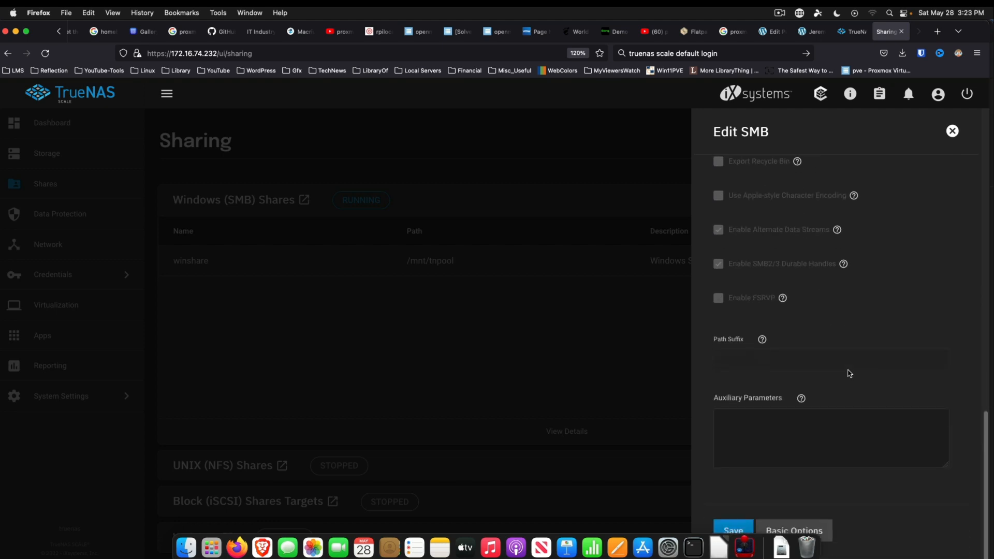
mouse_move(950, 157)
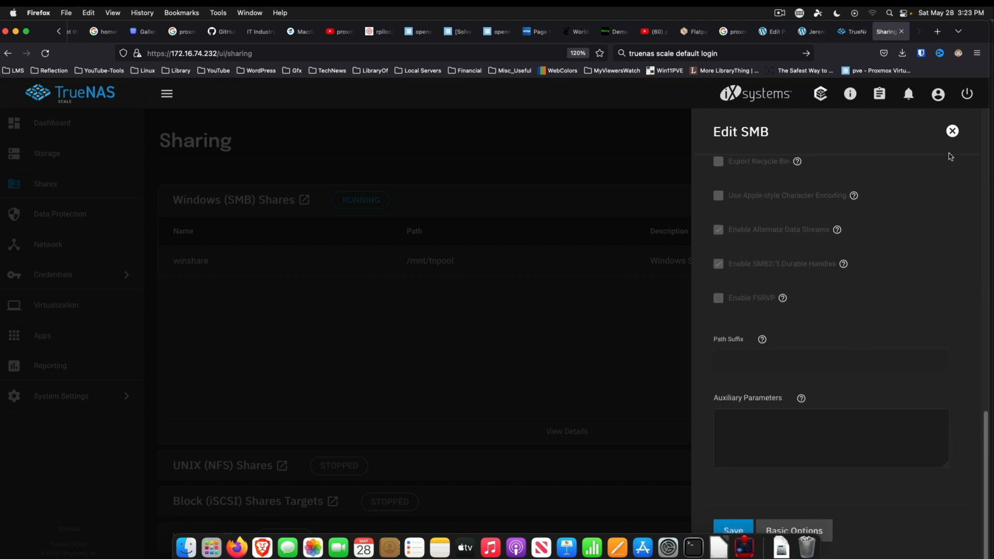
left_click(951, 130)
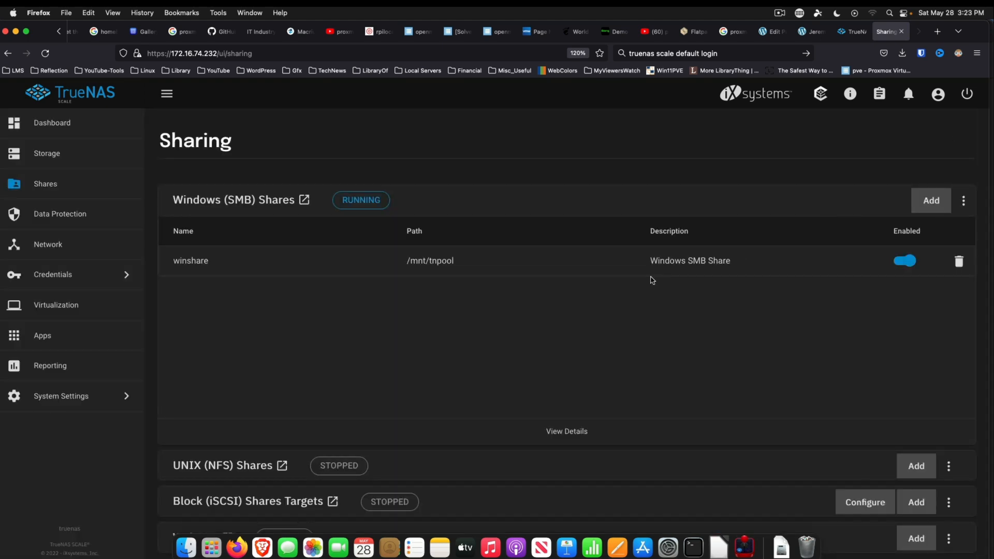
mouse_move(211, 344)
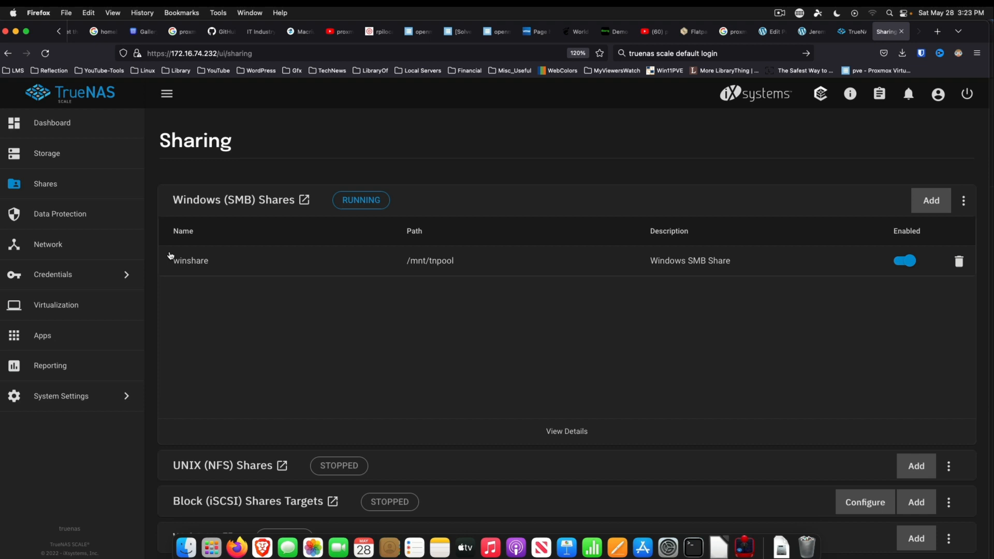
mouse_move(533, 276)
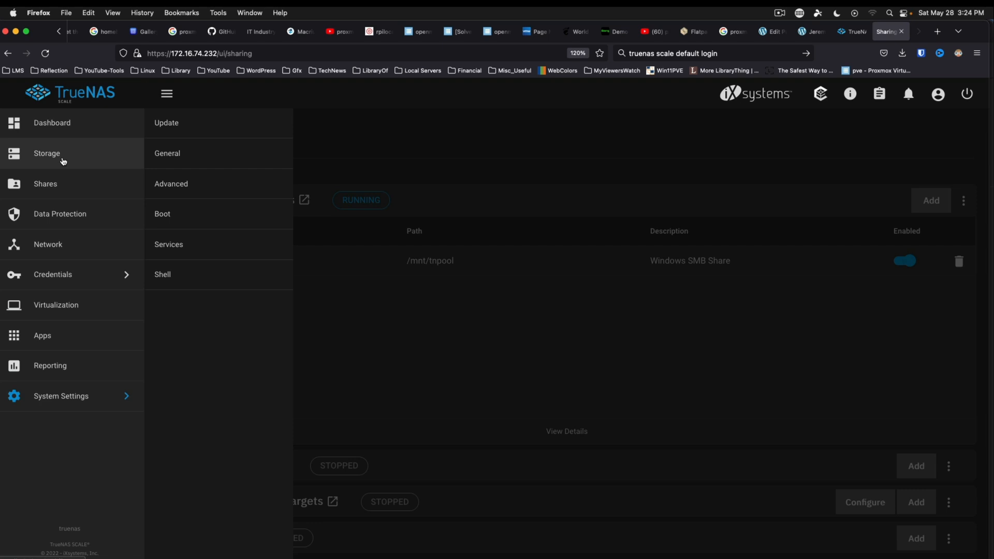
mouse_move(62, 161)
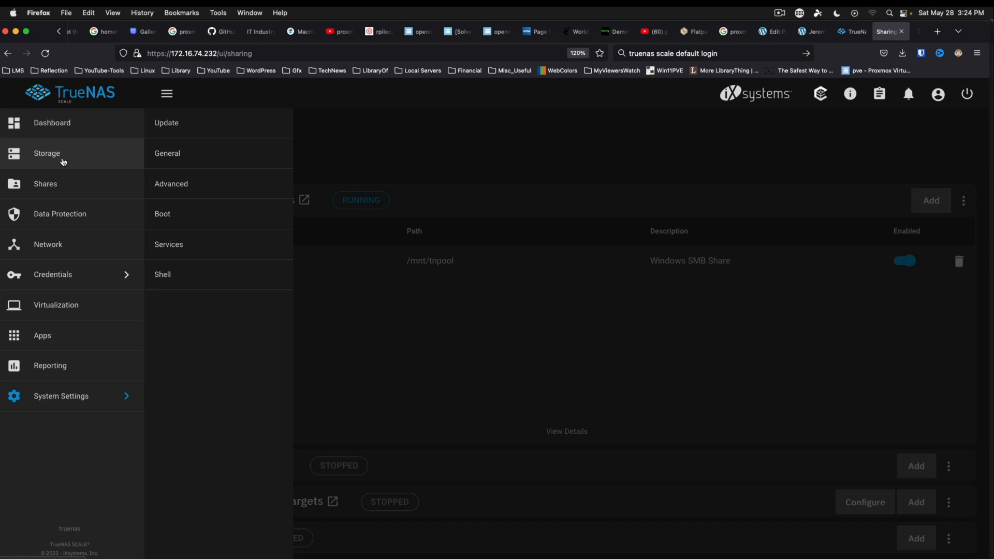
mouse_move(38, 158)
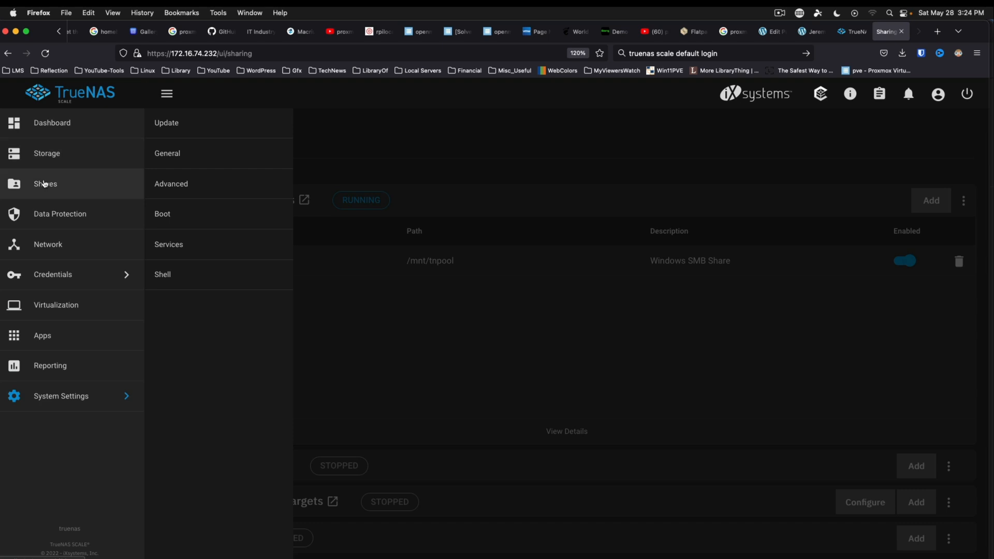
mouse_move(21, 220)
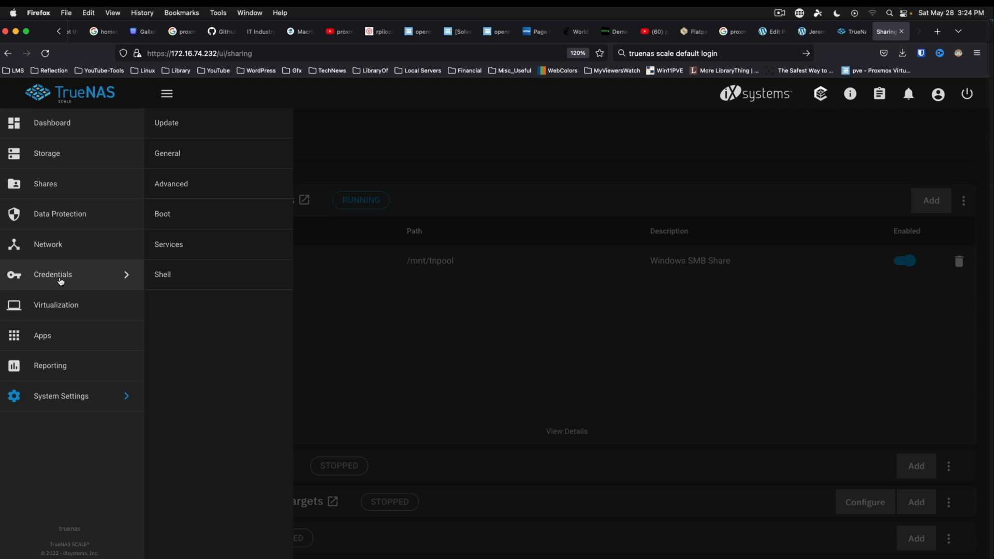
mouse_move(63, 281)
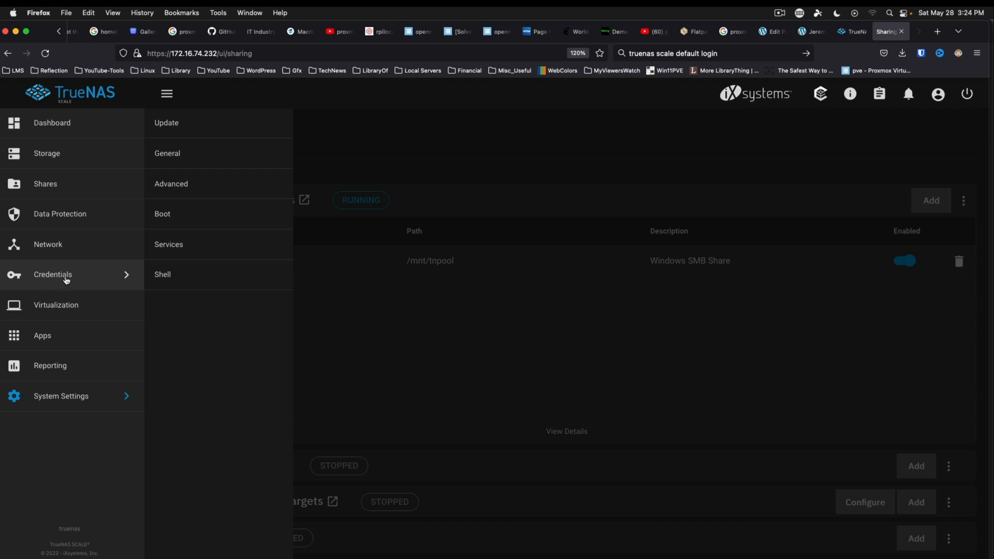
mouse_move(50, 270)
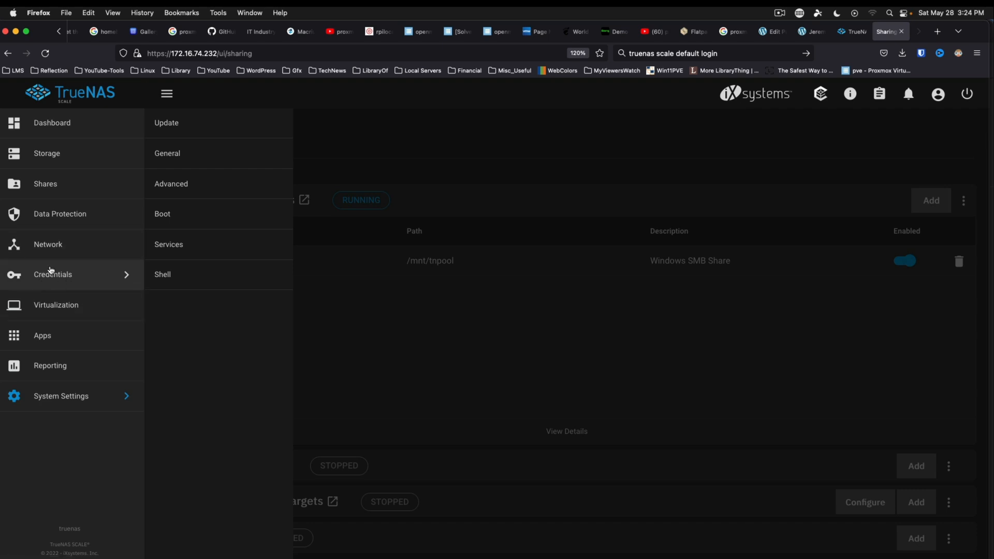
mouse_move(44, 225)
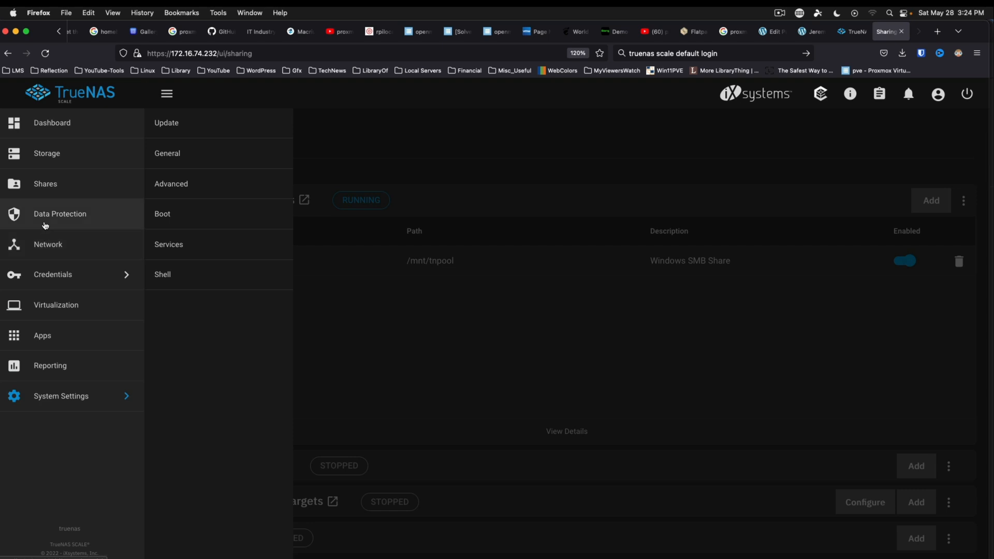
Visit Data Protection, then Shares, and open the full Windows (SMB) Shares list.
left_click(60, 214)
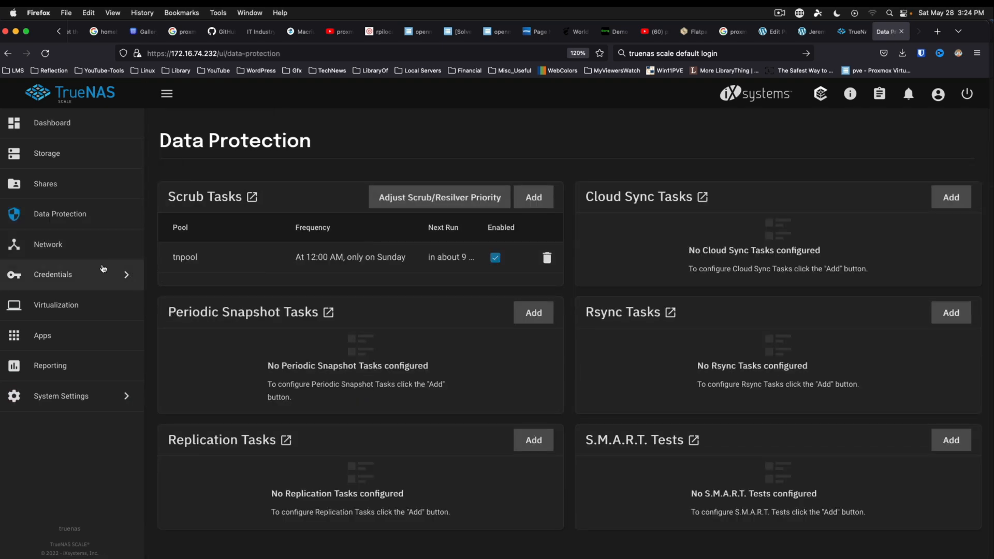
left_click(45, 184)
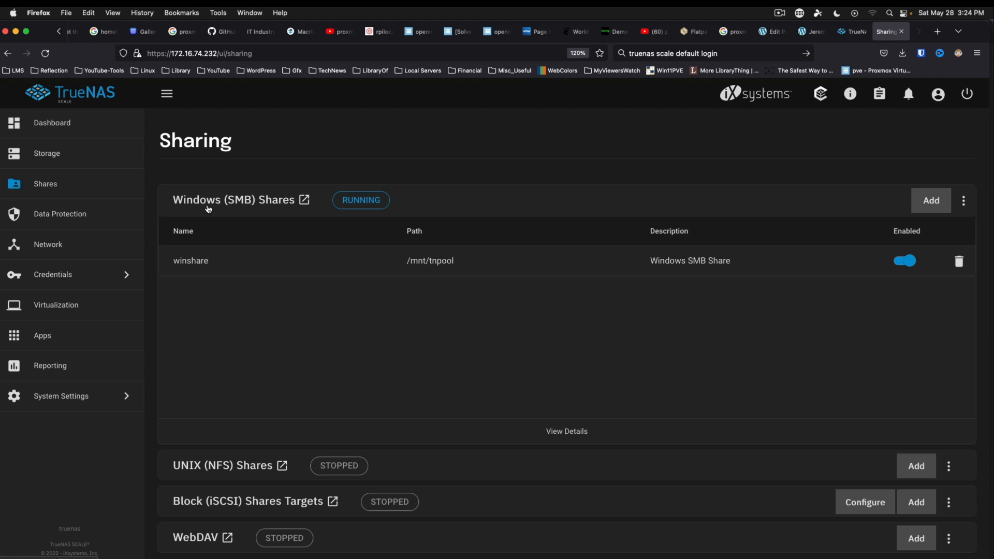
left_click(932, 223)
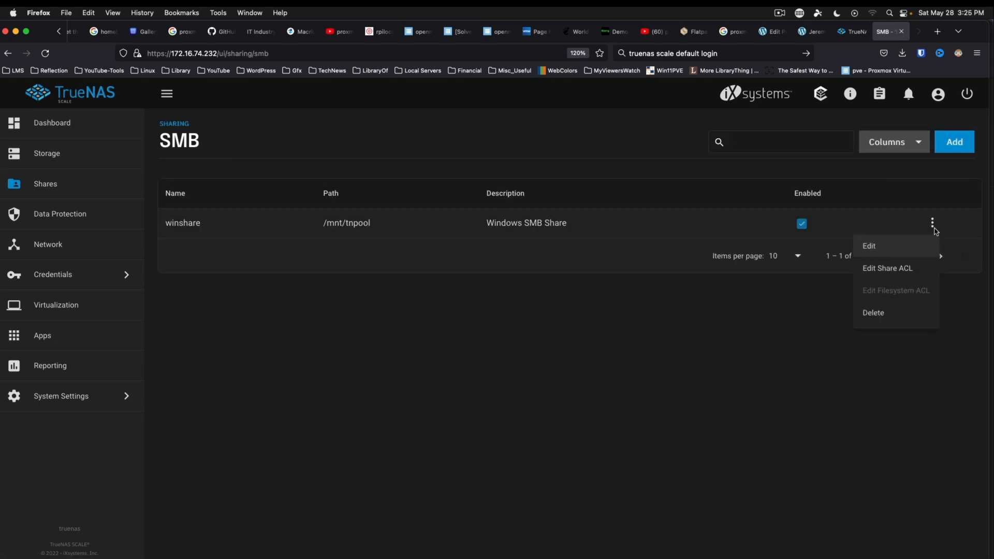
Save winshare's share ACL entry granting Everyone FULL, ALLOWED access.
left_click(886, 267)
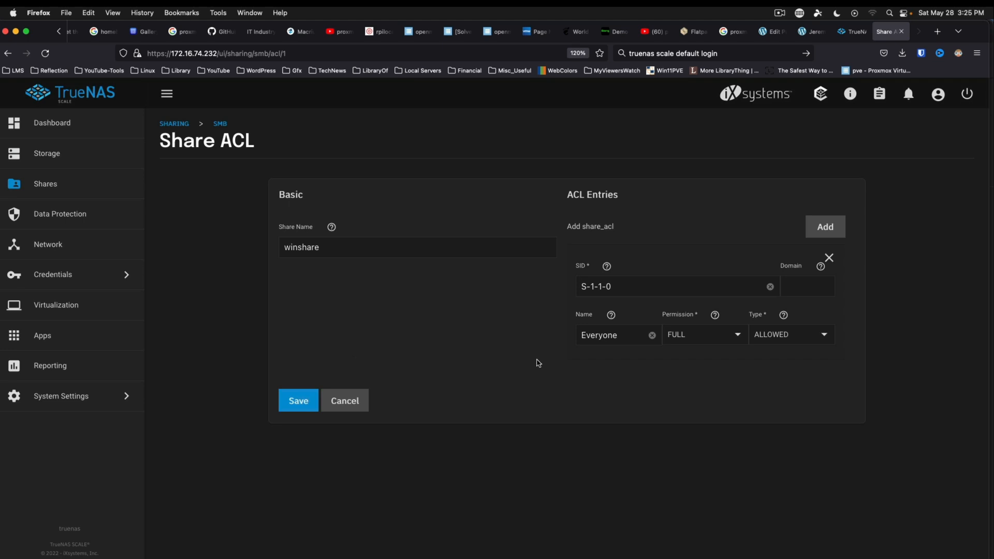
mouse_move(537, 294)
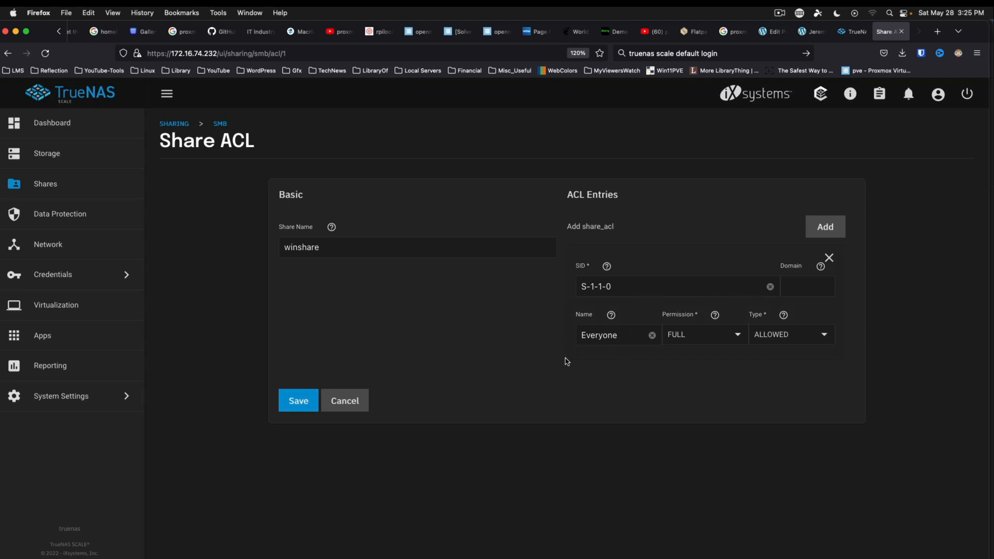
mouse_move(769, 341)
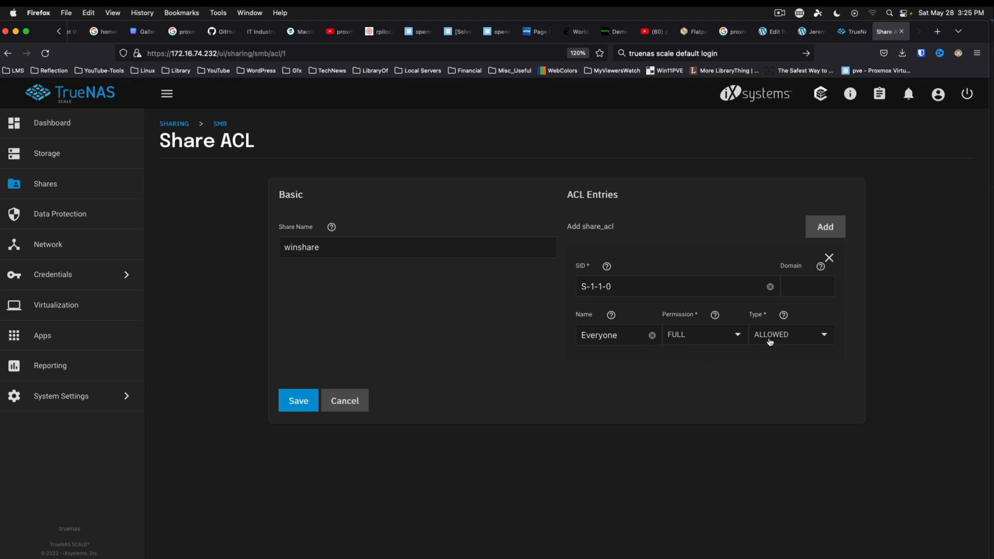
mouse_move(398, 386)
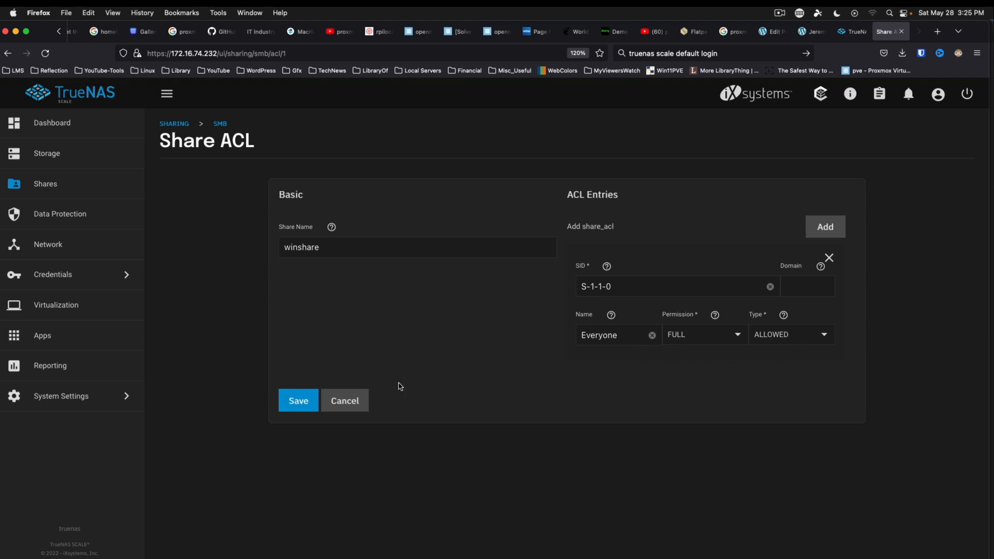
left_click(298, 400)
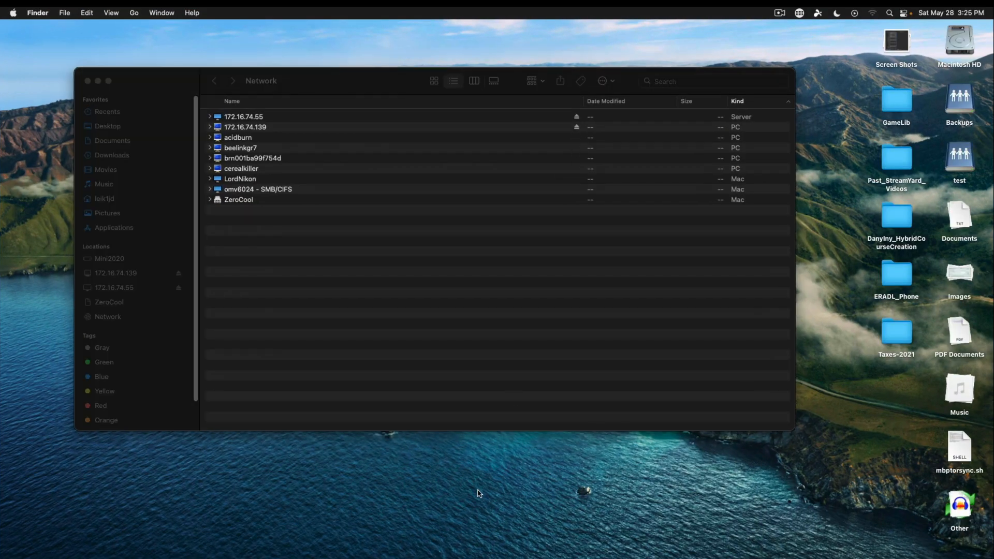
mouse_move(466, 491)
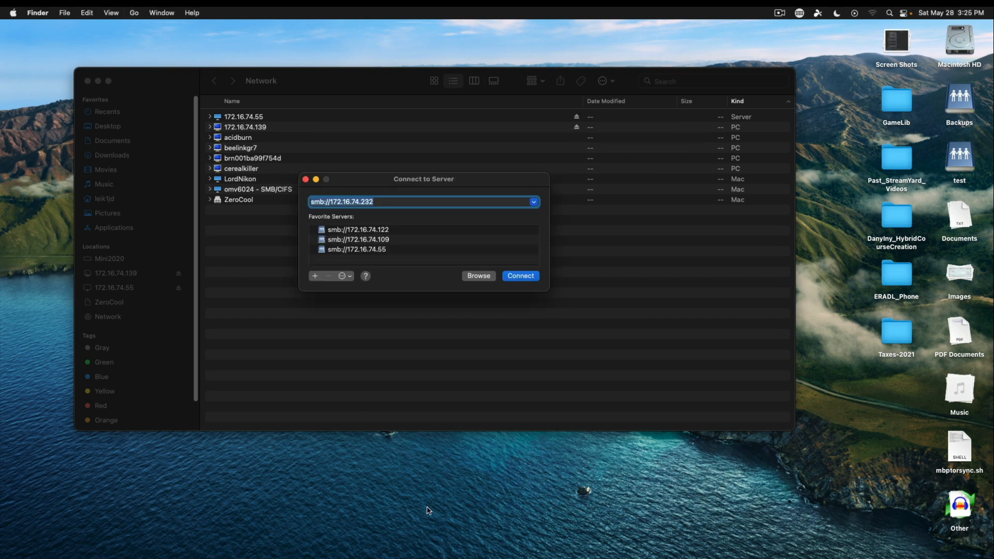
Connect Finder to smb://172.16.74.232 and log in with a registered name and password.
left_click(519, 275)
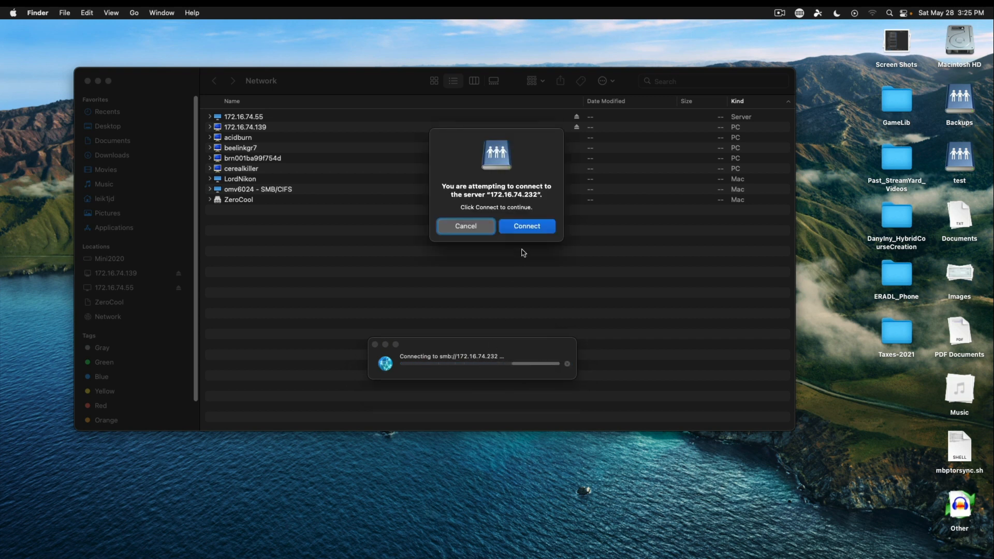
left_click(525, 226)
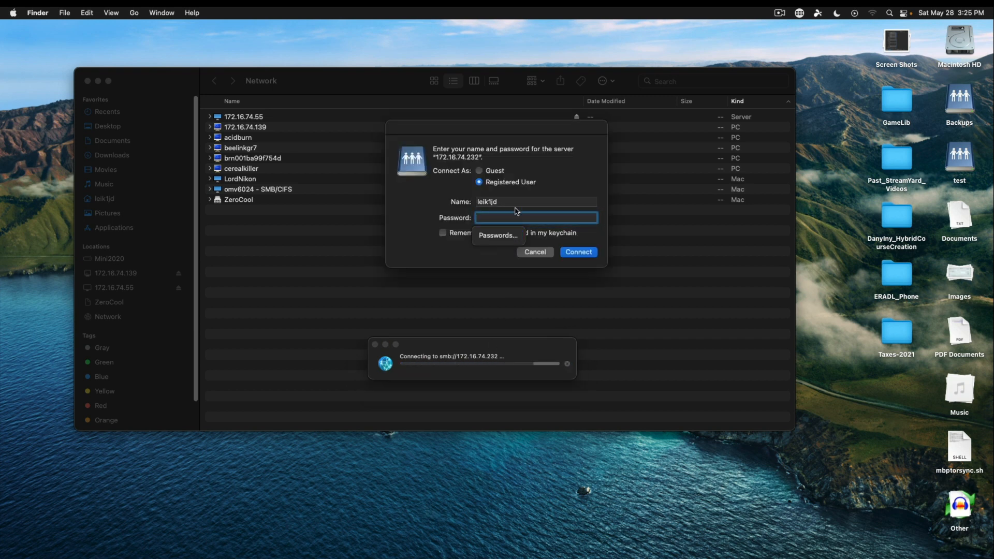
type("••")
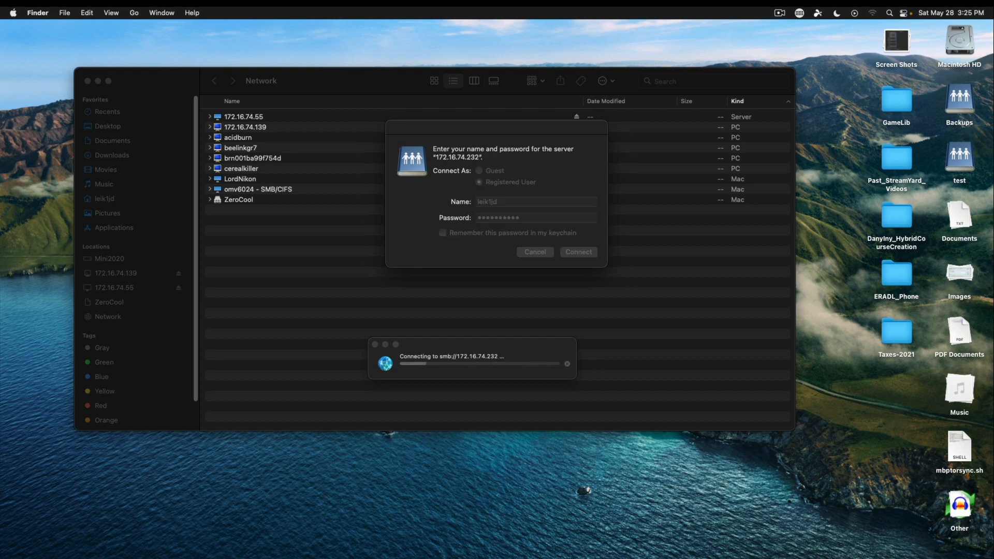
left_click(577, 252)
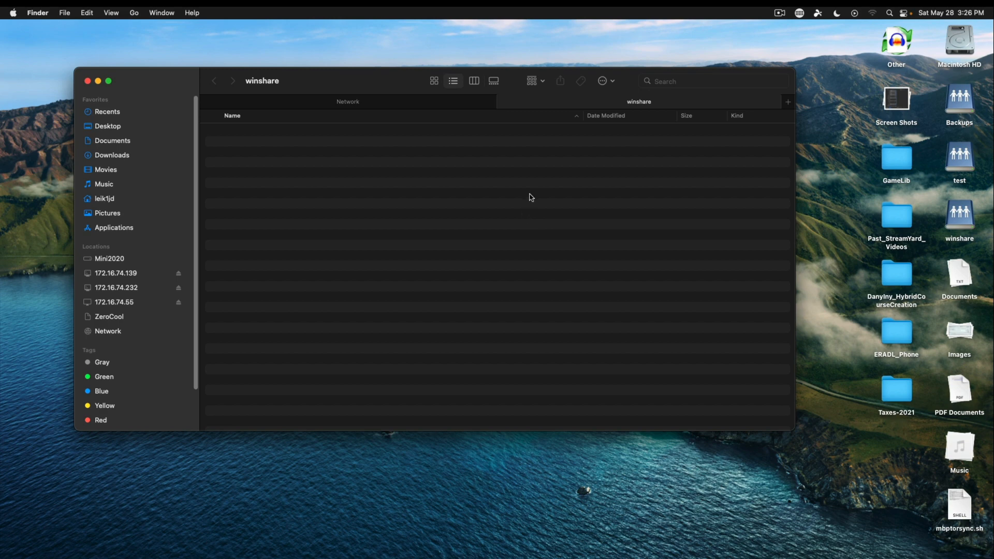
mouse_move(420, 181)
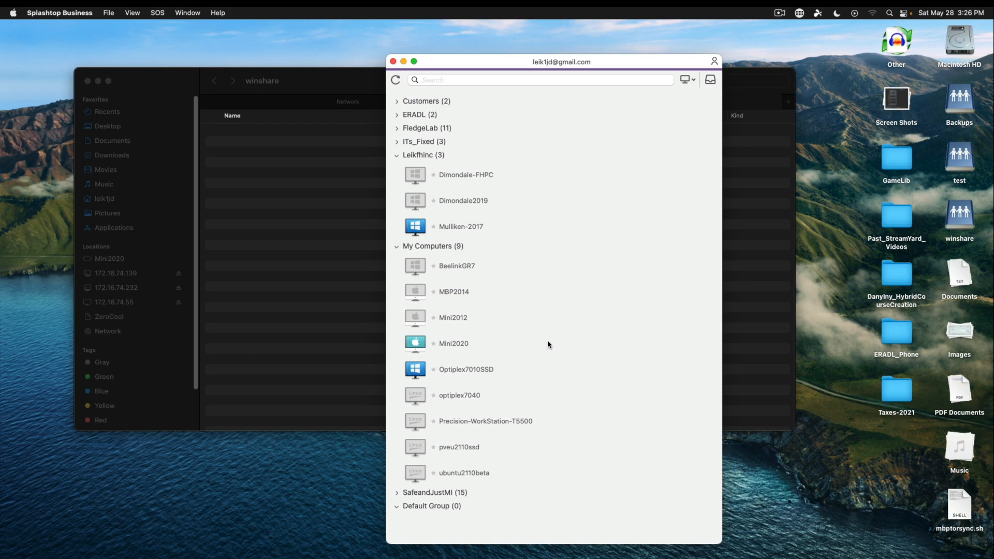
mouse_move(521, 351)
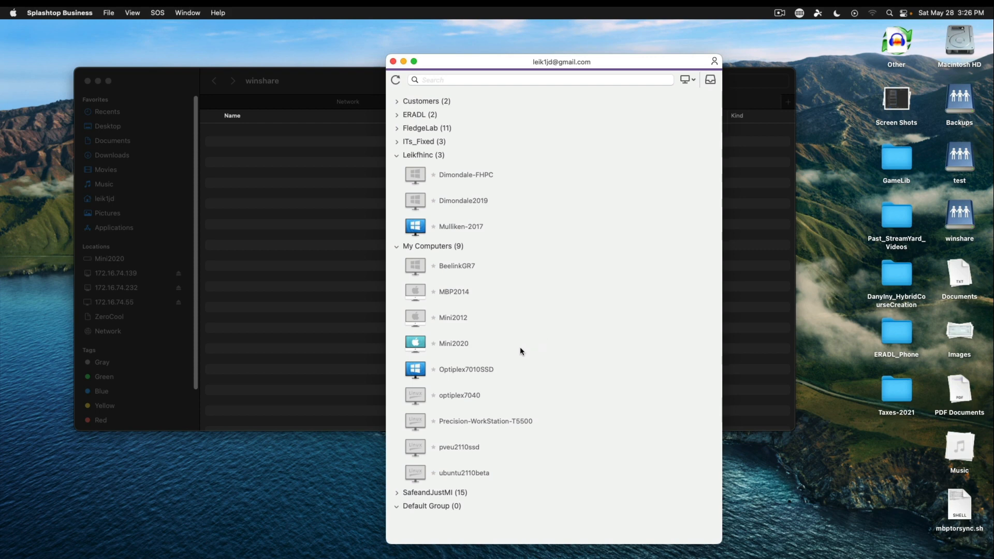
mouse_move(463, 373)
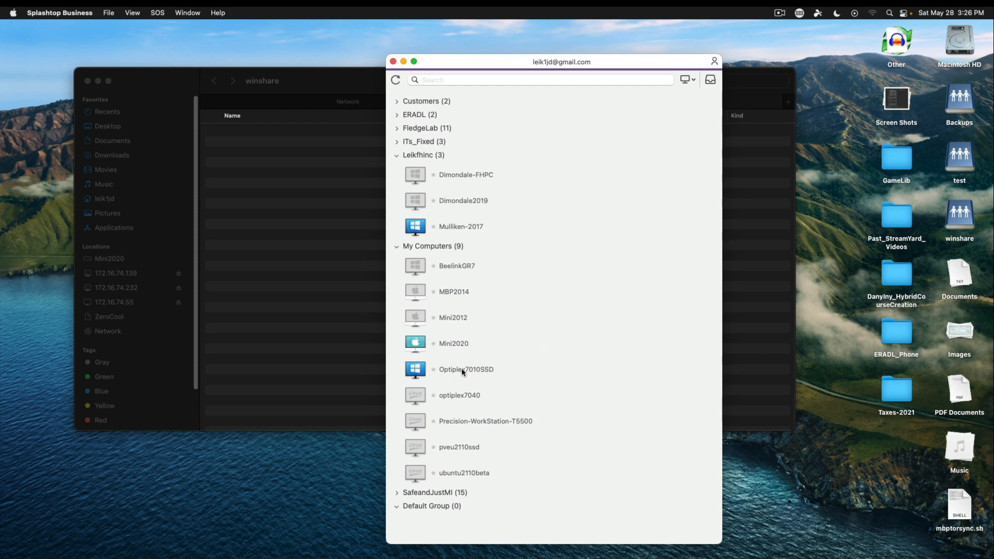
Open a Splashtop remote session to the Windows PC Optiplex7010SSD.
double_click(465, 369)
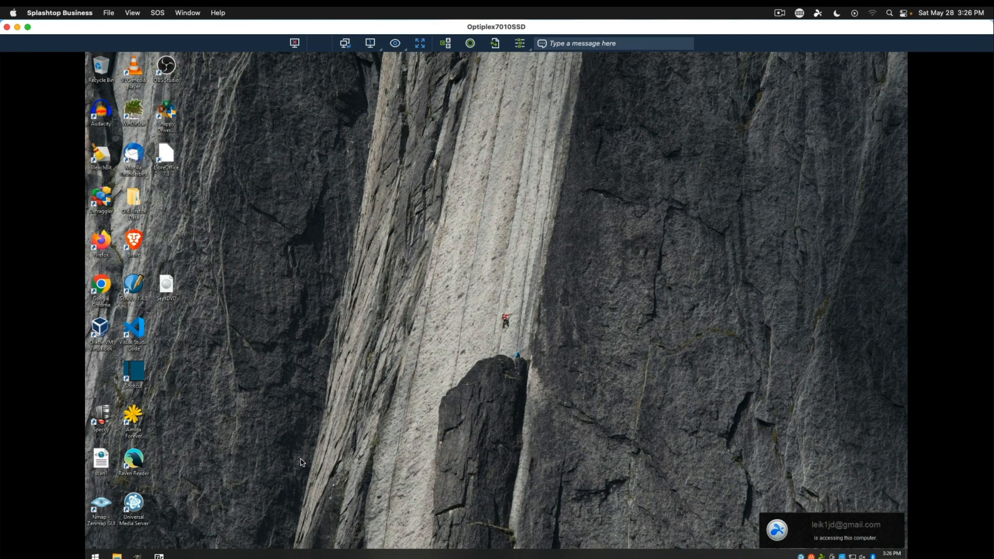
mouse_move(168, 520)
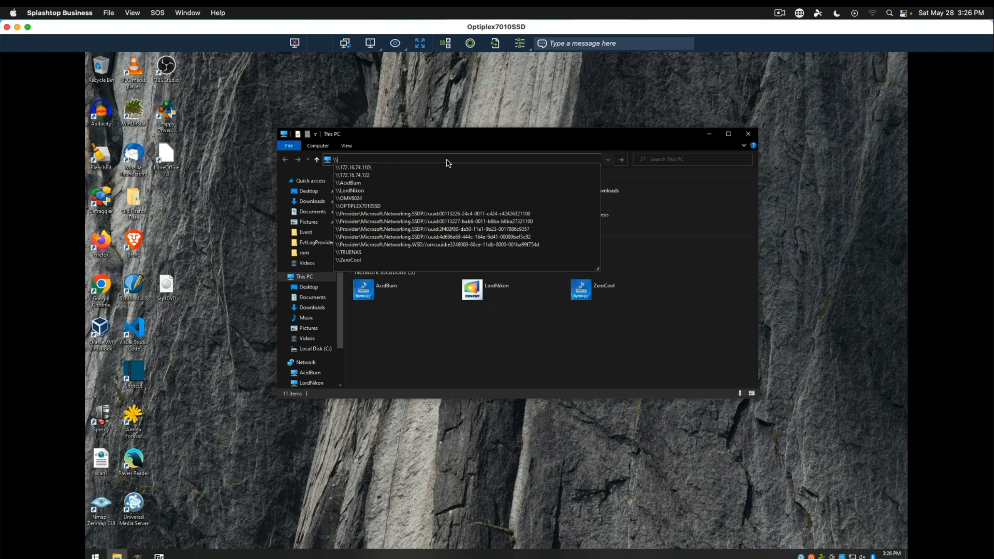
Reach \\172.16.74.232 in File Explorer with network credentials and open the empty winshare share.
type("172.16")
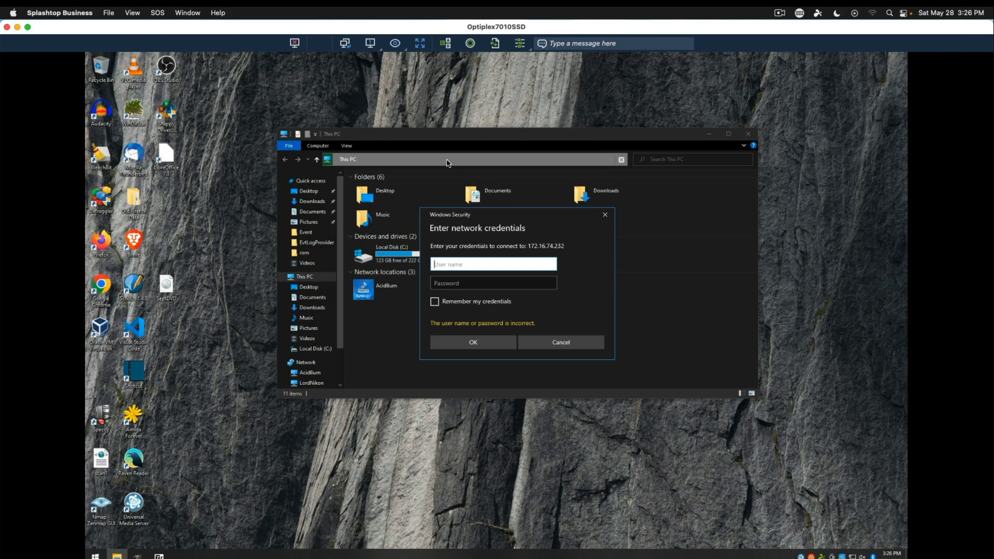
type("leik1jd")
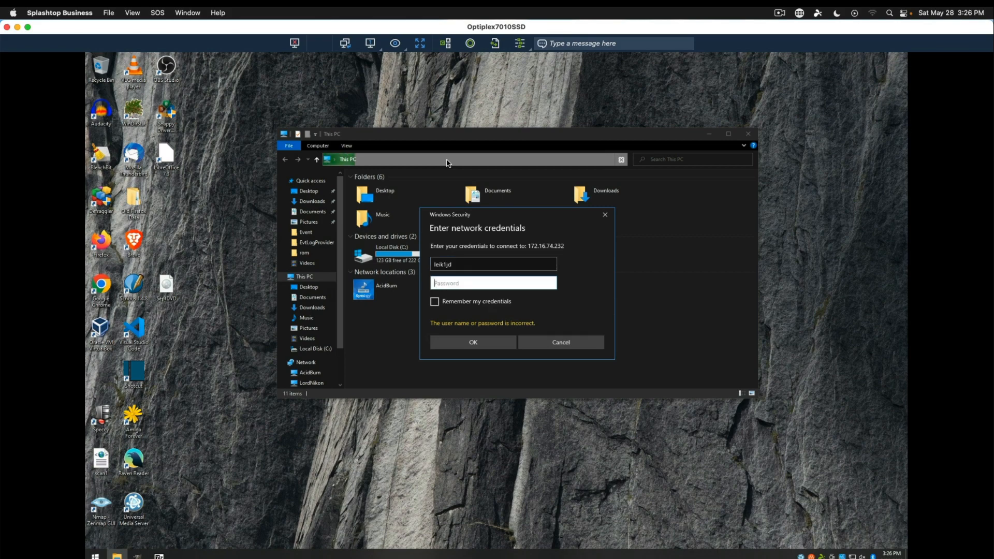
left_click(560, 342)
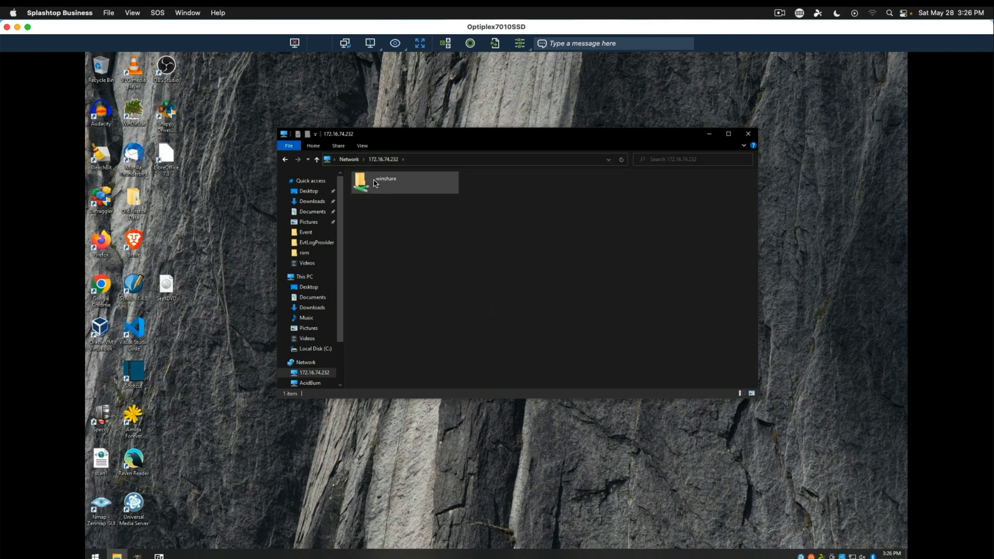
double_click(377, 182)
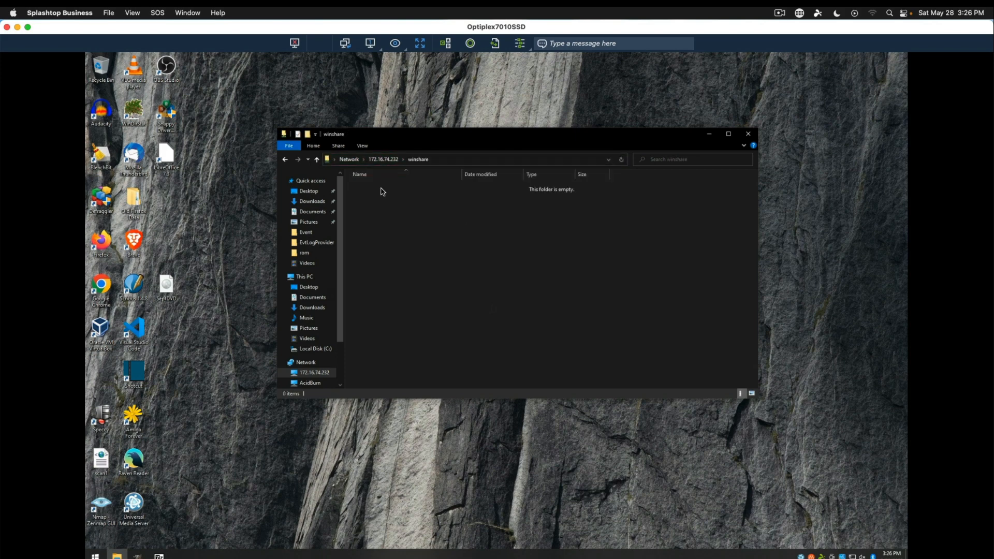
right_click(381, 190)
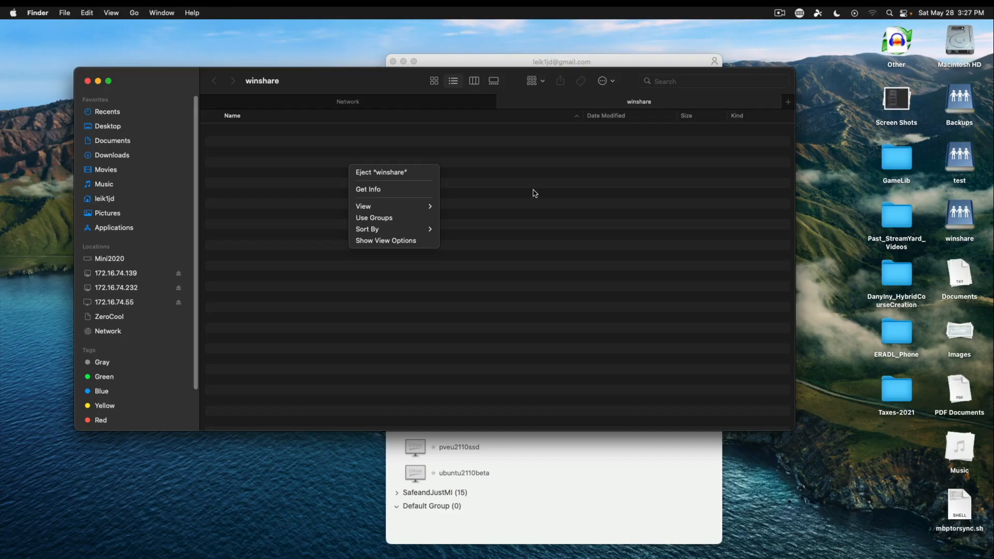
left_click(288, 89)
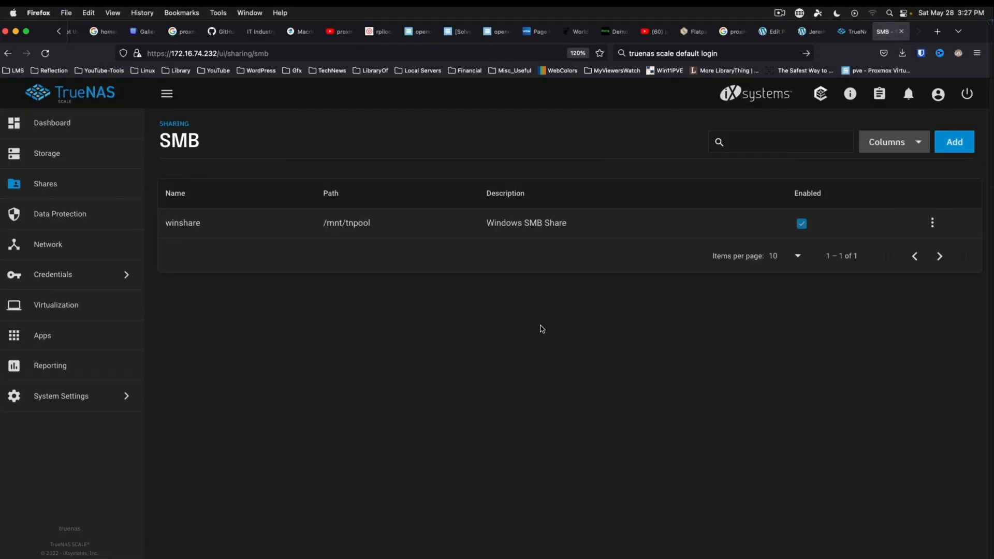
mouse_move(715, 267)
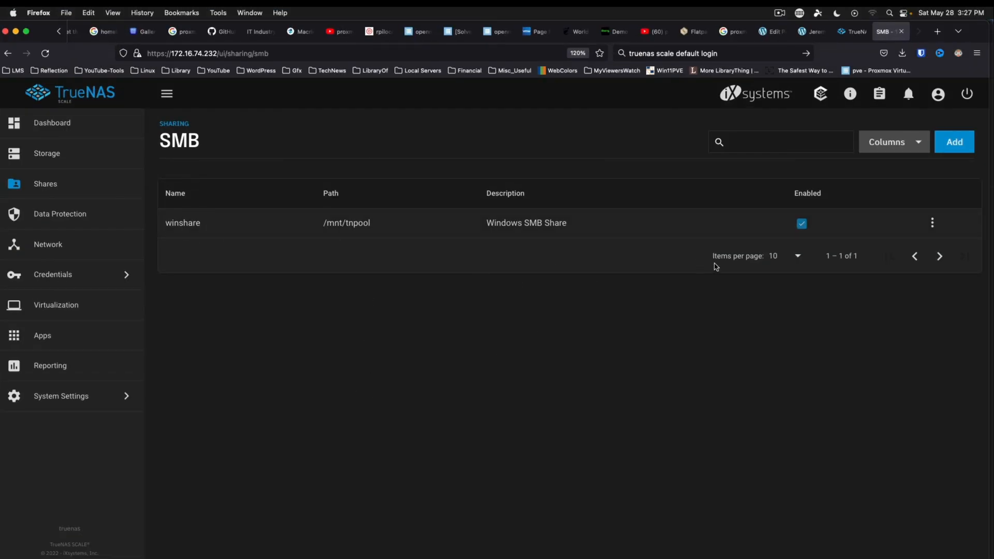
Reopen and close winshare's share ACL, then view tnpool's Sunday scrub on Data Protection.
left_click(932, 223)
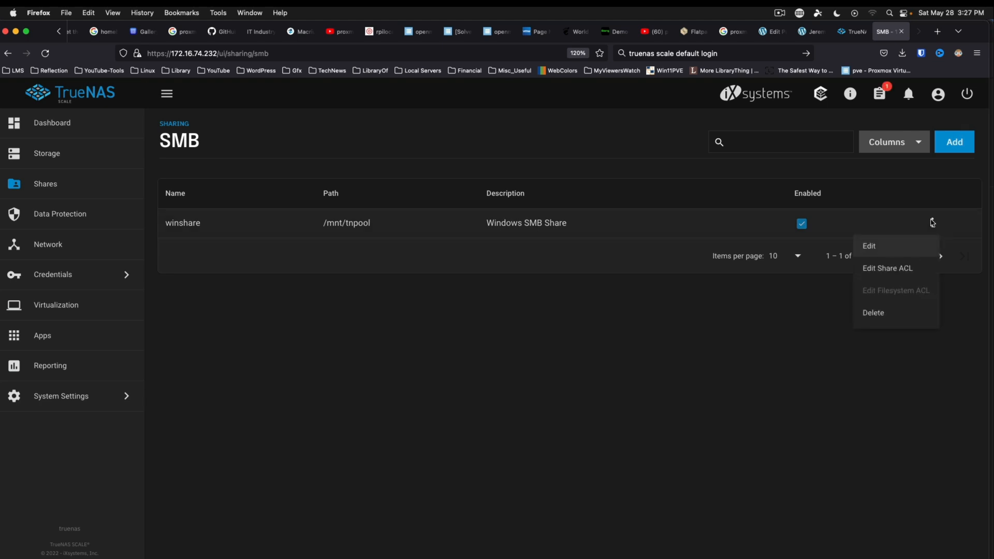
left_click(886, 268)
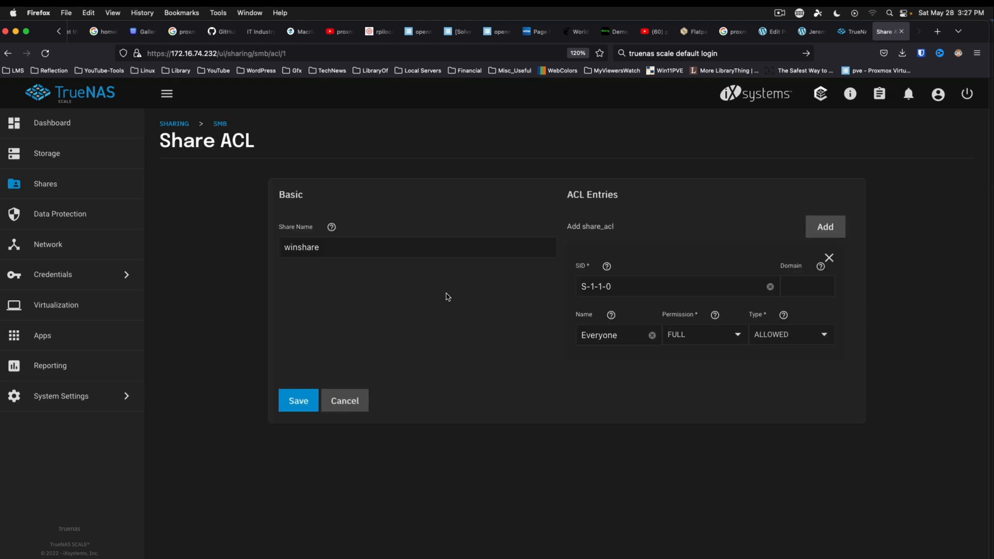
mouse_move(364, 327)
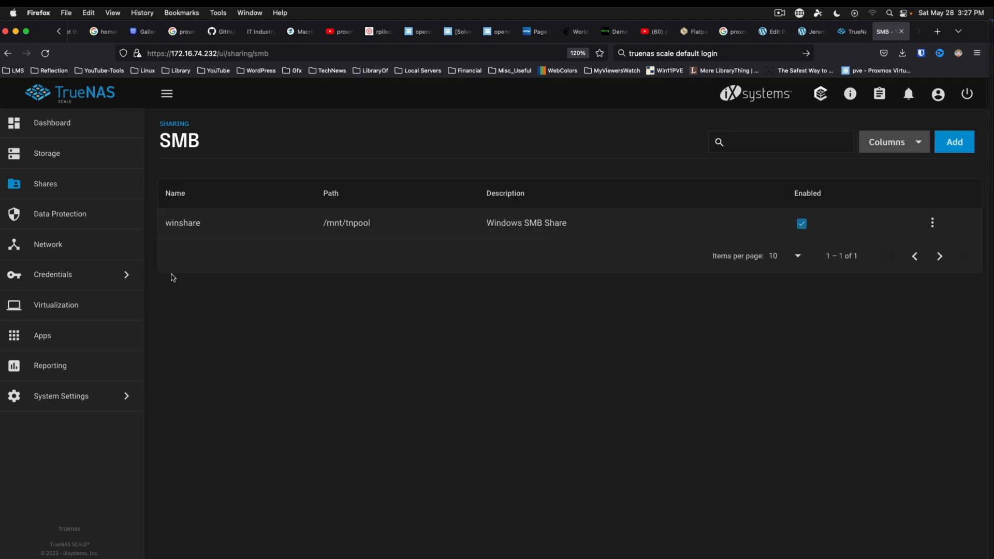
mouse_move(113, 227)
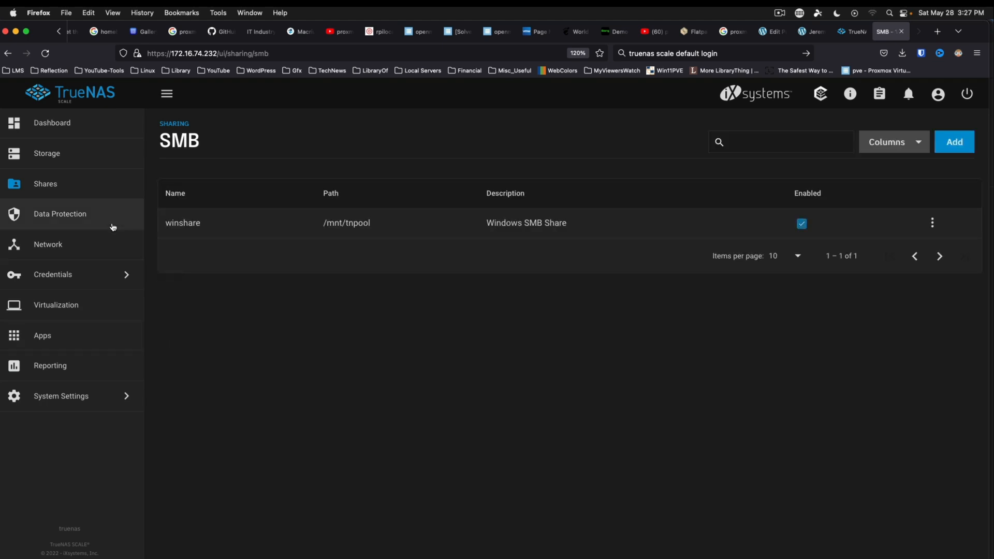
mouse_move(78, 220)
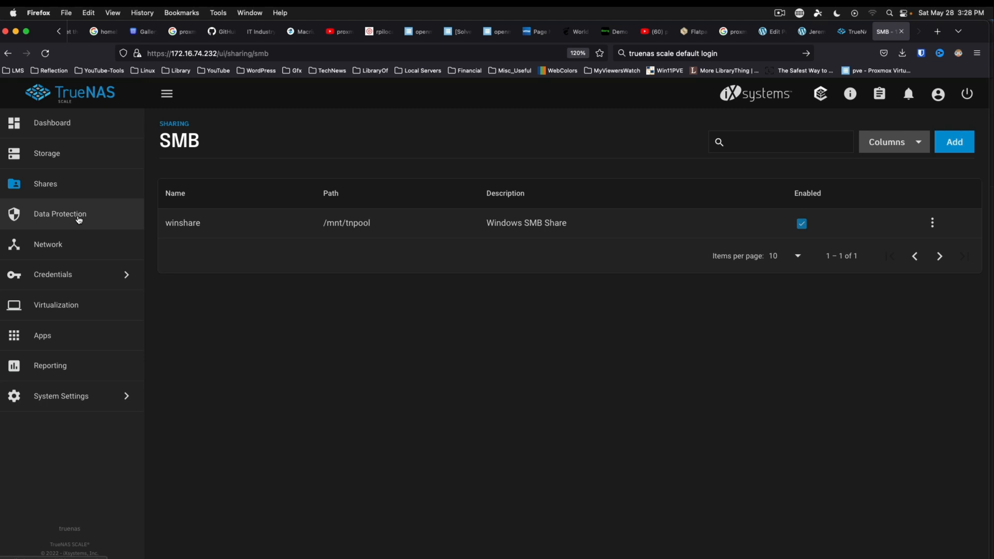
left_click(60, 214)
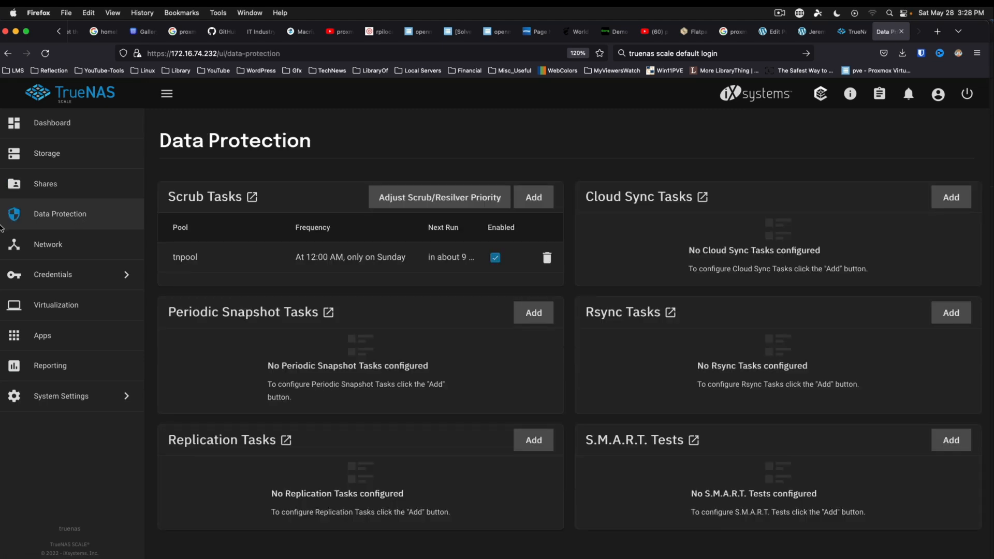
mouse_move(89, 243)
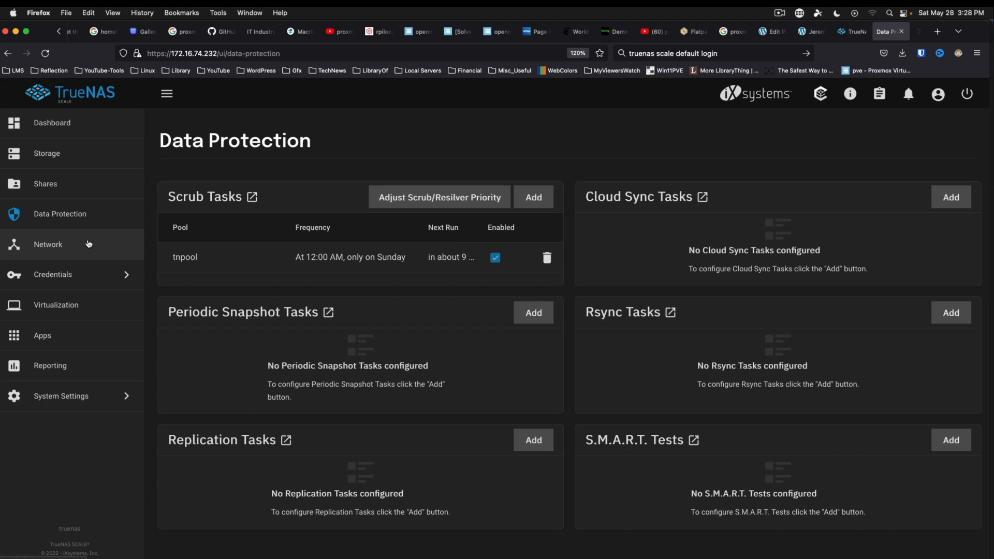
View the Network page showing ens18 at 172.16.74.232/24 and hostname truenas.
left_click(47, 244)
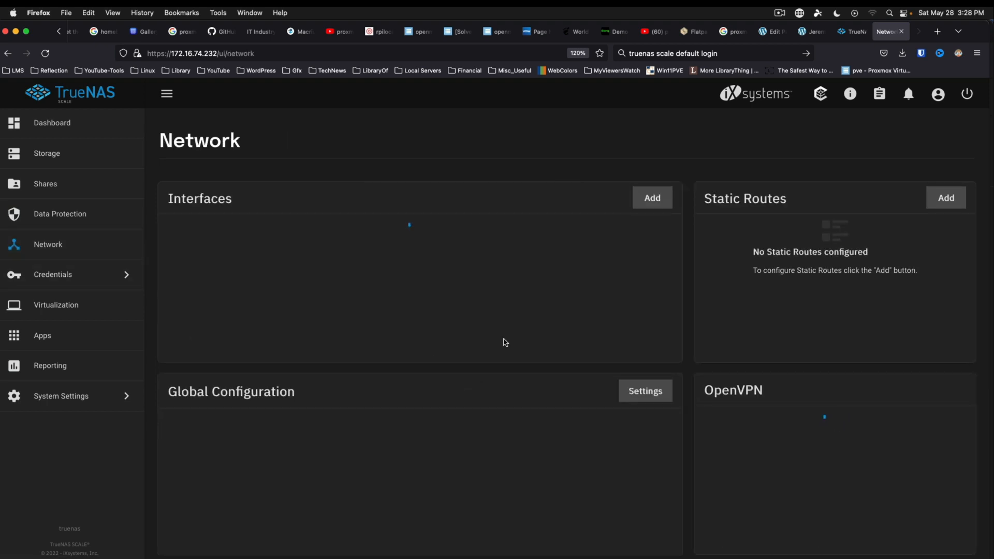
mouse_move(396, 341)
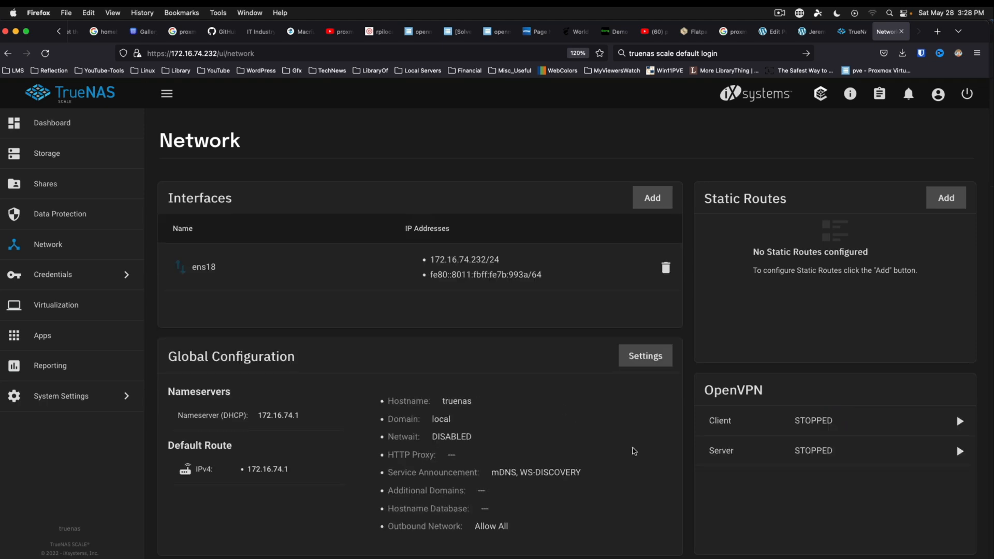
mouse_move(647, 447)
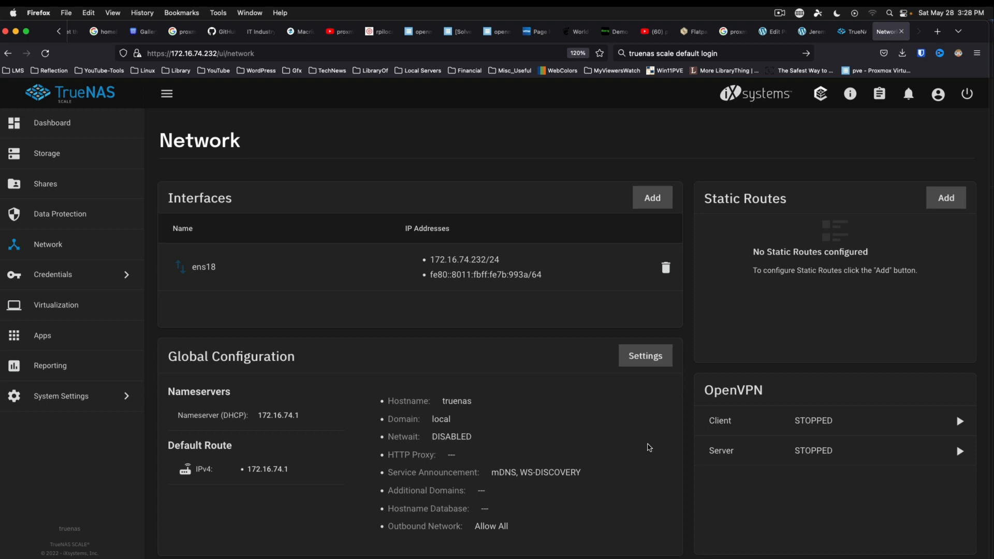
mouse_move(253, 364)
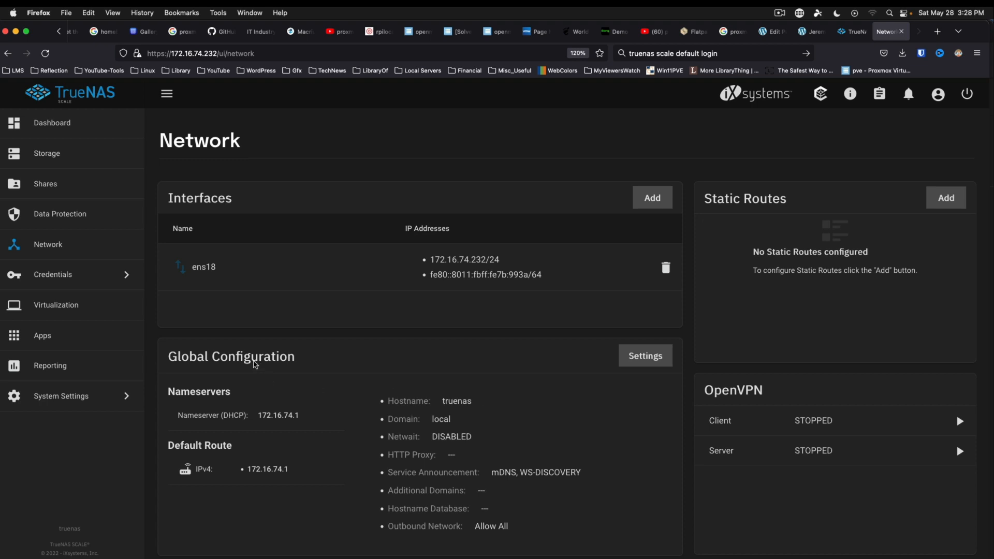
left_click(53, 274)
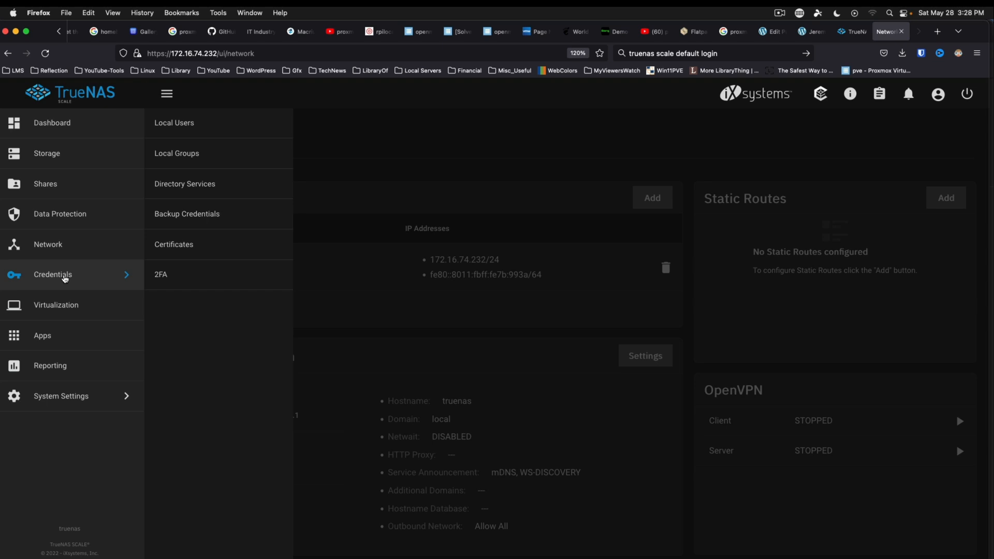
mouse_move(226, 188)
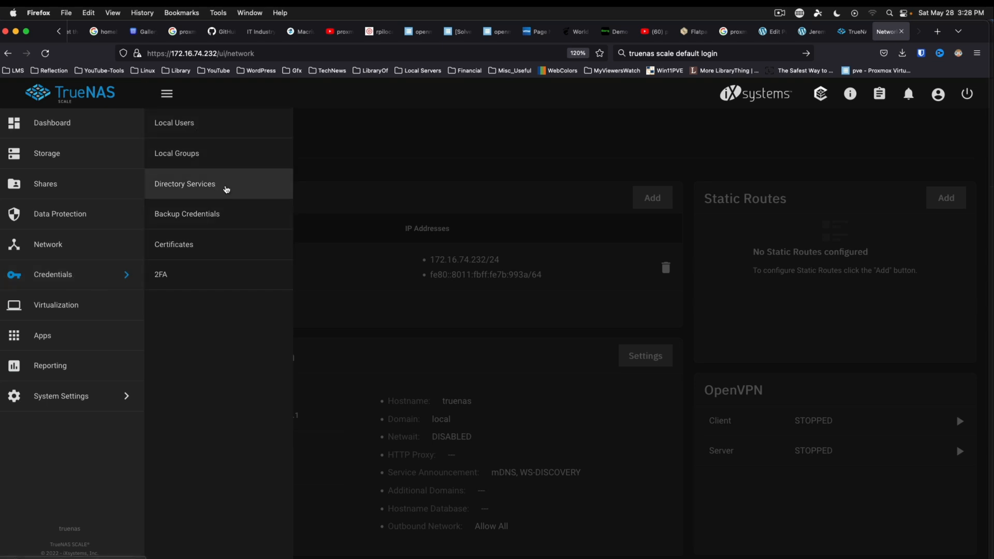
mouse_move(225, 227)
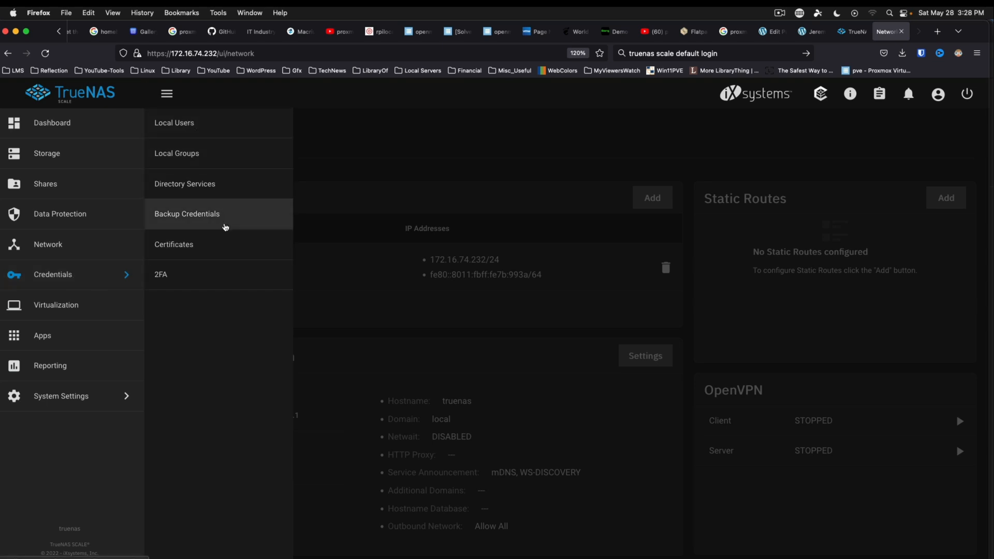
mouse_move(166, 277)
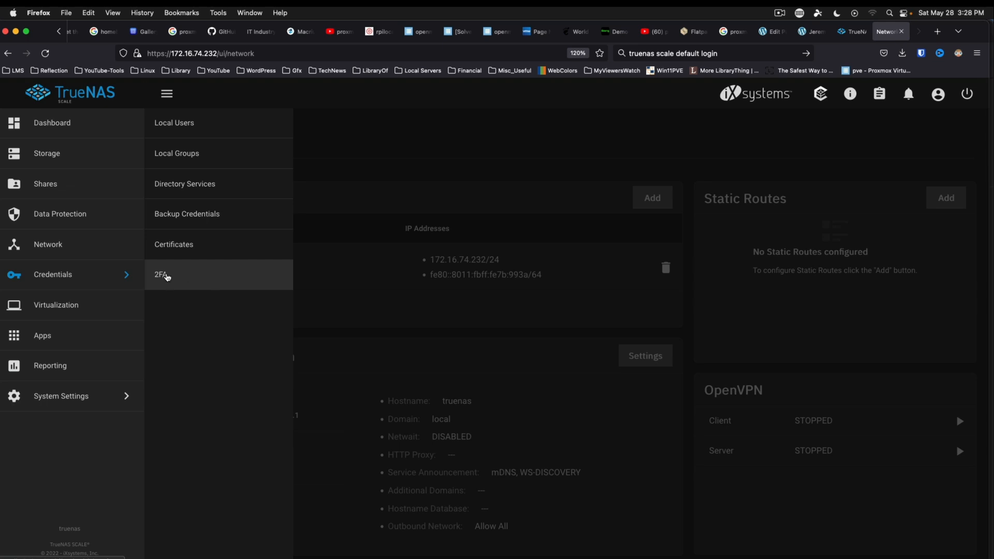
Review Credentials > 2FA: 6-digit OTP, 30-second interval, two-factor authentication not enabled.
left_click(162, 275)
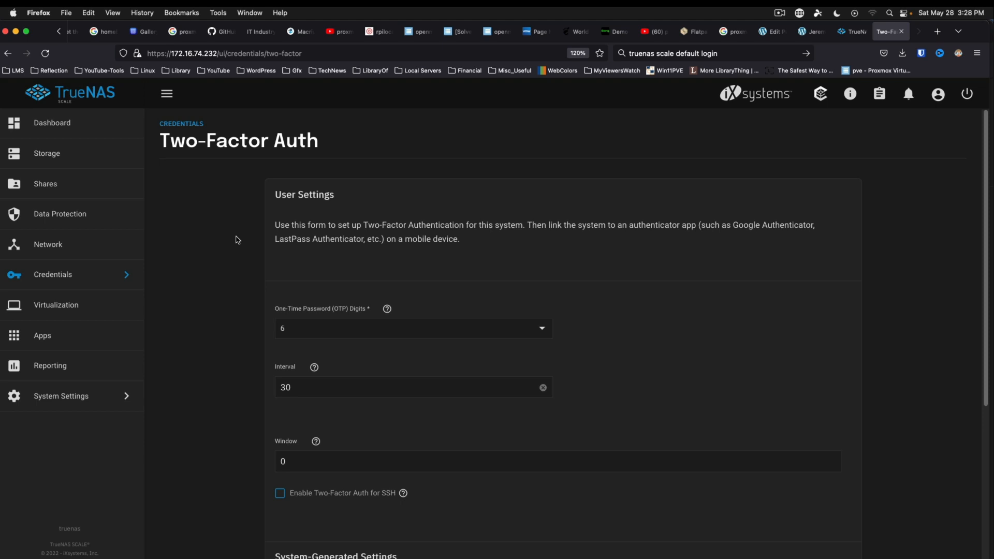
mouse_move(366, 254)
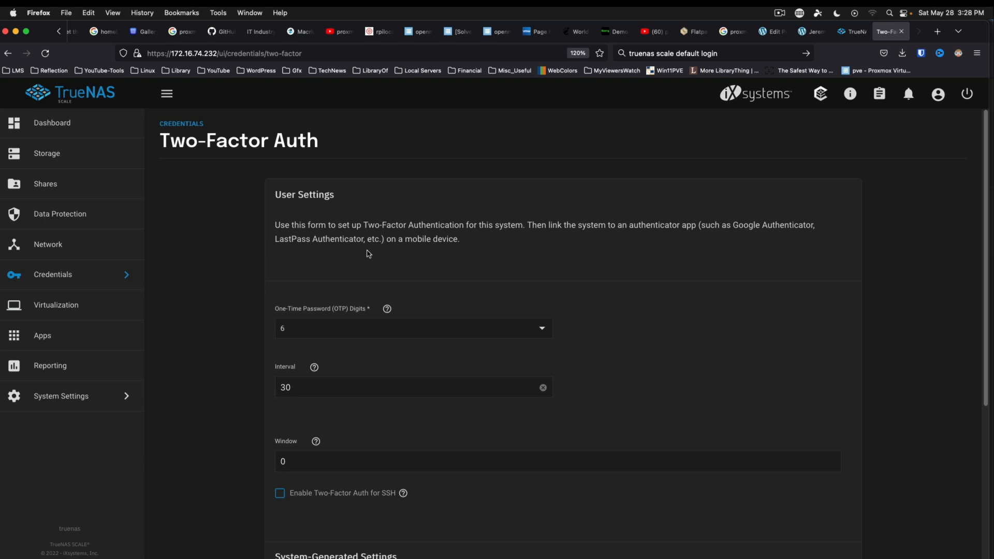
mouse_move(417, 253)
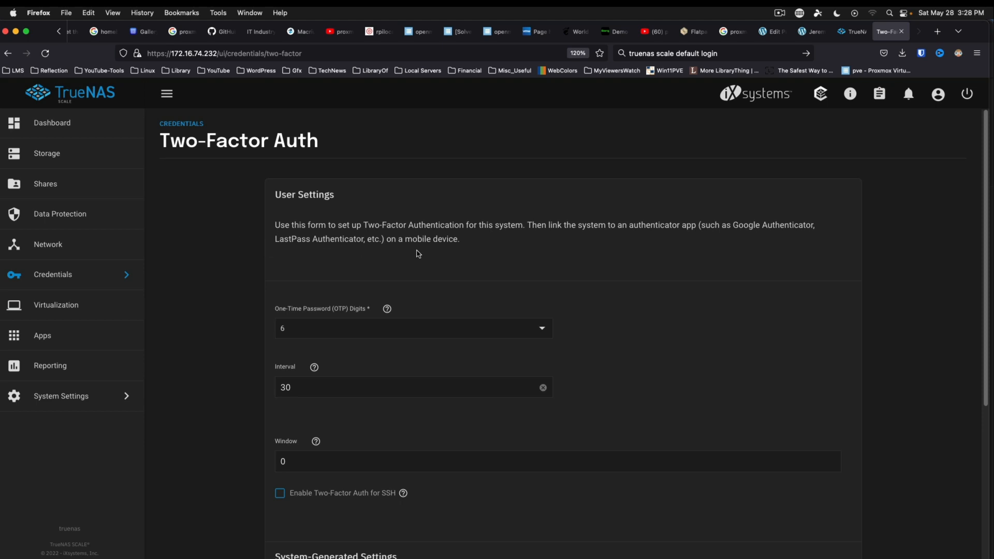
mouse_move(504, 250)
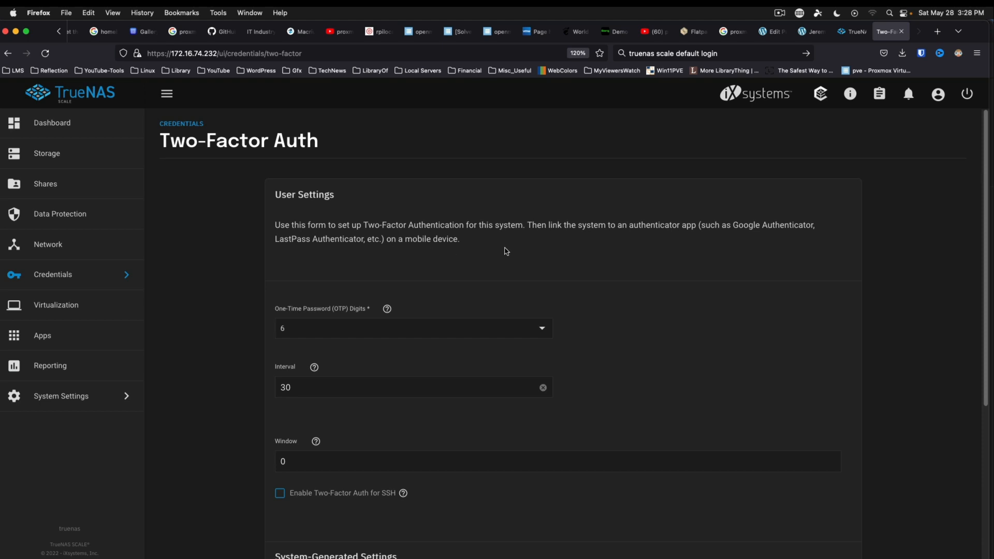
mouse_move(619, 241)
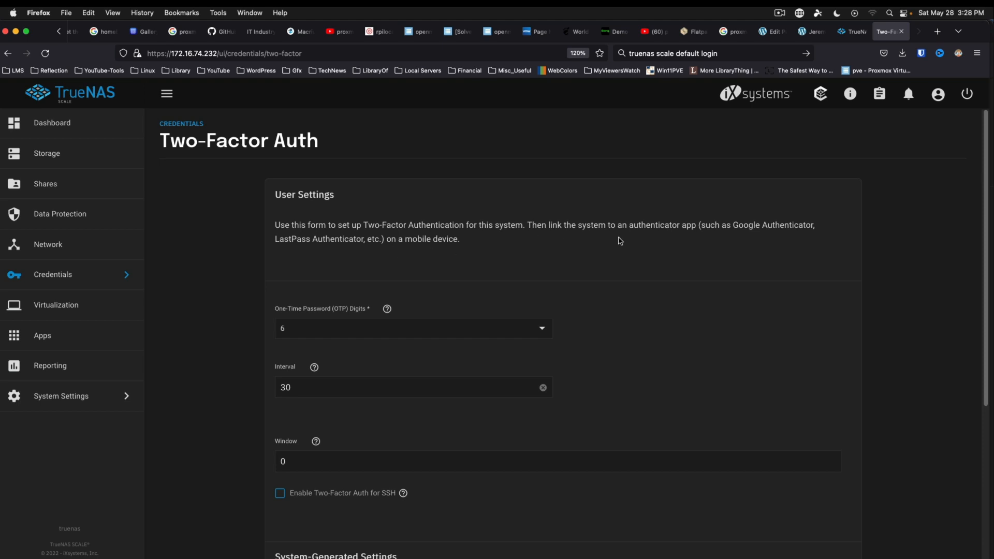
mouse_move(373, 271)
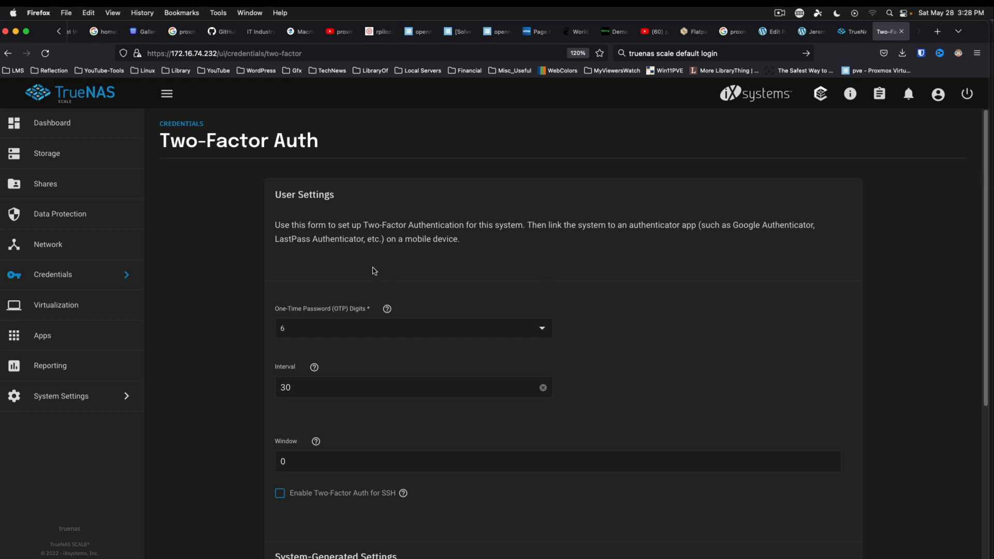
mouse_move(420, 266)
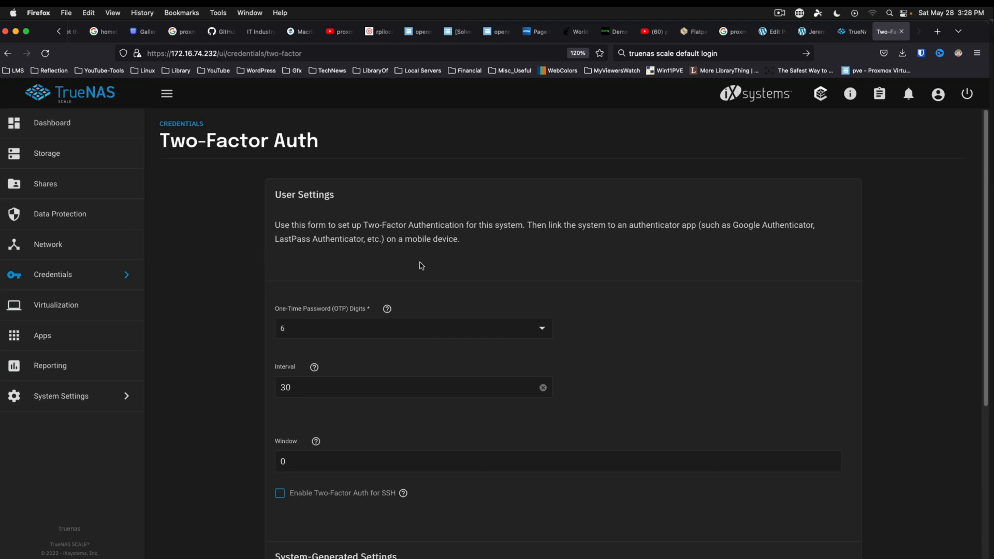
scroll("down", 3)
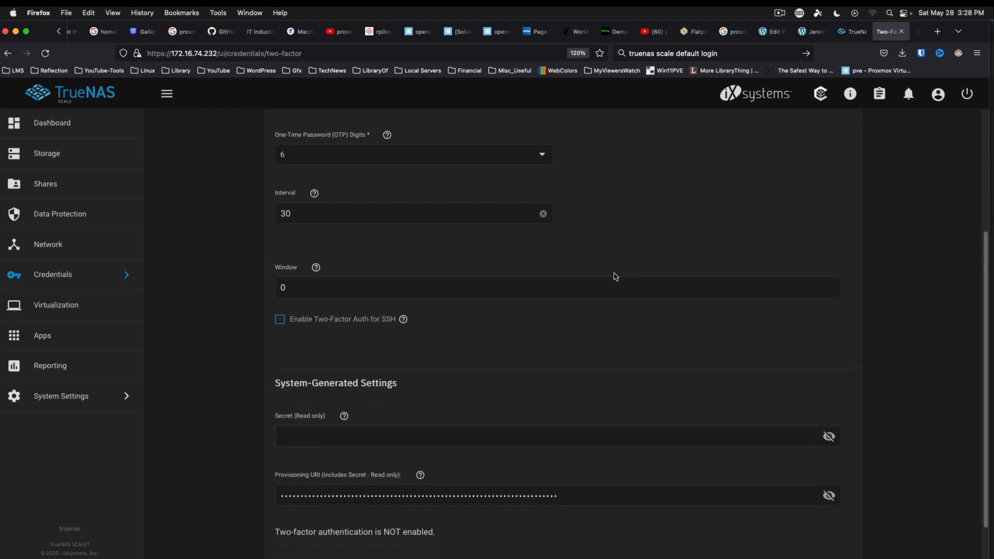
scroll("down", 3)
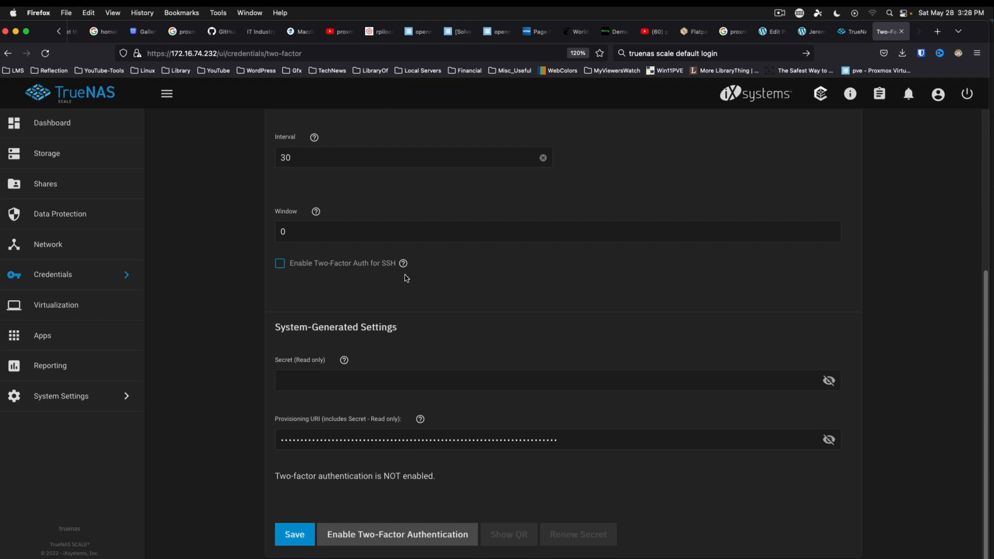
Open Virtualization to see the empty Virtual Machines list.
left_click(56, 305)
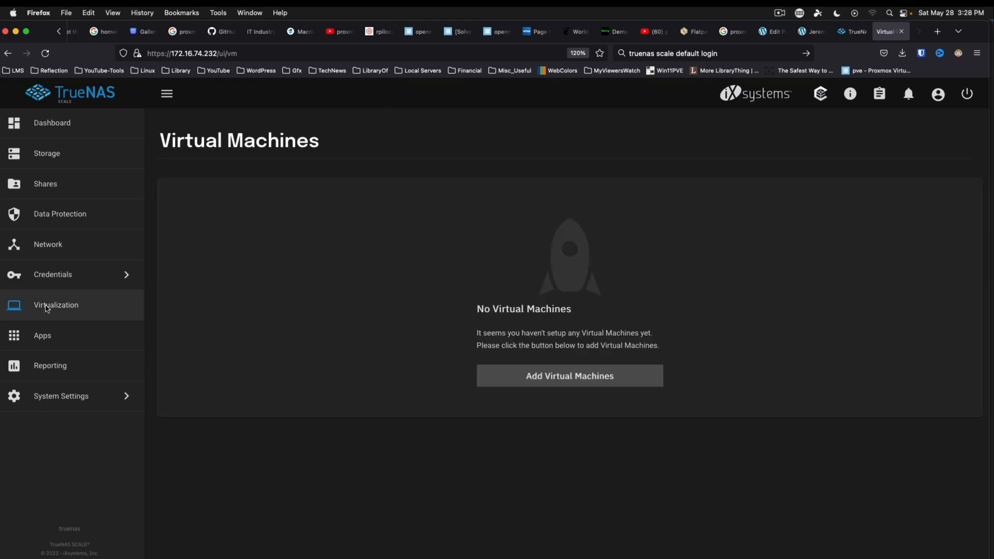
mouse_move(408, 365)
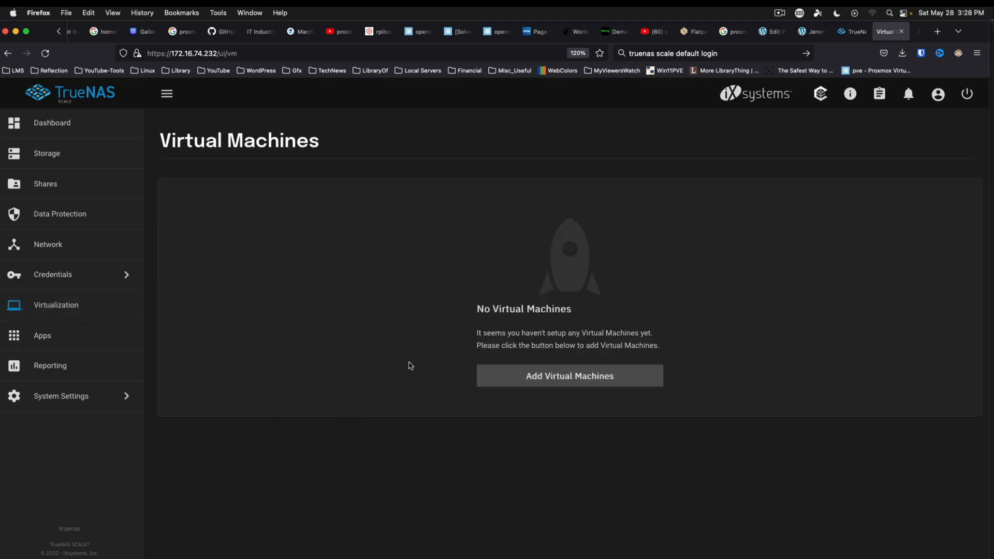
mouse_move(311, 308)
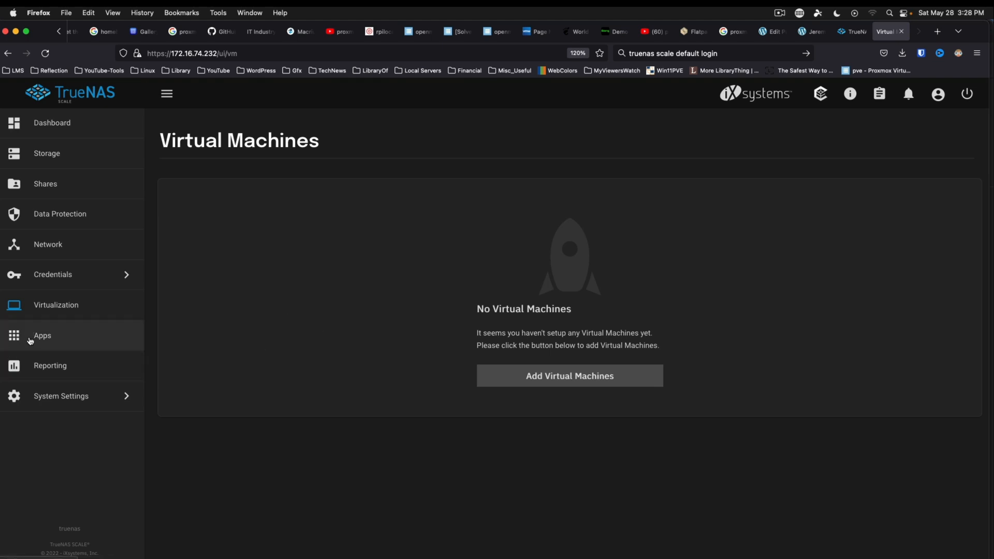
Browse Available Applications, scrolling past syncthing, plex, pihole, nextcloud and chia.
left_click(43, 336)
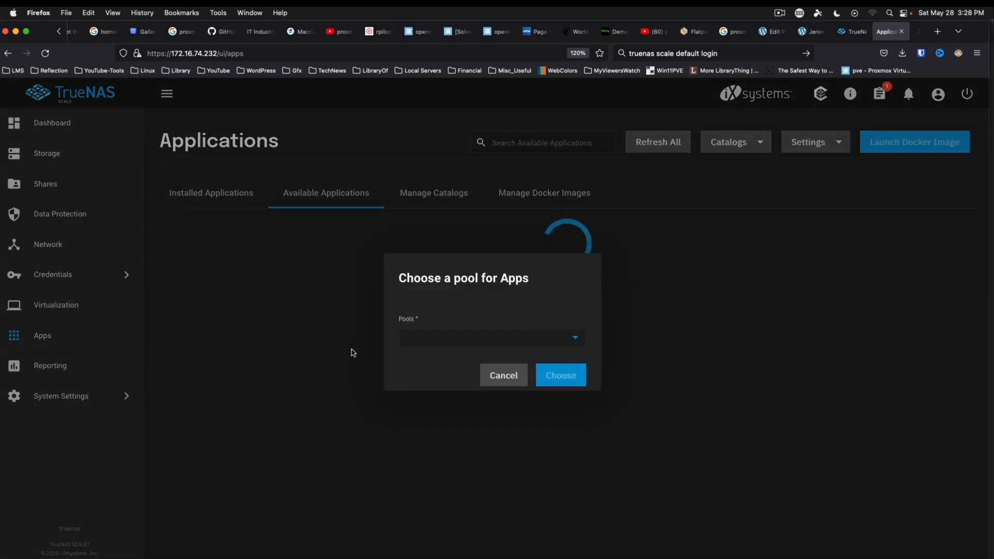
left_click(559, 375)
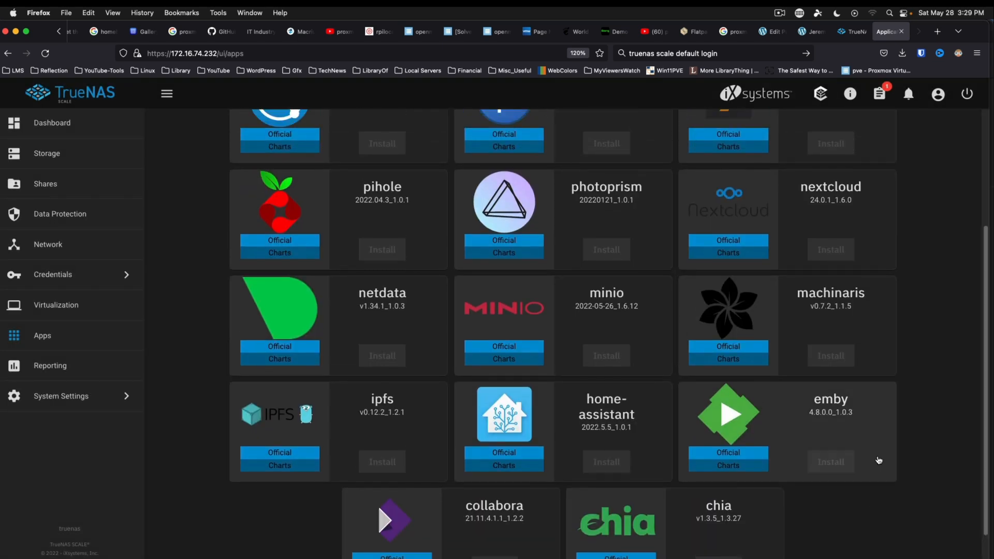
scroll("down", 3)
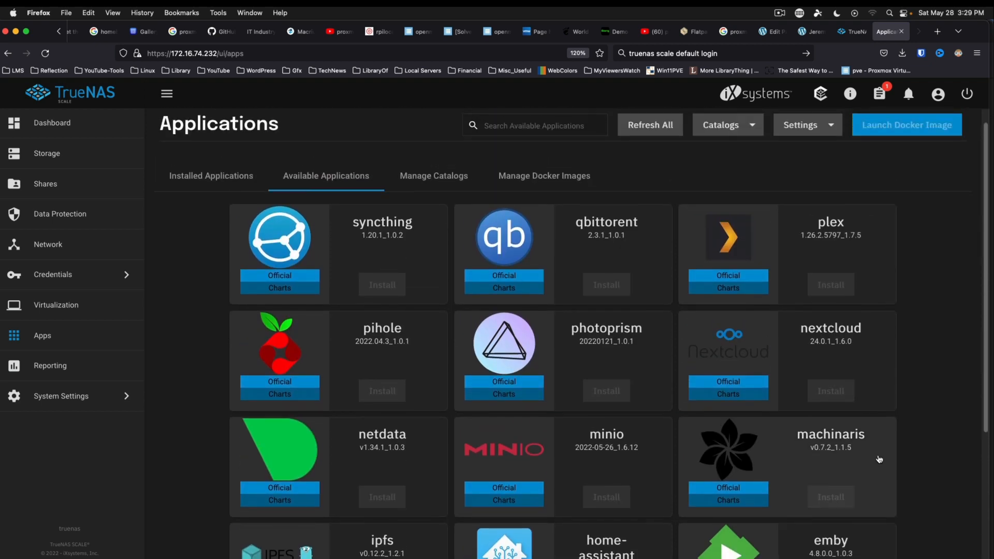
mouse_move(643, 336)
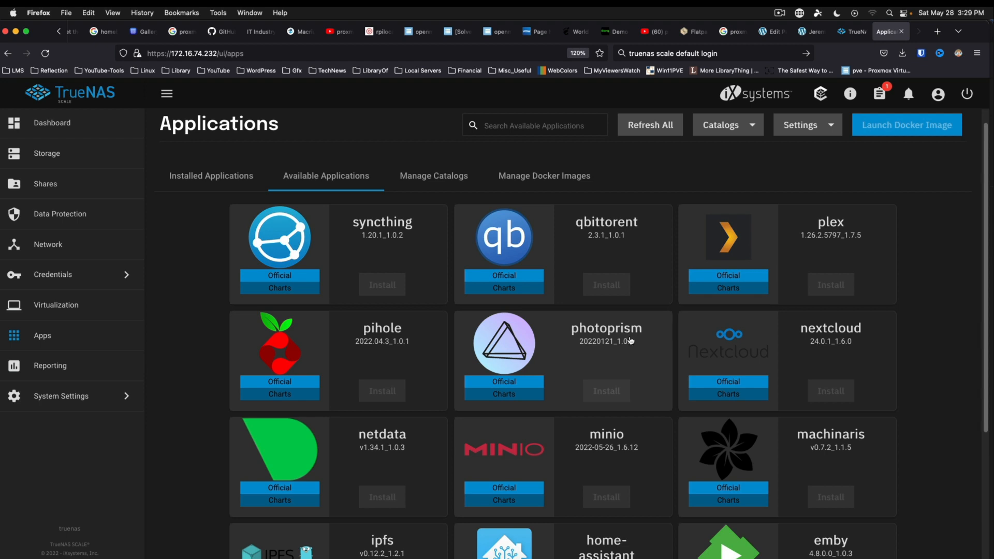
mouse_move(879, 450)
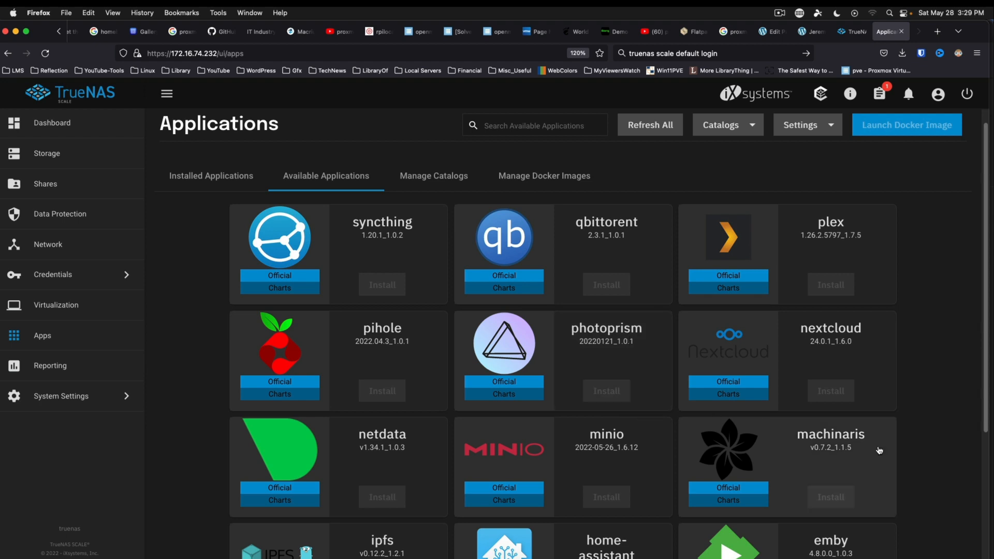
scroll("down", 3)
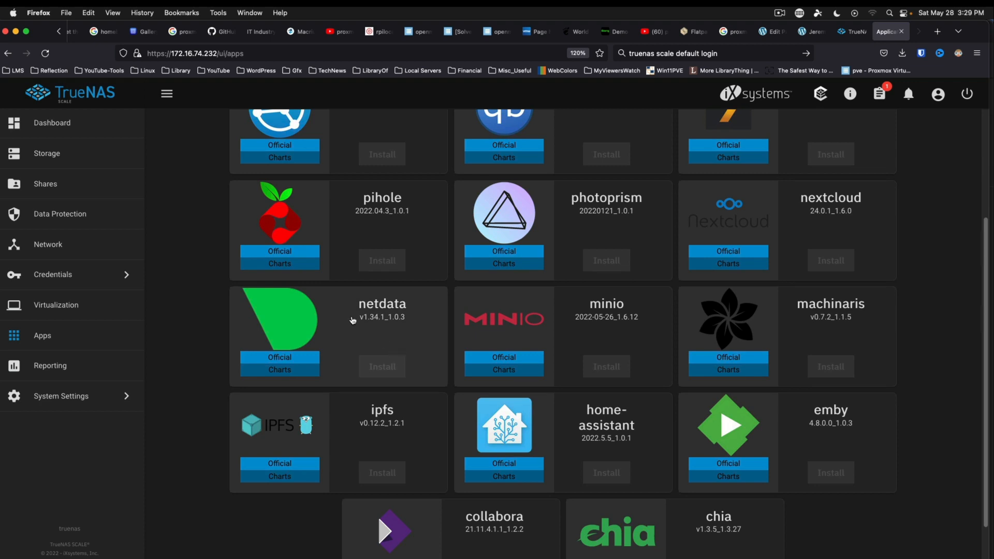
mouse_move(50, 366)
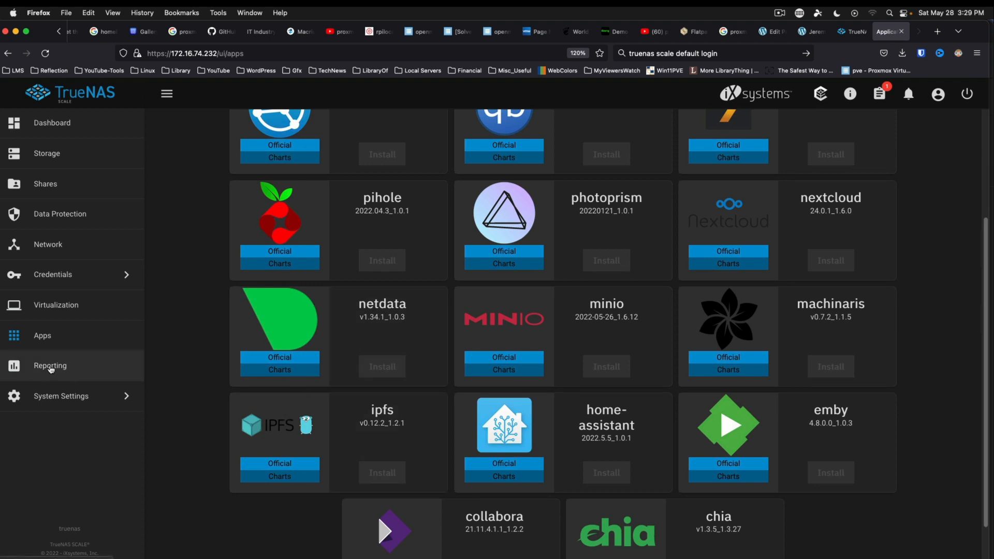
Browse the CPU and memory report graphs, then switch to ZFS to see ARC size and hit ratio.
left_click(50, 365)
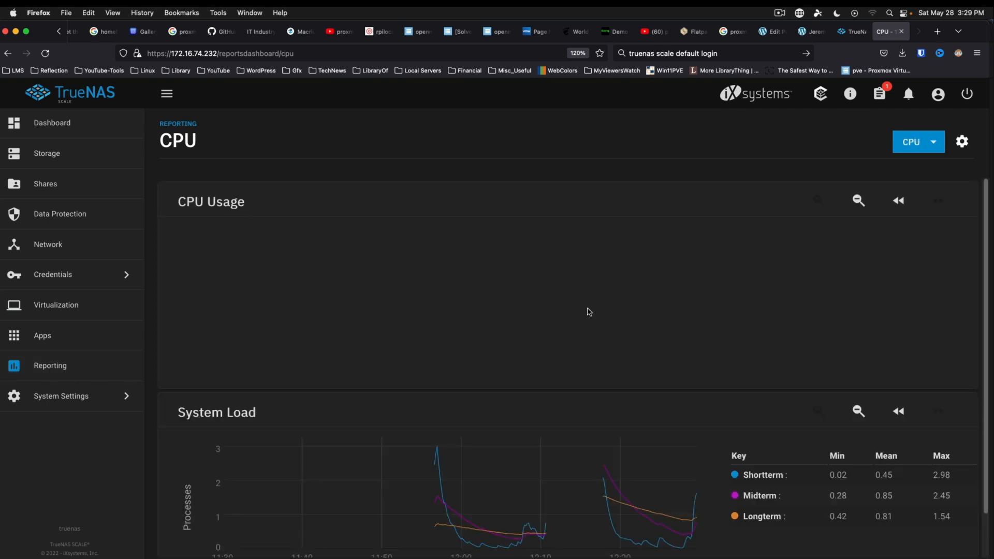
scroll("down", 3)
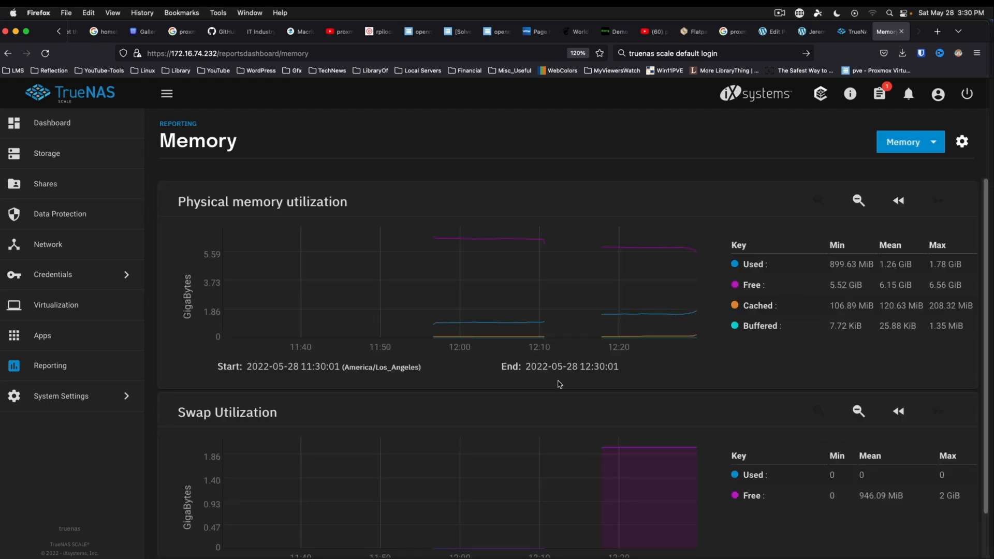
left_click(906, 141)
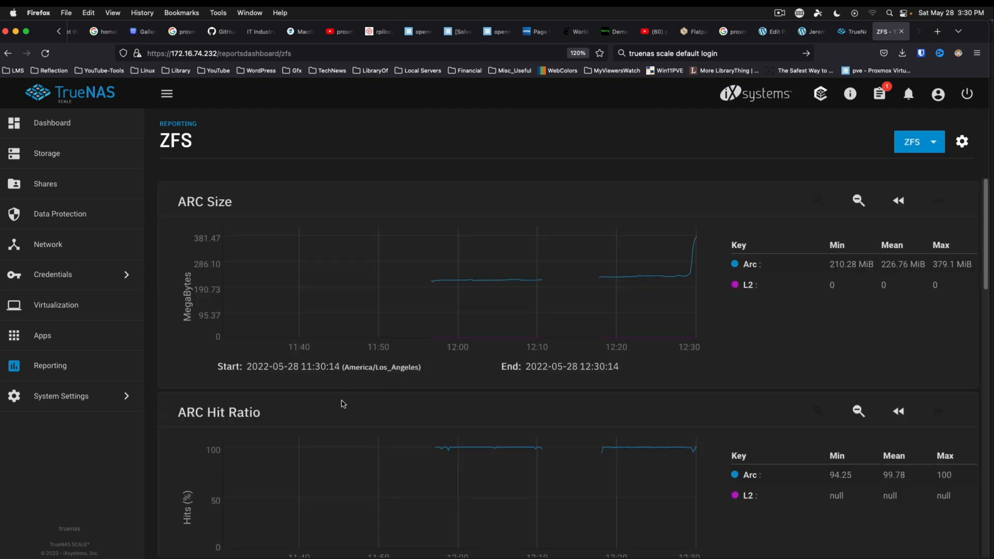
scroll("down", 3)
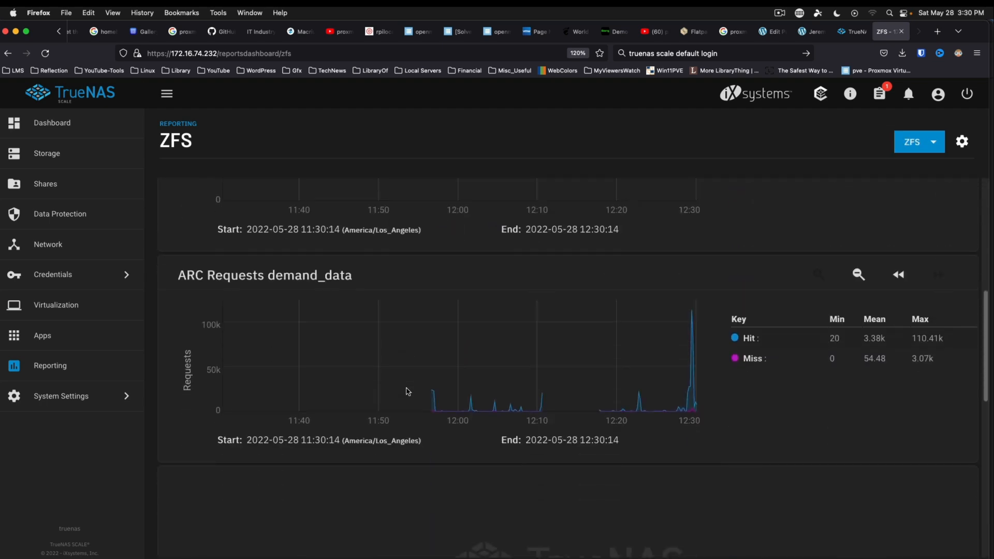
scroll("down", 3)
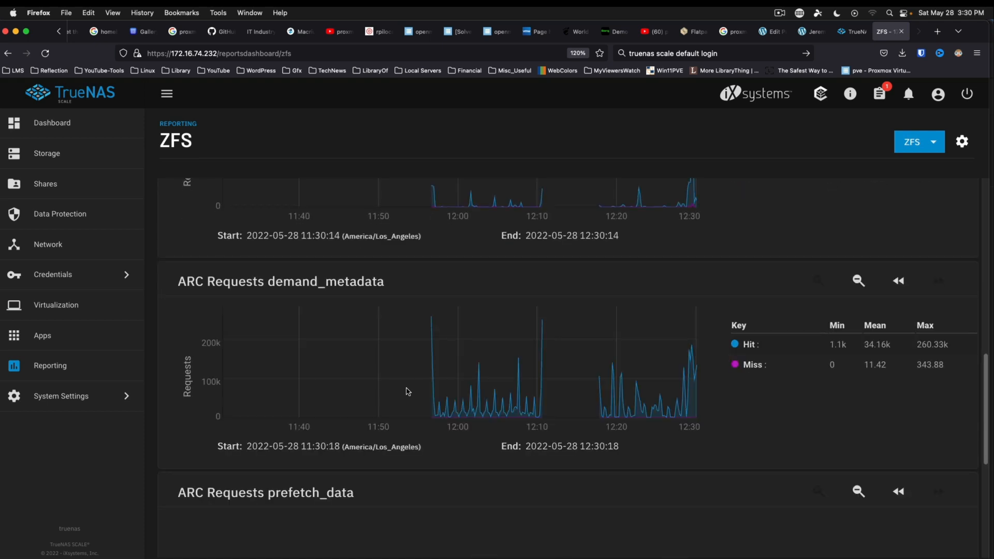
scroll("down", 3)
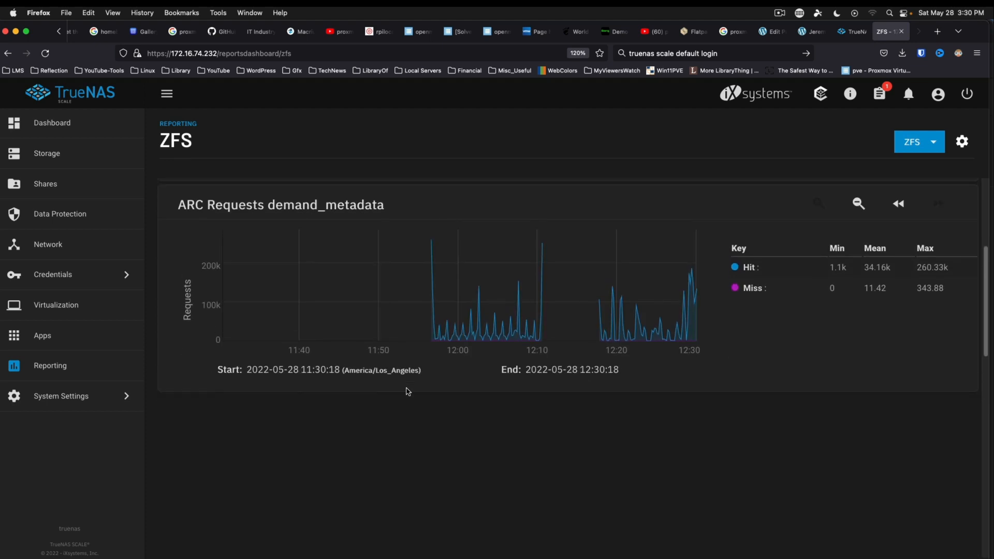
scroll("down", 3)
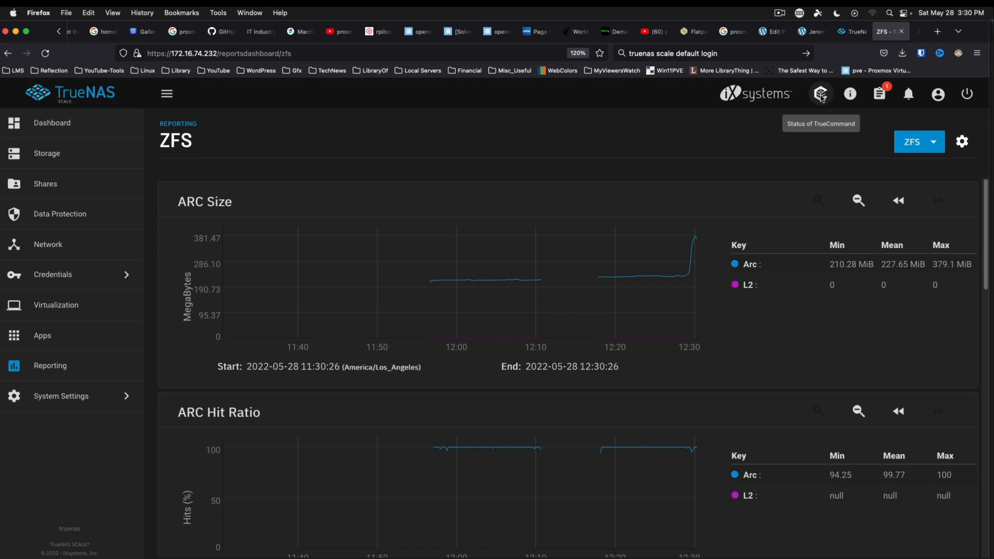
Check TrueCommand and directory services status, confirming Active Directory and LDAP are disabled.
left_click(819, 94)
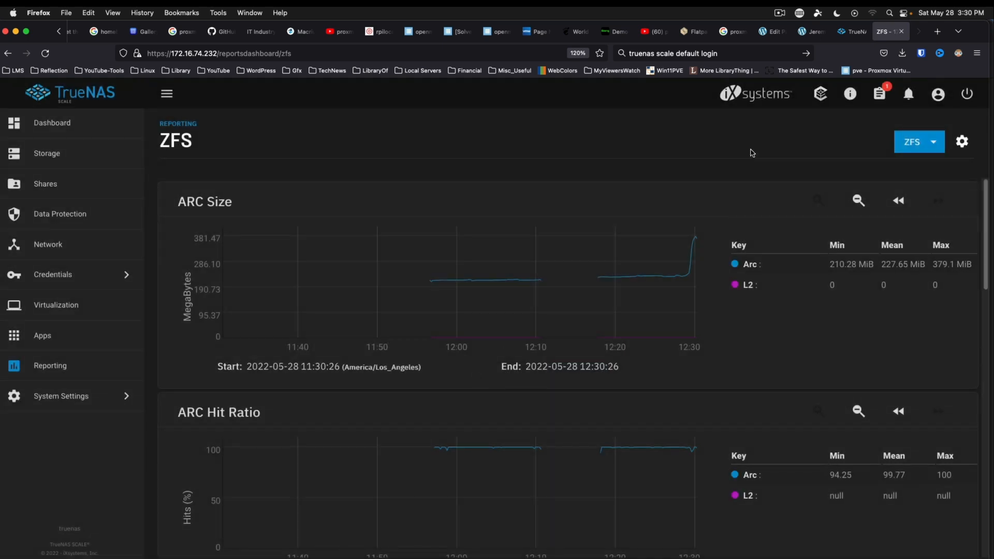
left_click(850, 94)
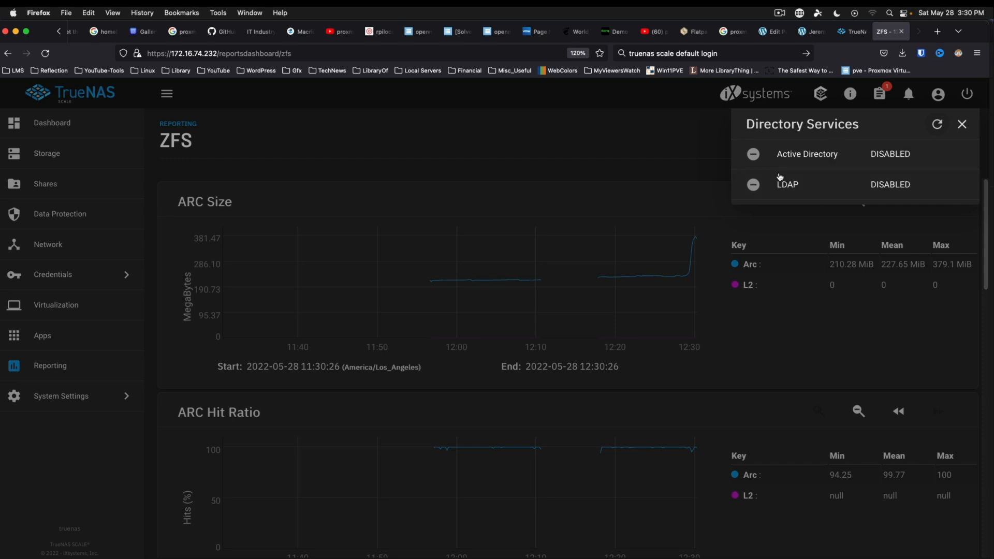
mouse_move(873, 89)
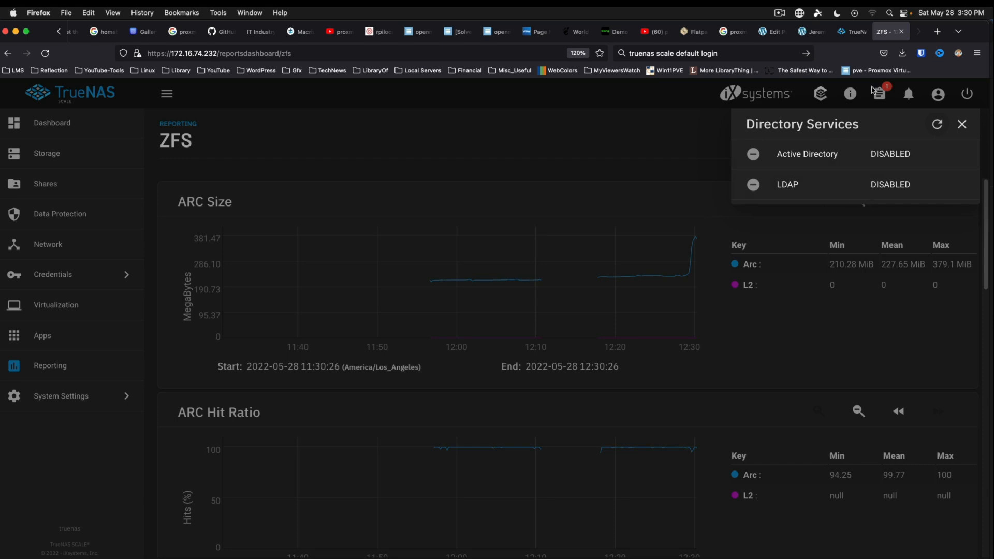
left_click(878, 93)
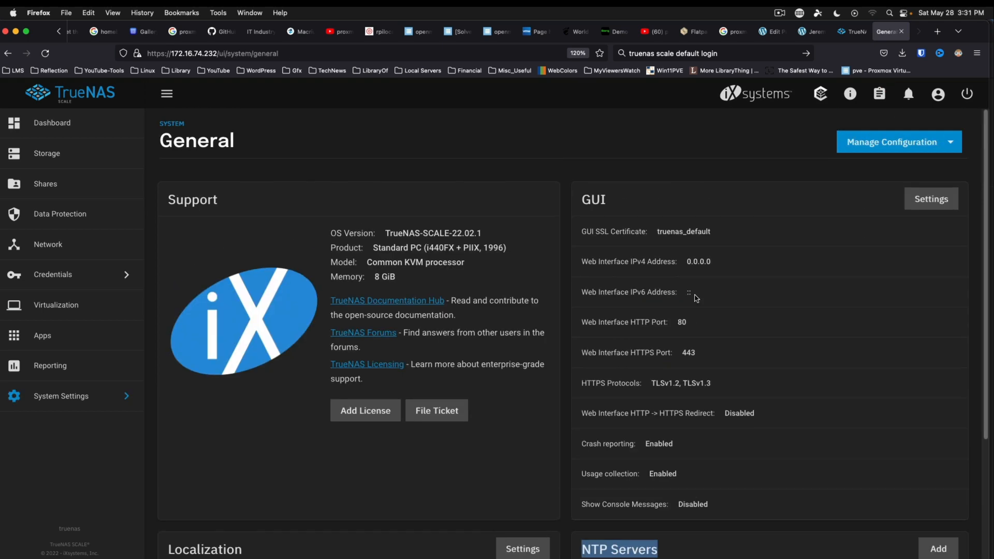
mouse_move(310, 135)
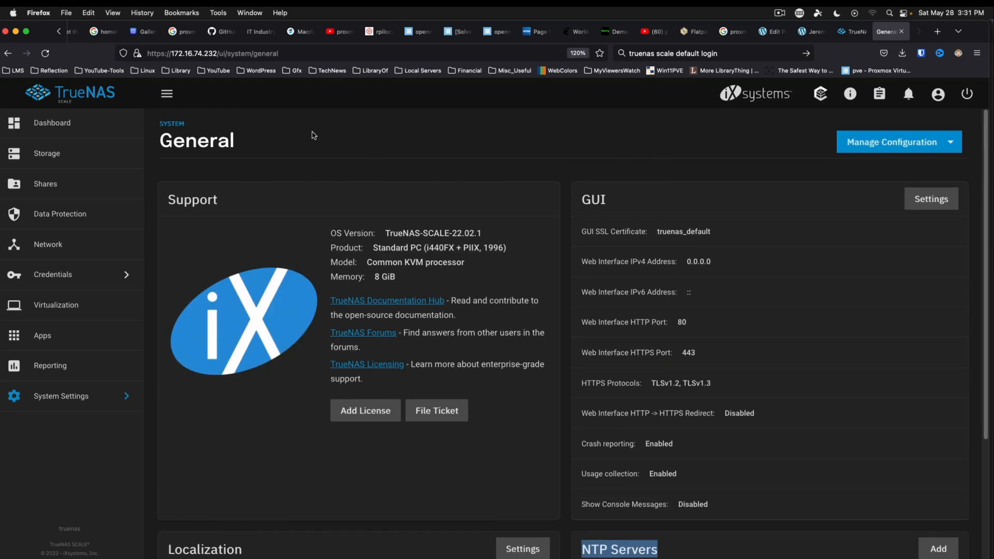
mouse_move(285, 129)
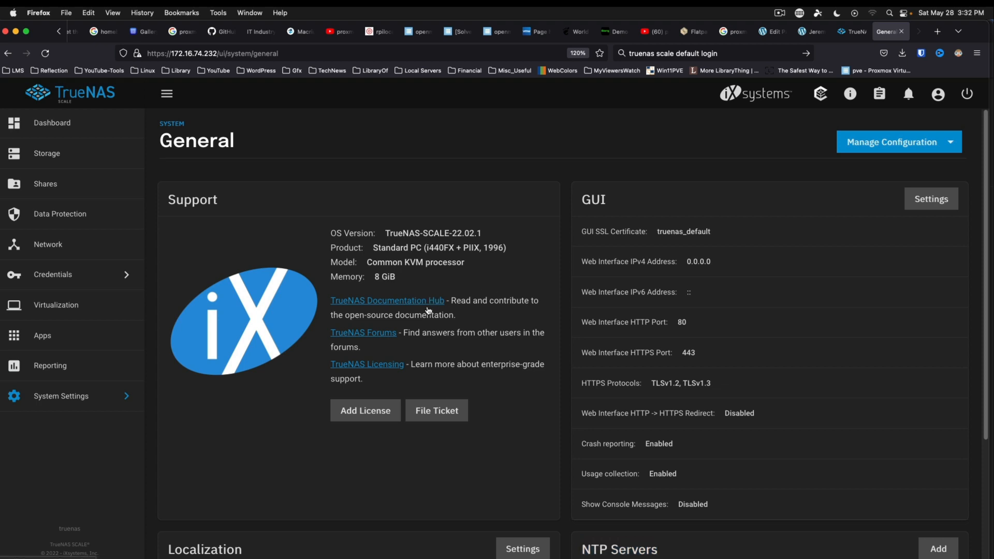
scroll("down", 3)
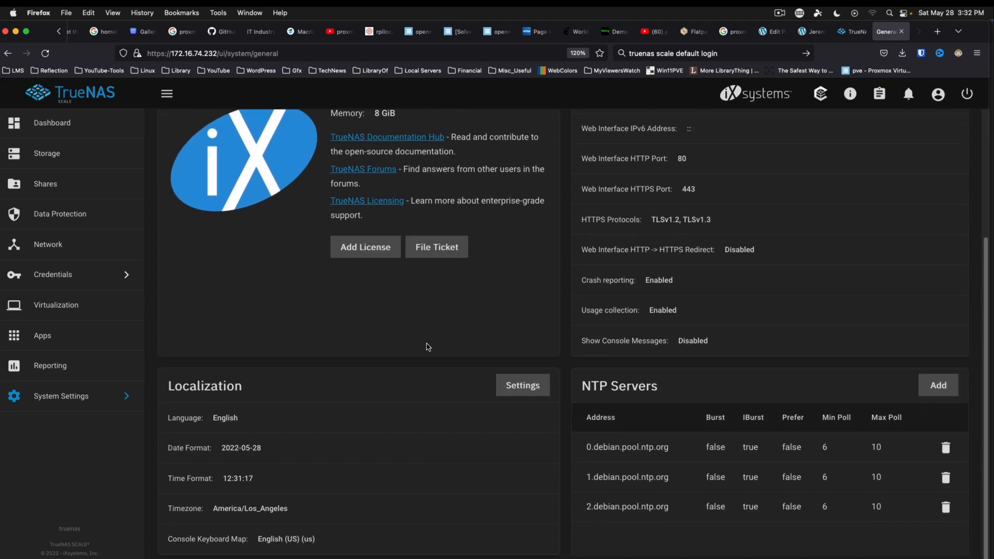
mouse_move(234, 372)
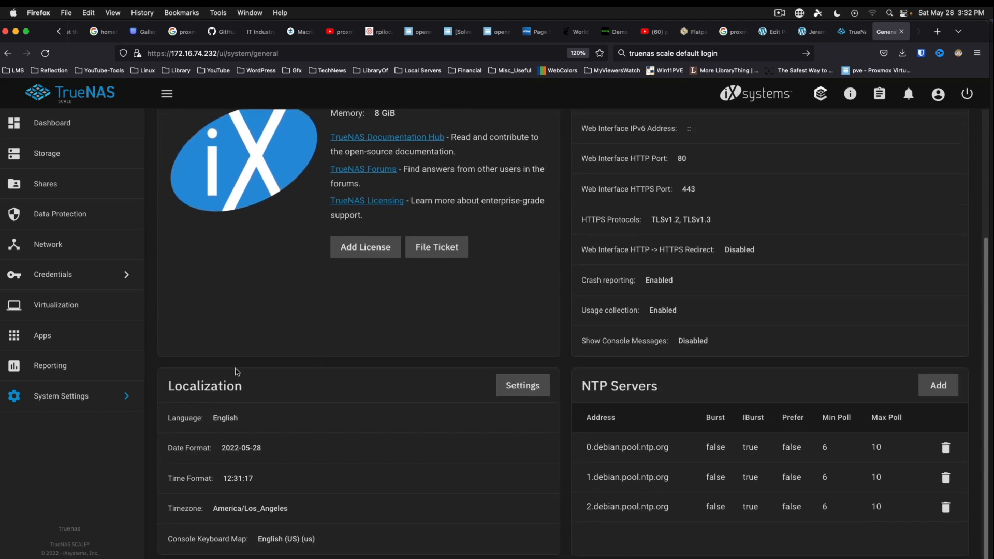
mouse_move(151, 364)
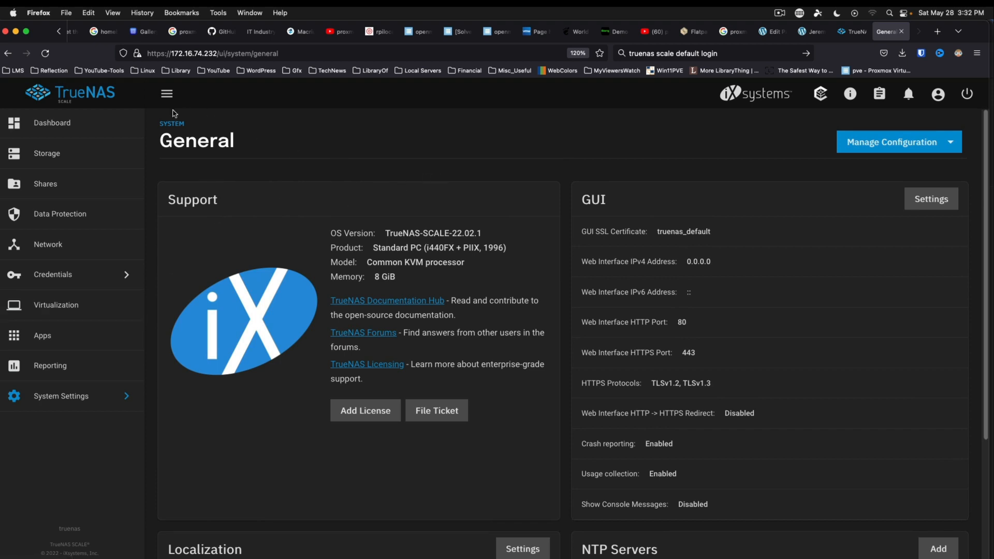
left_click(167, 93)
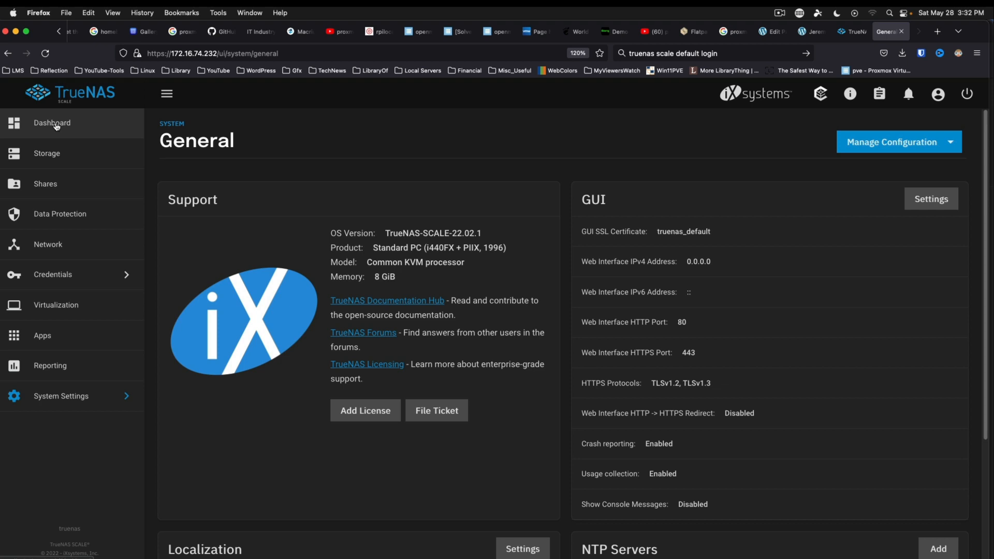
mouse_move(149, 294)
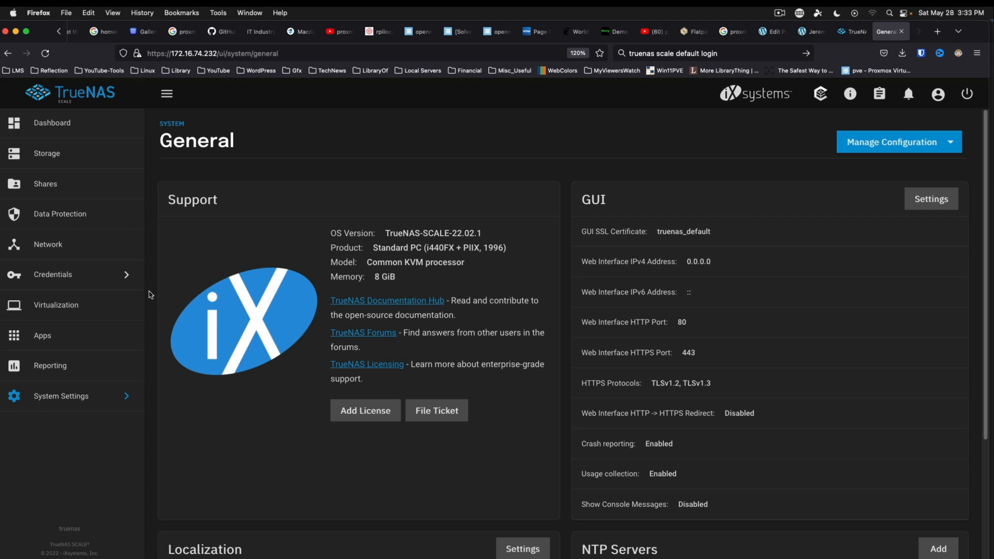
mouse_move(151, 316)
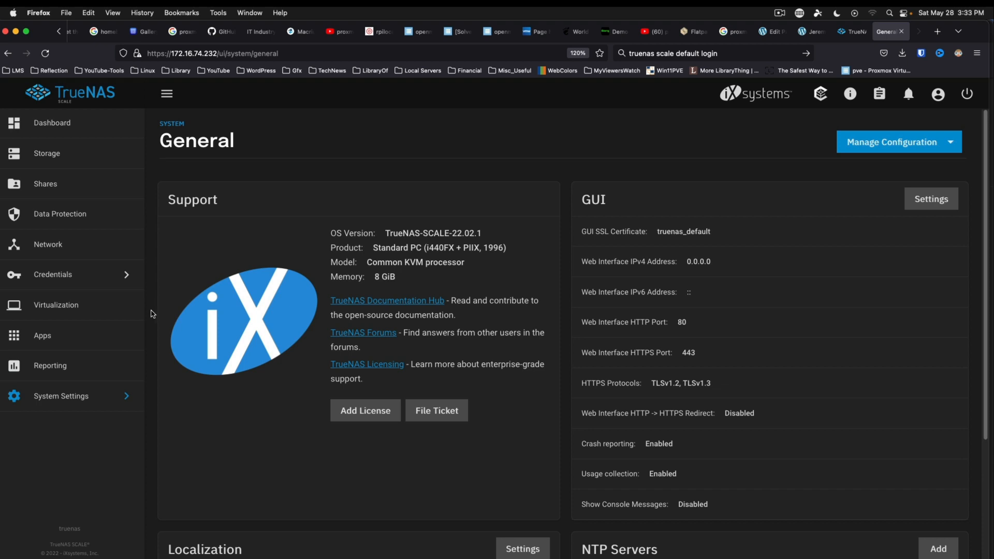
Return to the Dashboard and scroll through CPU, memory, tnpool storage and ens18 network widgets.
left_click(51, 122)
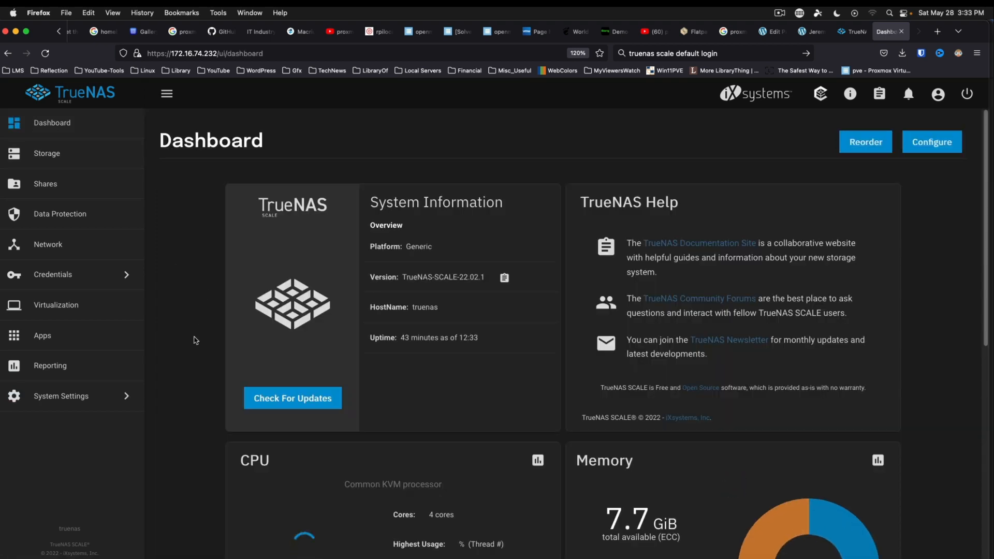
scroll("down", 3)
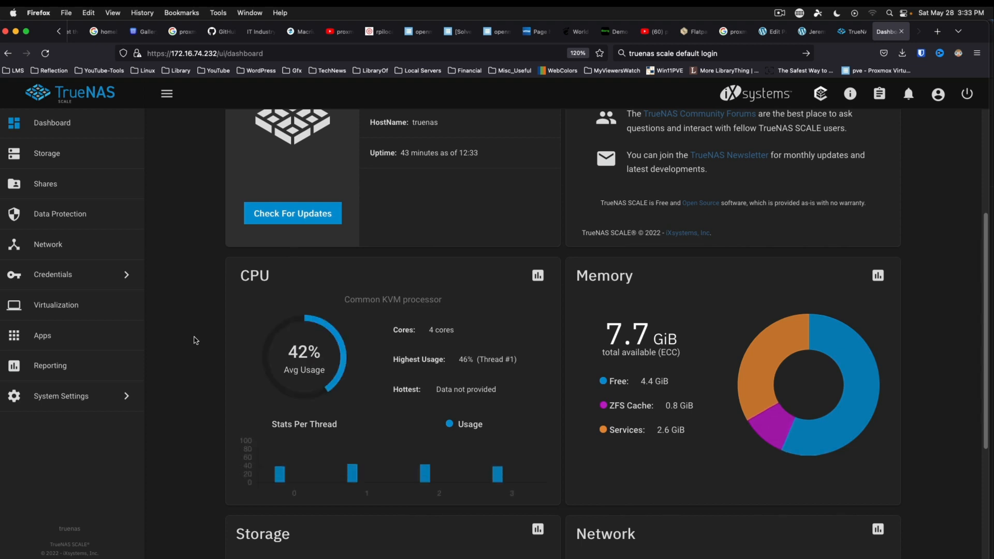
scroll("down", 3)
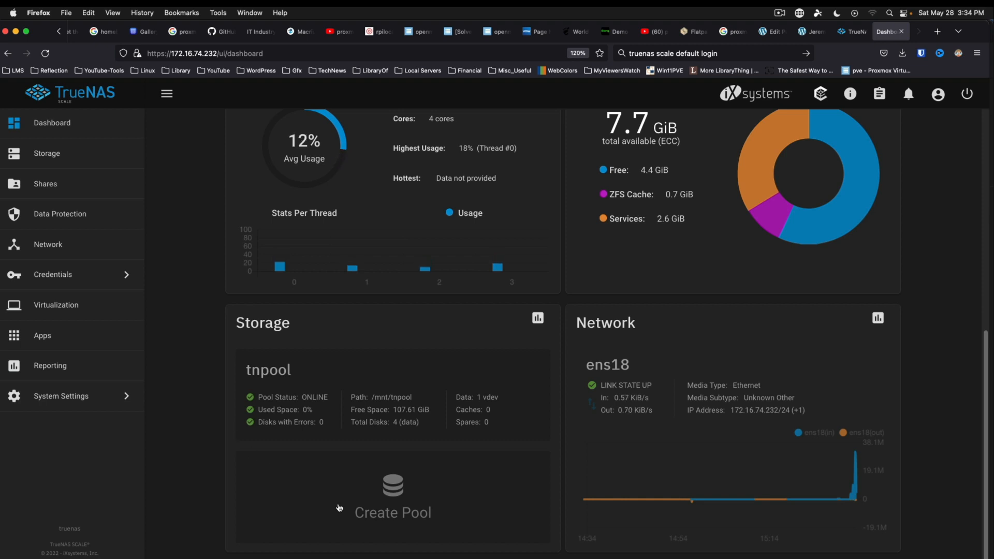
mouse_move(288, 520)
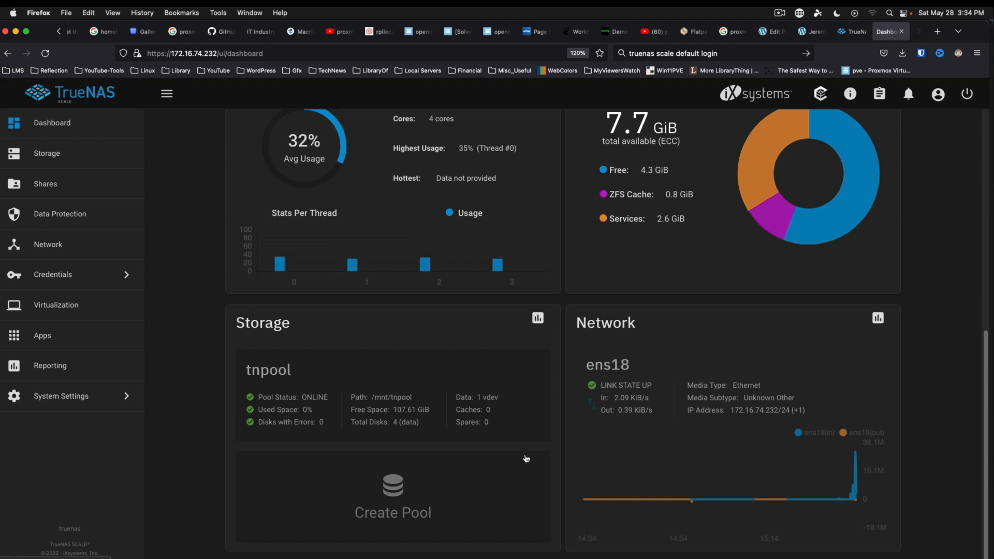
mouse_move(564, 386)
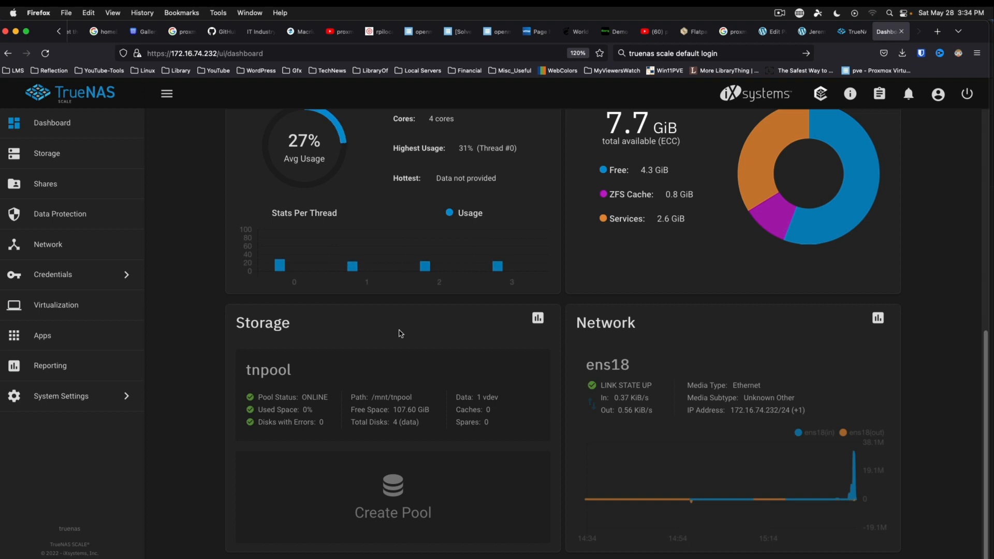
mouse_move(399, 345)
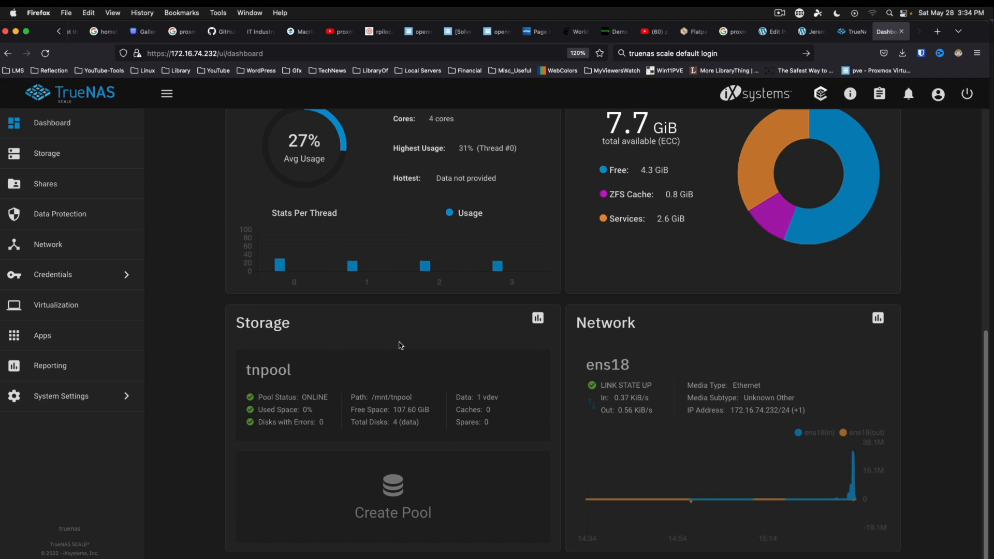